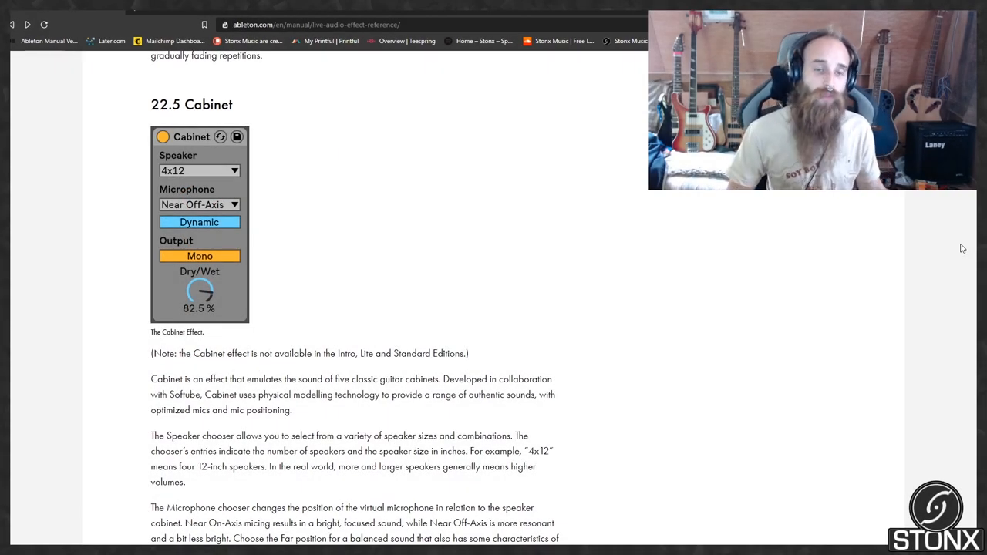
pyautogui.moveTo(488, 273)
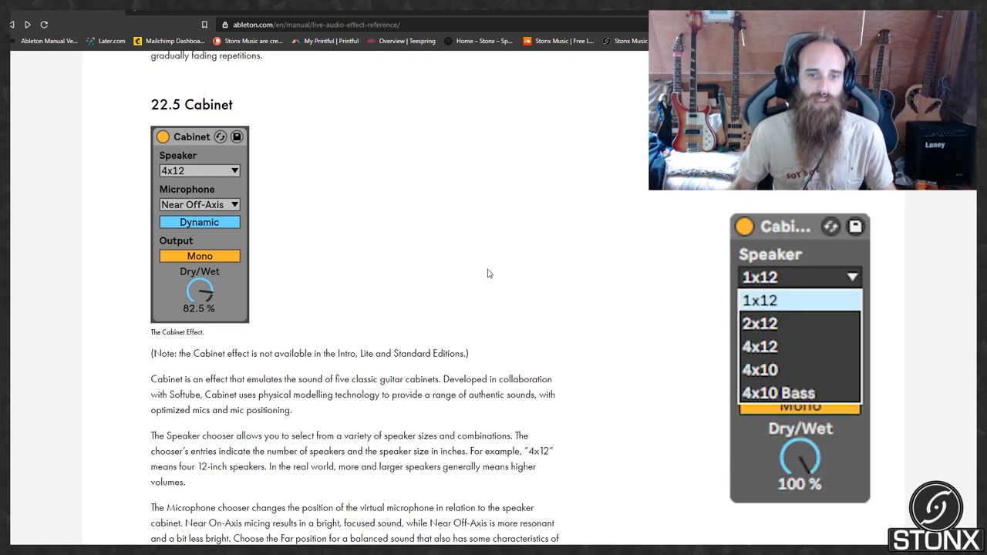
pyautogui.moveTo(598, 290)
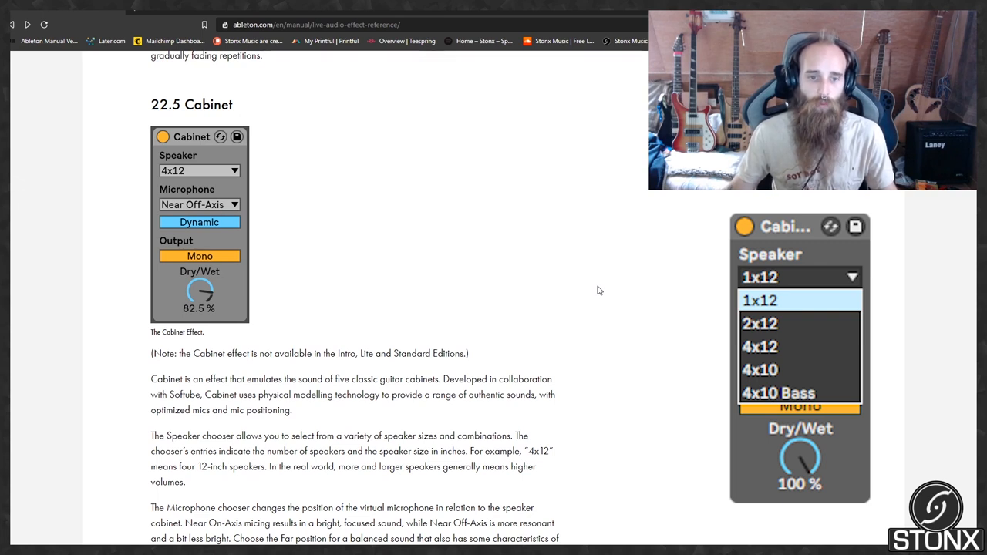
pyautogui.moveTo(799, 346)
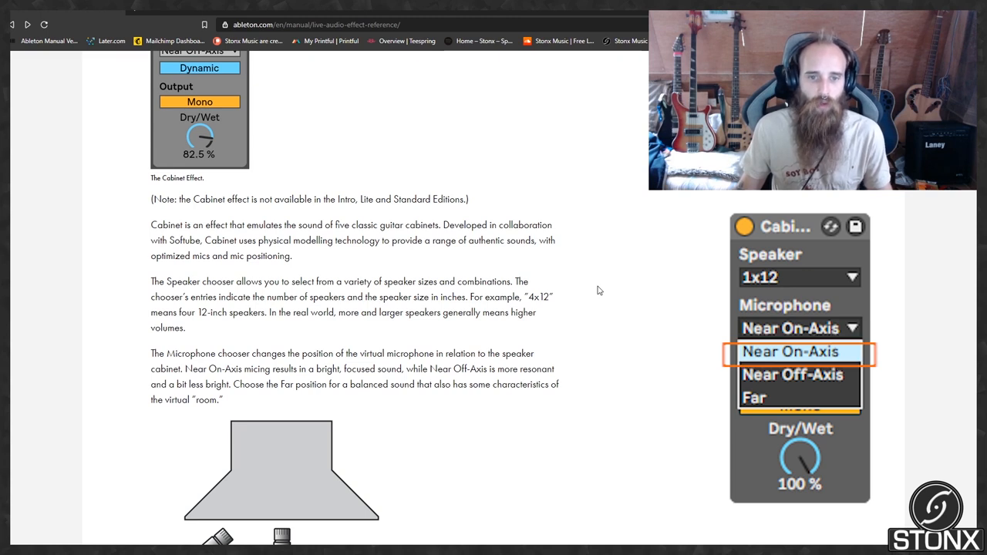
pyautogui.moveTo(793, 375)
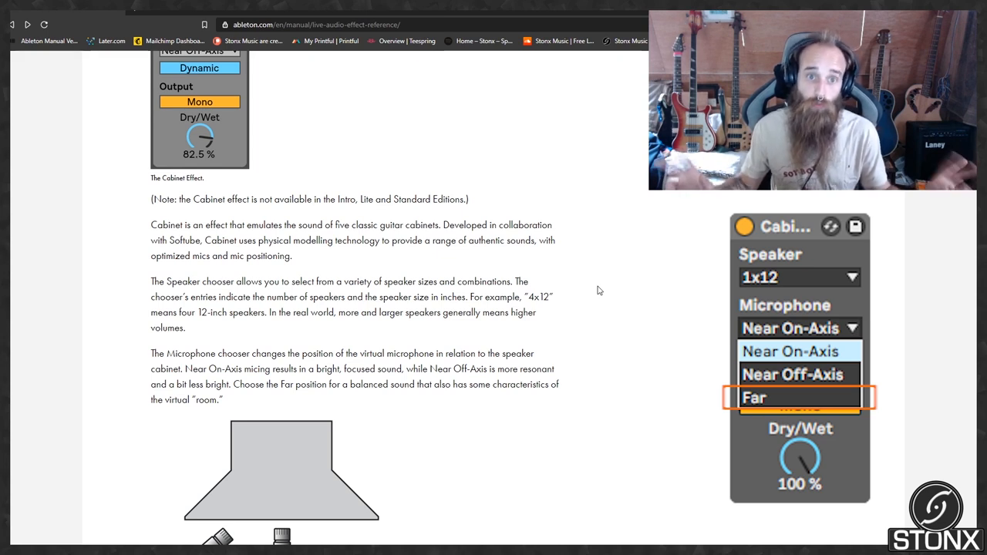
# - Scroll the Cabinet page down to the Near On-Axis / Off-Axis / Far mic-position diagram
pyautogui.scroll(-3)
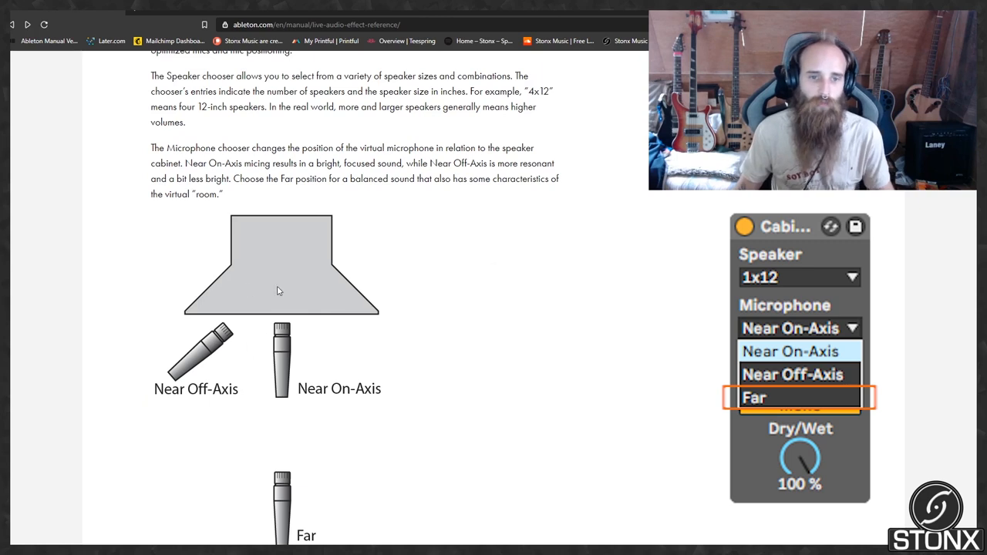
pyautogui.moveTo(296, 386)
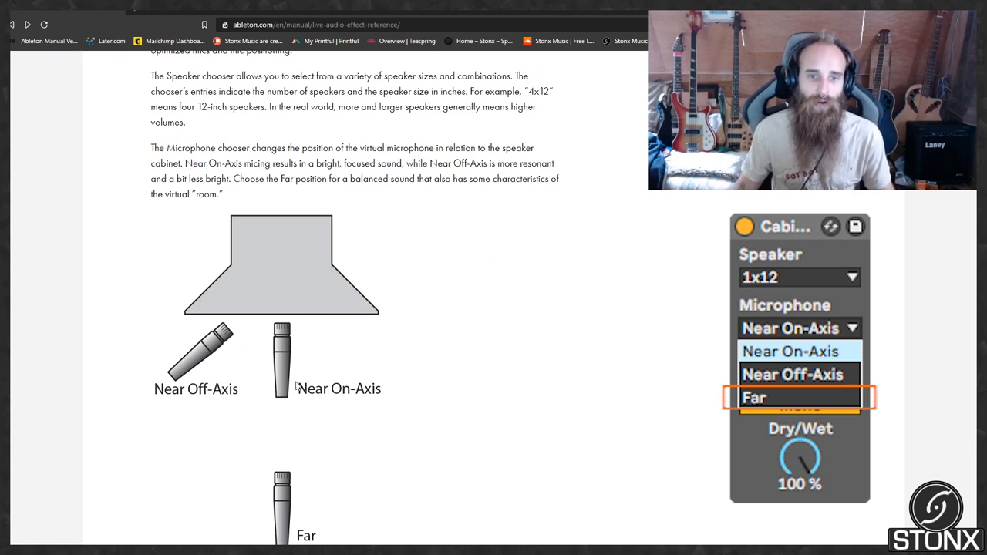
pyautogui.moveTo(438, 322)
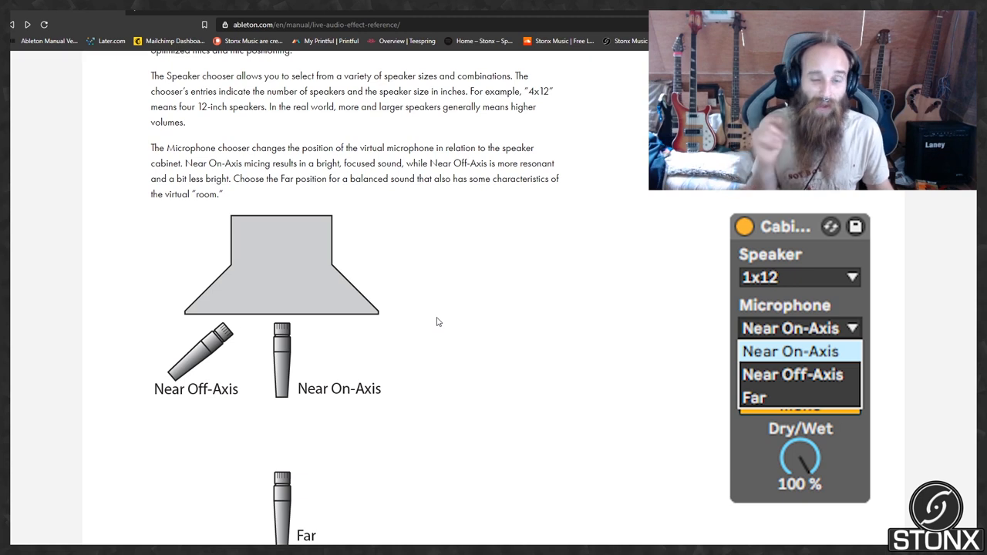
pyautogui.moveTo(407, 347)
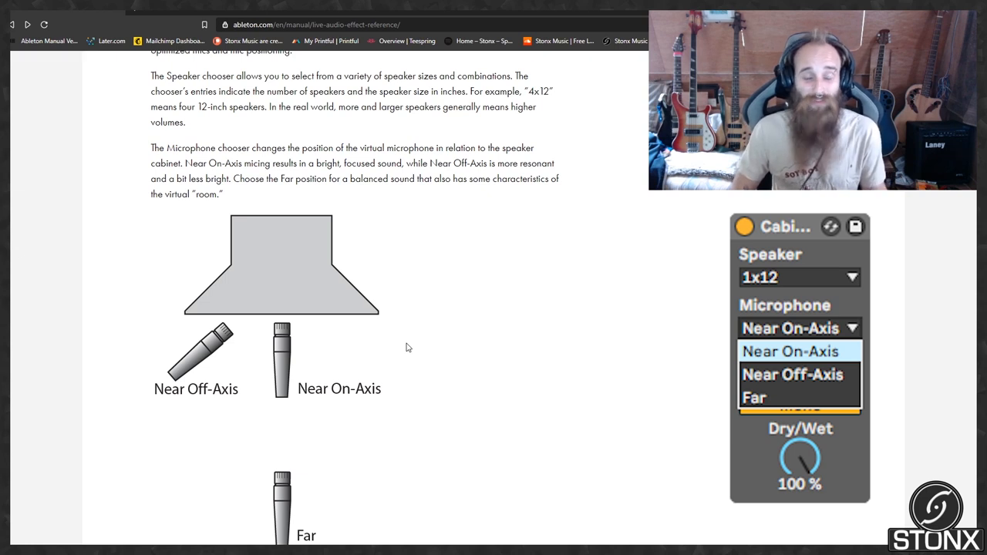
pyautogui.scroll(-3)
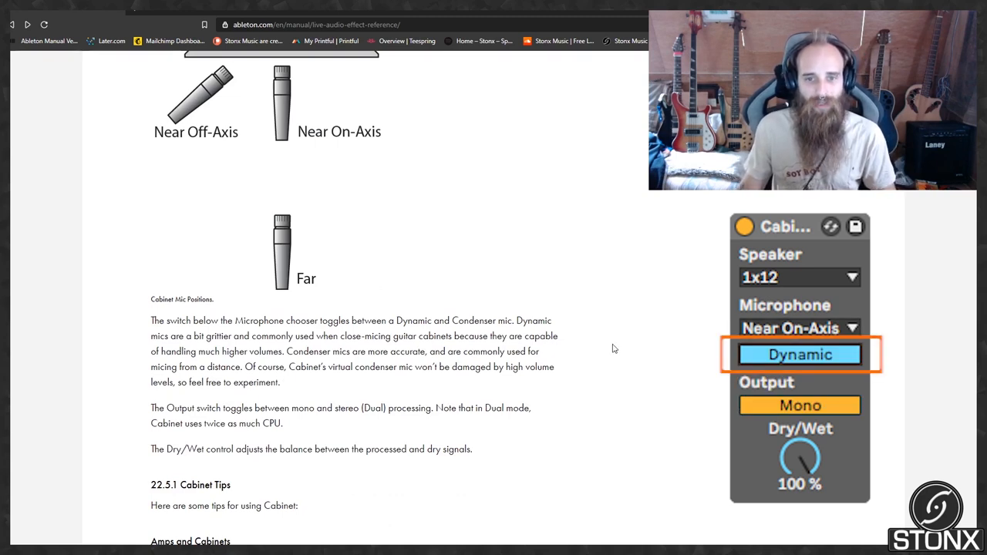
# - Scroll down to the Dynamic/Condenser switch, Output switch and Dry/Wet control paragraphs
pyautogui.click(799, 353)
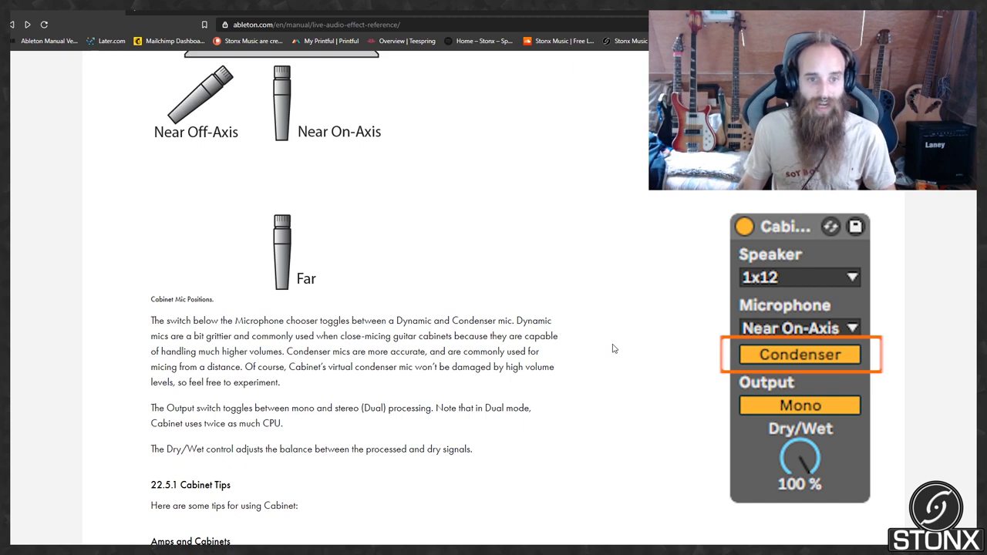
pyautogui.click(799, 353)
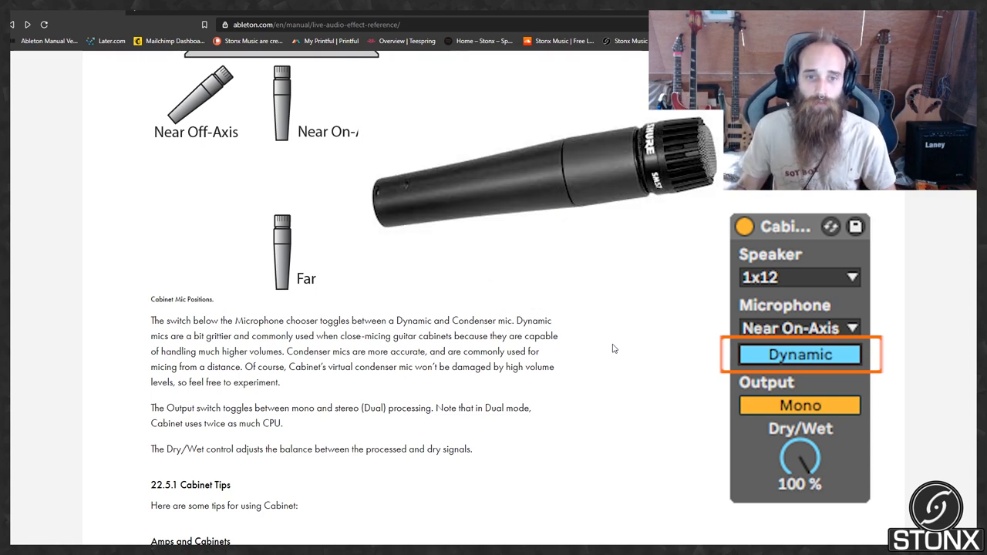
pyautogui.click(799, 354)
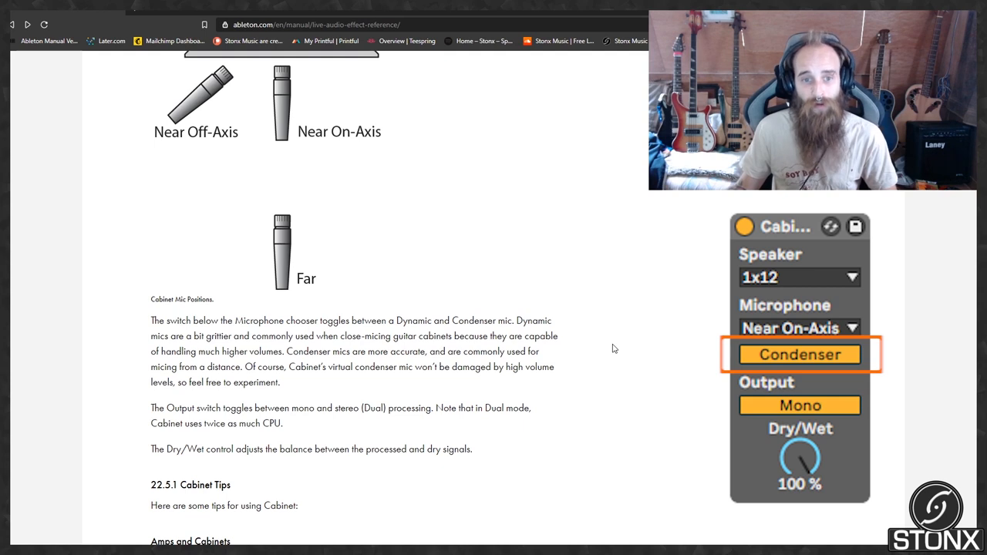
pyautogui.click(799, 404)
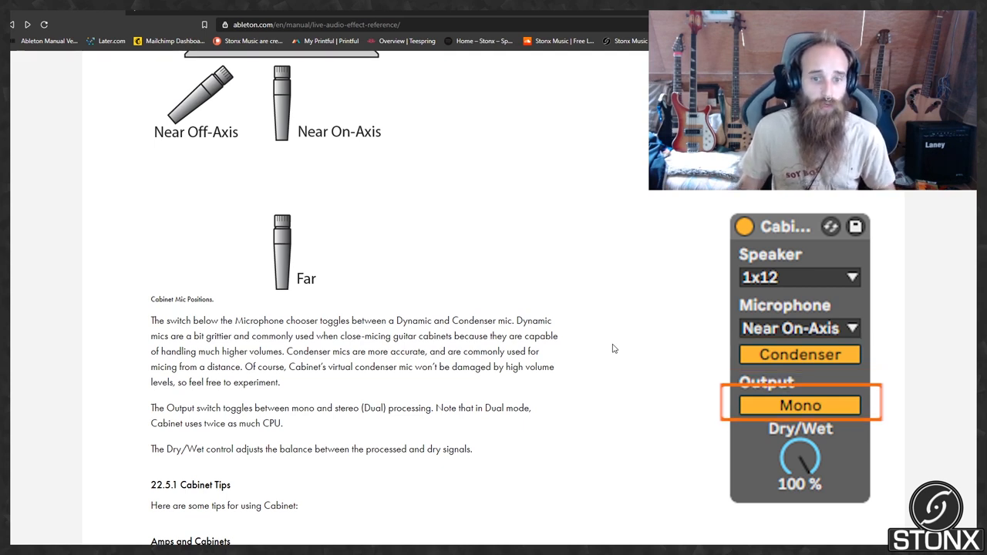
pyautogui.click(799, 404)
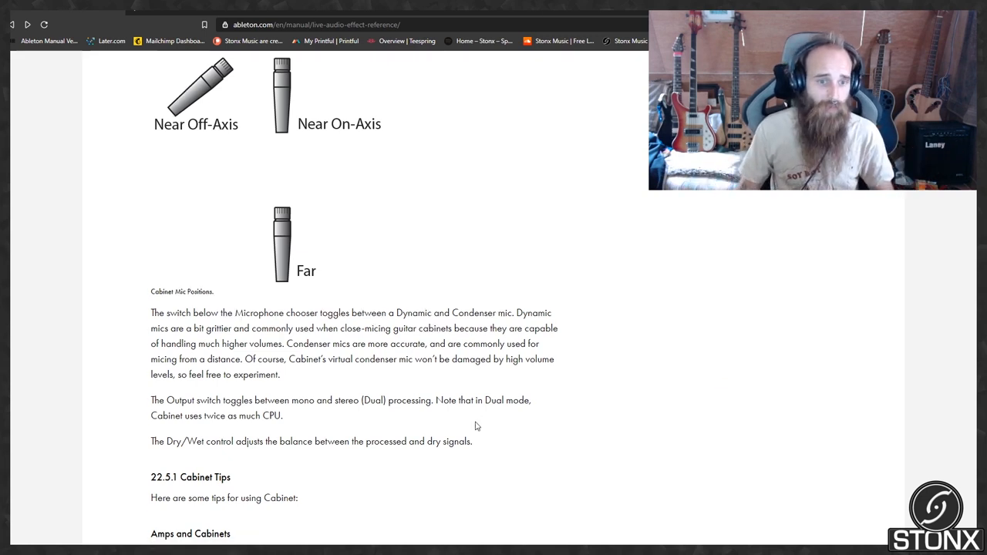
# - Scroll down to section 22.5.1 Cabinet Tips on amps, cabinets and multiple mics
pyautogui.scroll(-3)
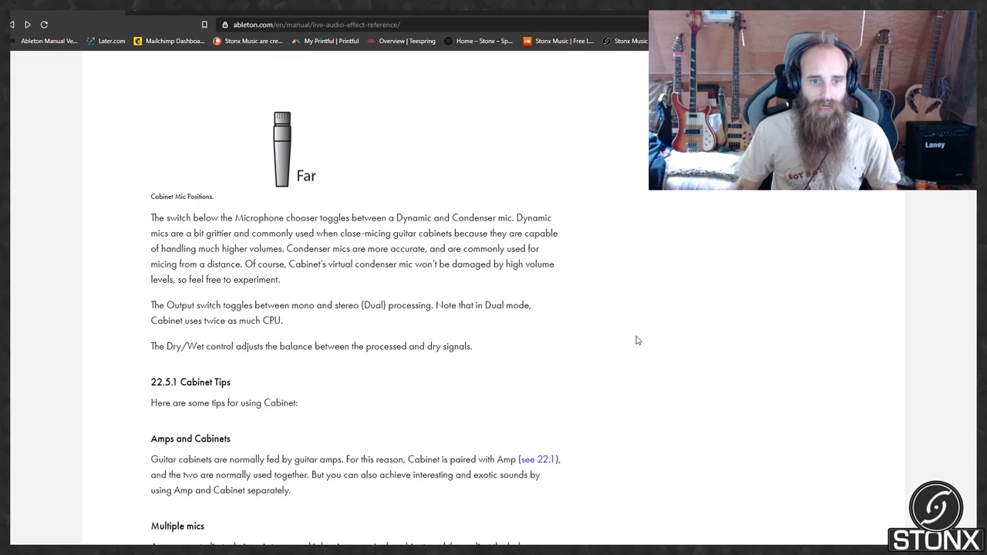
pyautogui.scroll(-3)
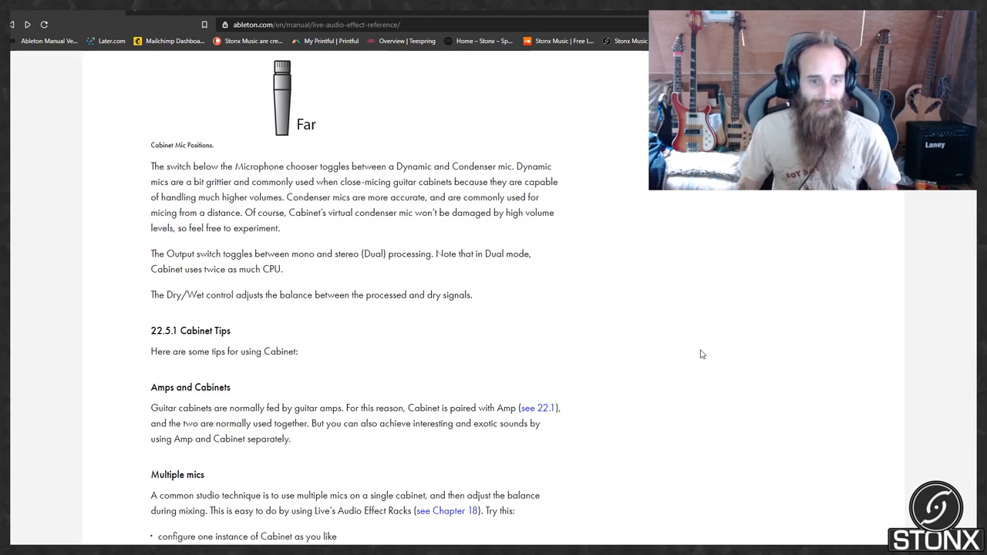
pyautogui.scroll(-3)
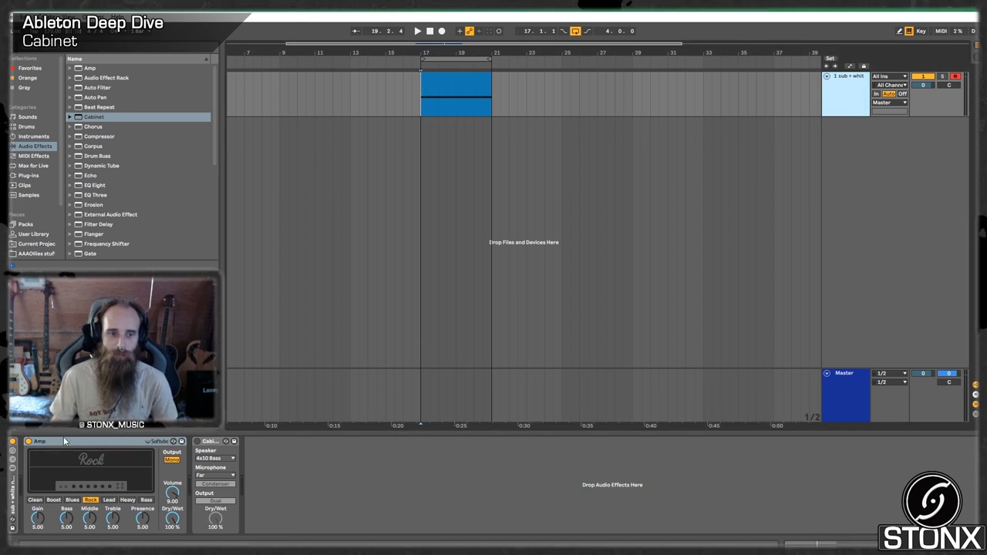
# - Switch to the Ableton Live set with Amp and Cabinet chained on the guitar track
pyautogui.click(417, 30)
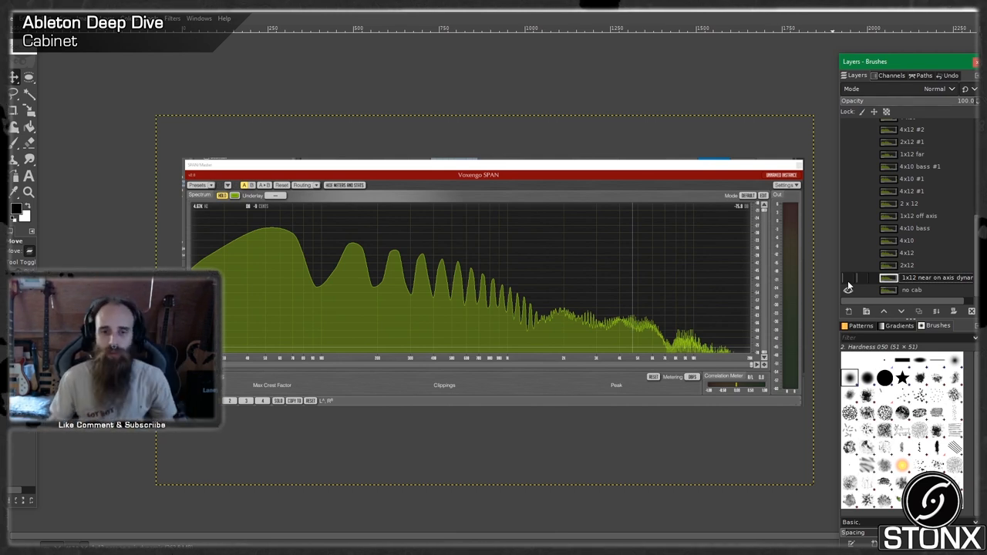
# - Toggle the overlaid spectrum layer on and off repeatedly to compare its highs with the one beneath
pyautogui.click(848, 277)
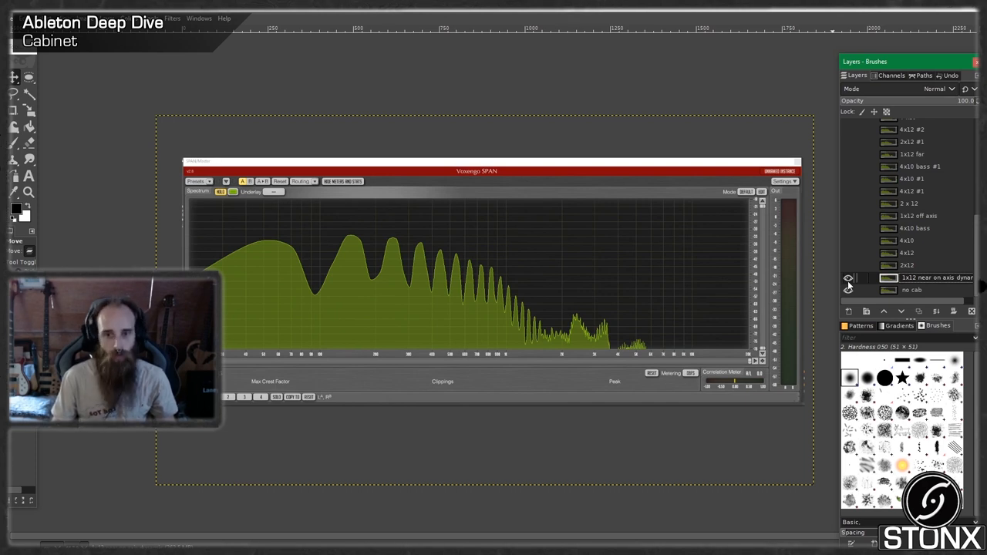
pyautogui.click(848, 278)
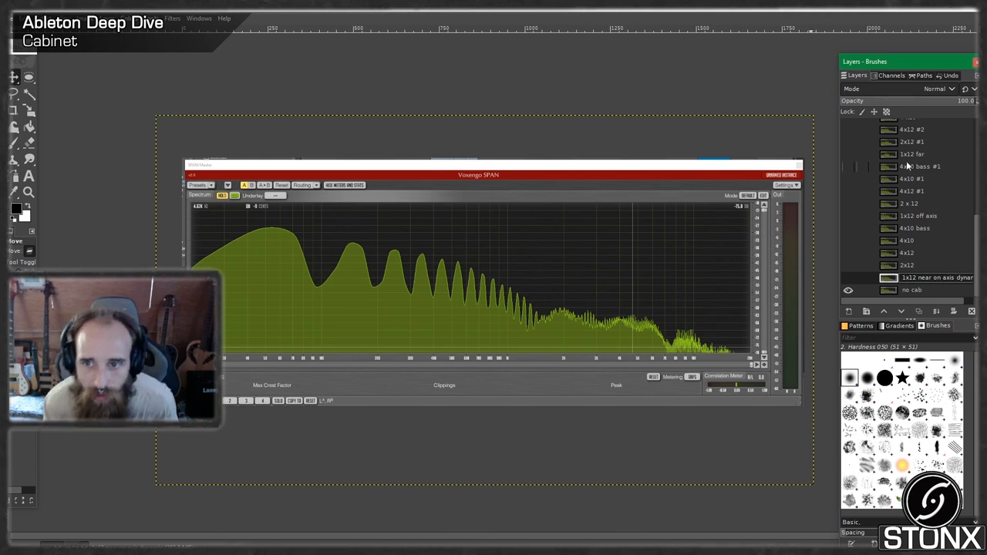
pyautogui.click(848, 278)
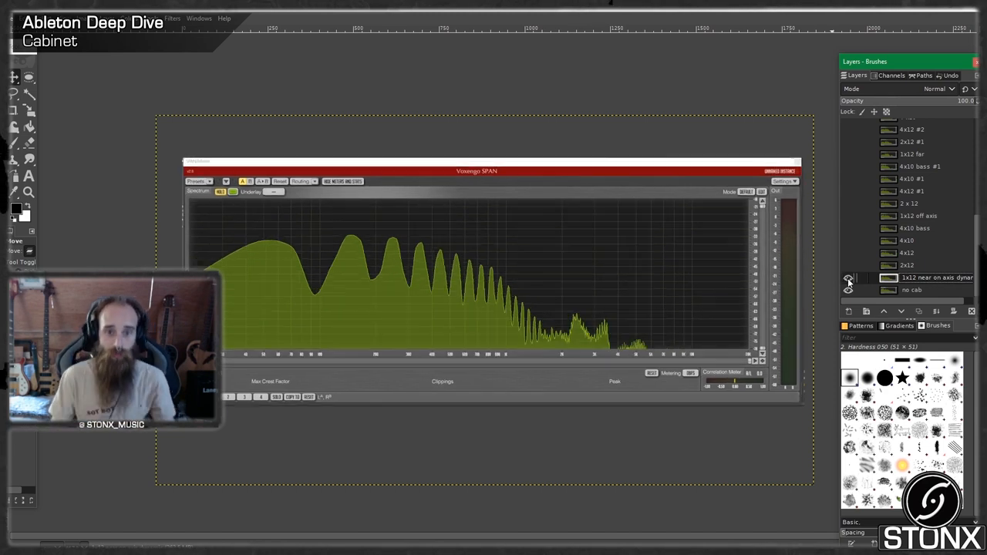
pyautogui.click(848, 278)
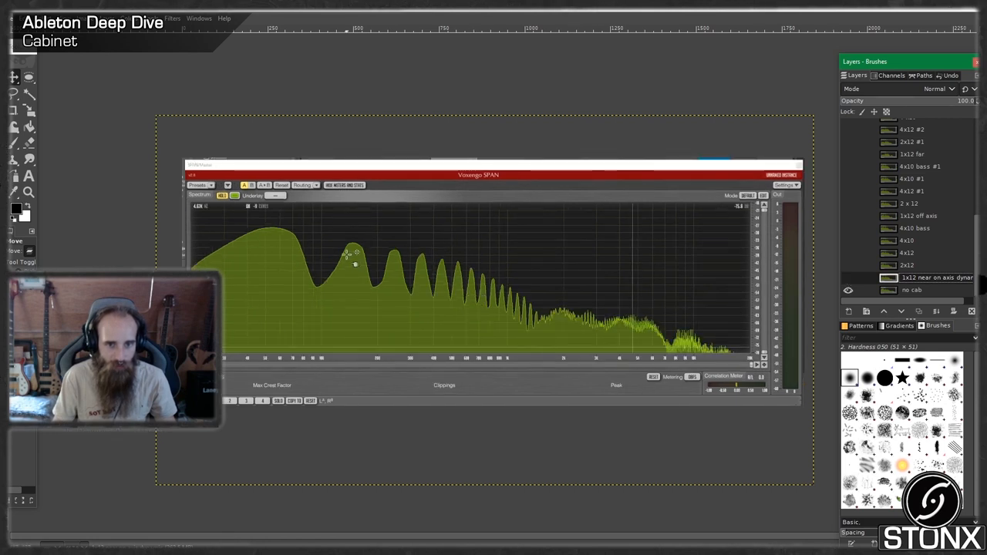
pyautogui.click(848, 278)
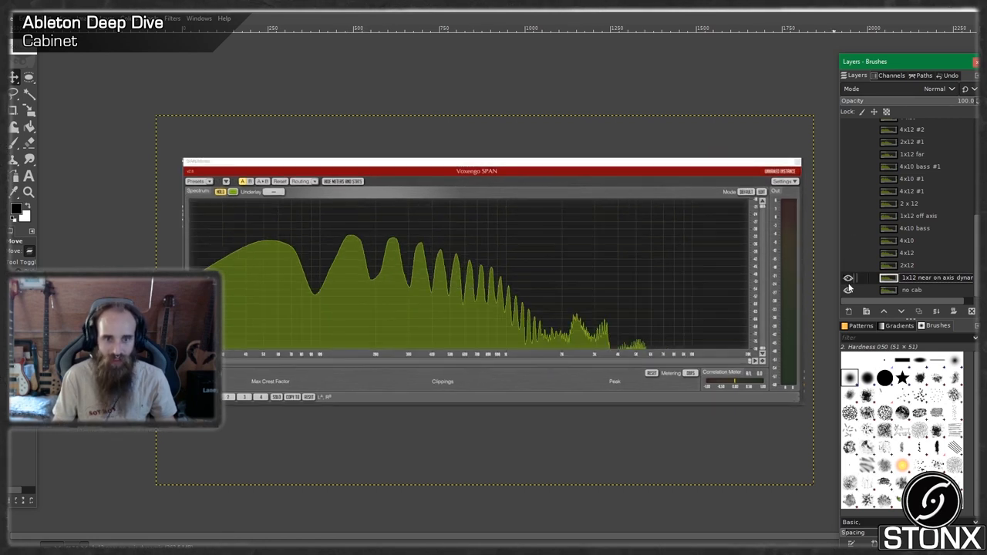
pyautogui.click(848, 277)
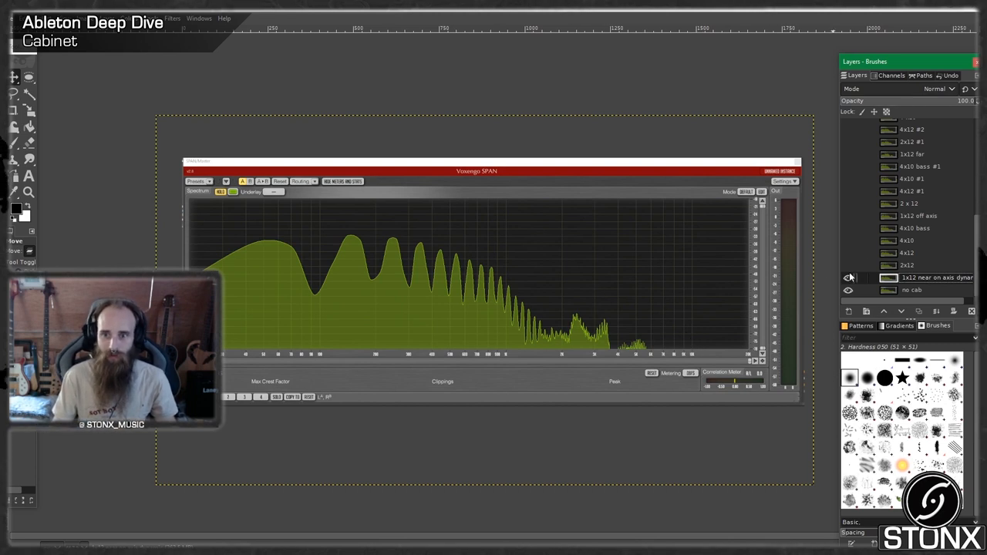
# - Hide the overlaid spectrum and make the 4x12 cabinet spectrum layer visible
pyautogui.click(848, 277)
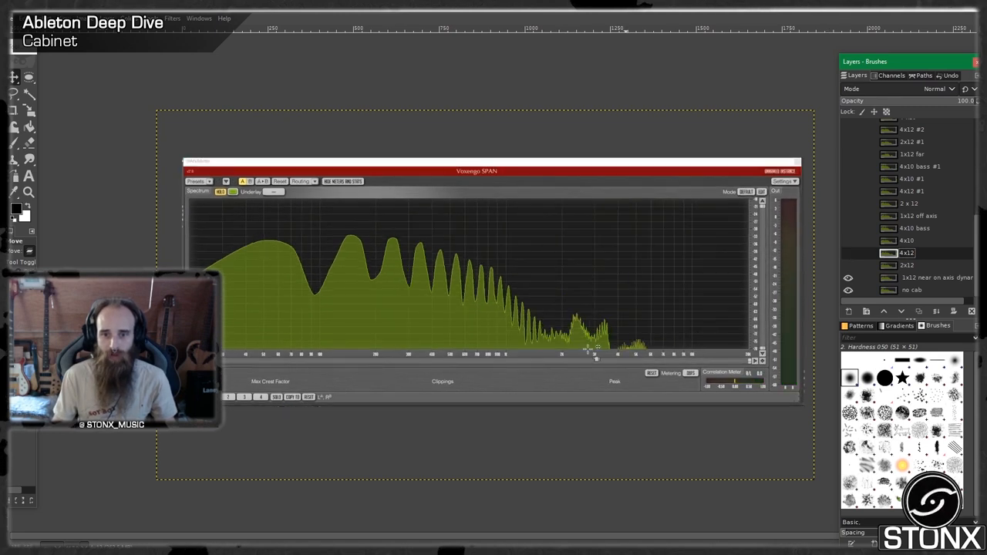
pyautogui.moveTo(712, 309)
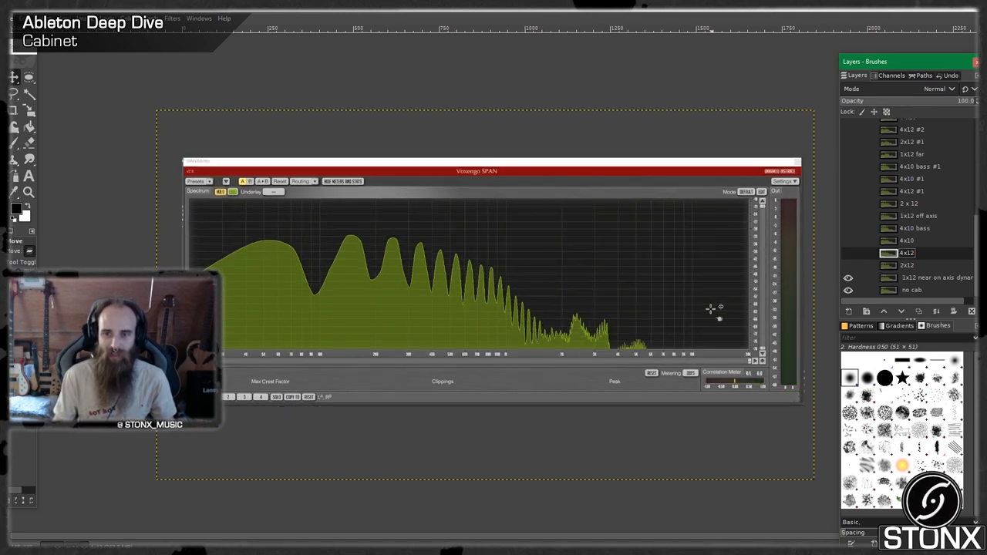
pyautogui.click(848, 253)
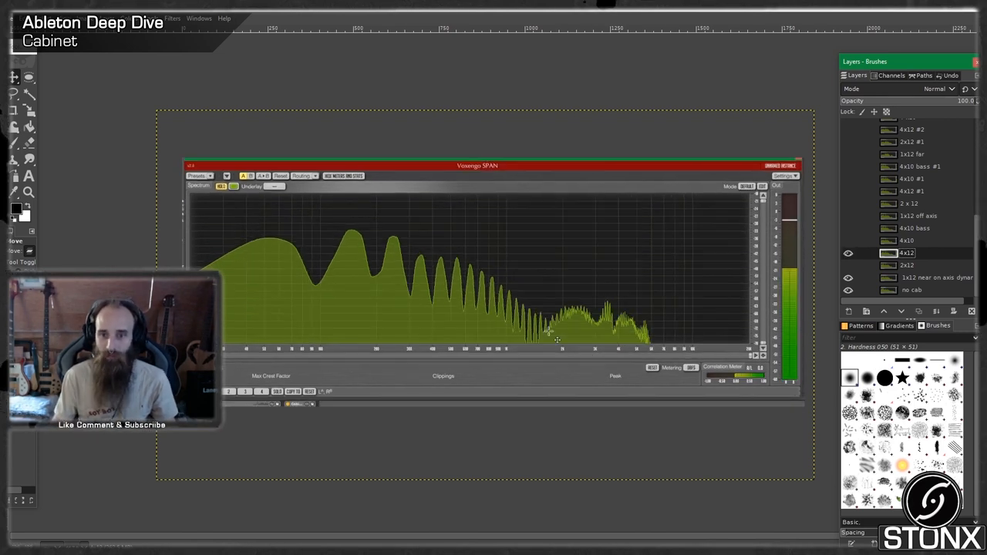
pyautogui.moveTo(422, 293)
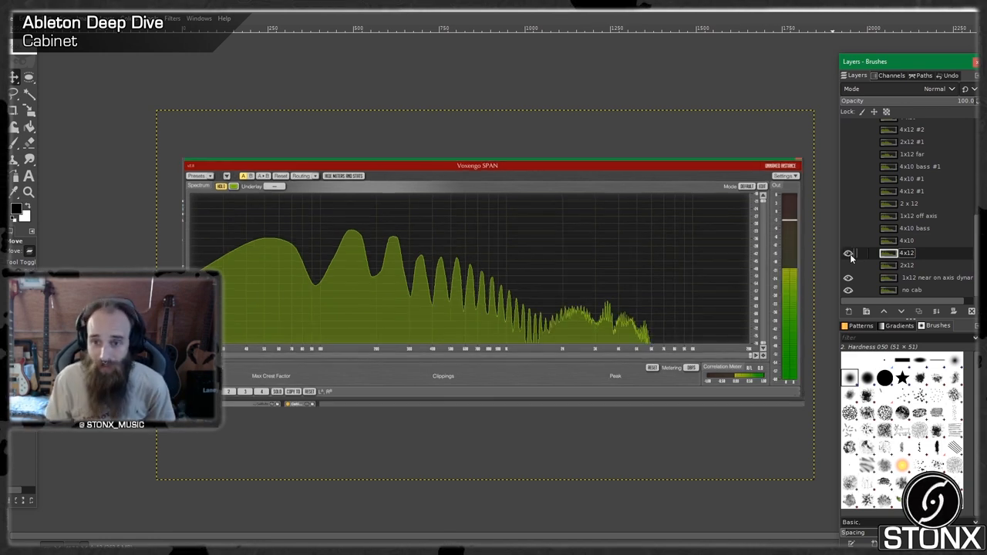
# - Hide 4x12, check the 4x10 spectrum briefly, then leave the 4x10 bass spectrum showing
pyautogui.click(849, 253)
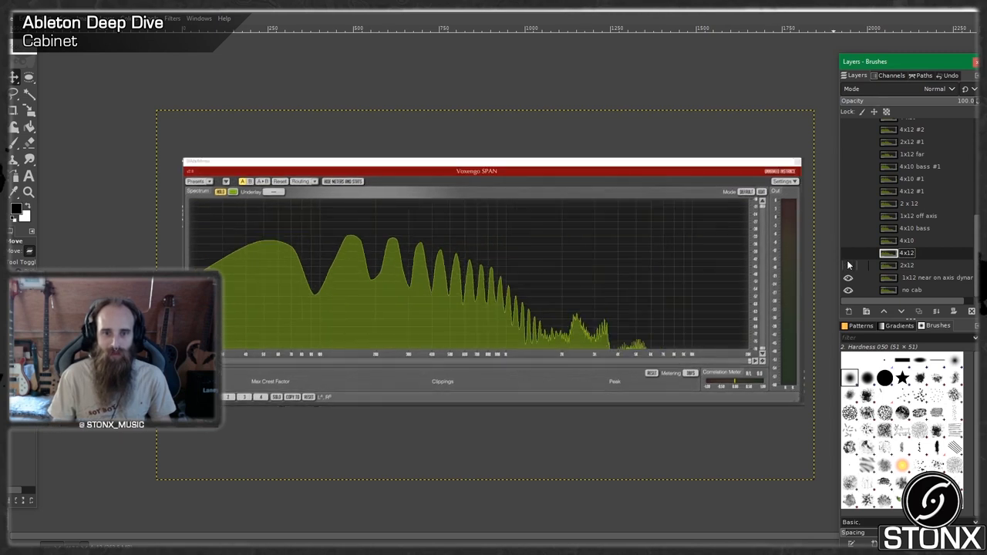
pyautogui.click(849, 253)
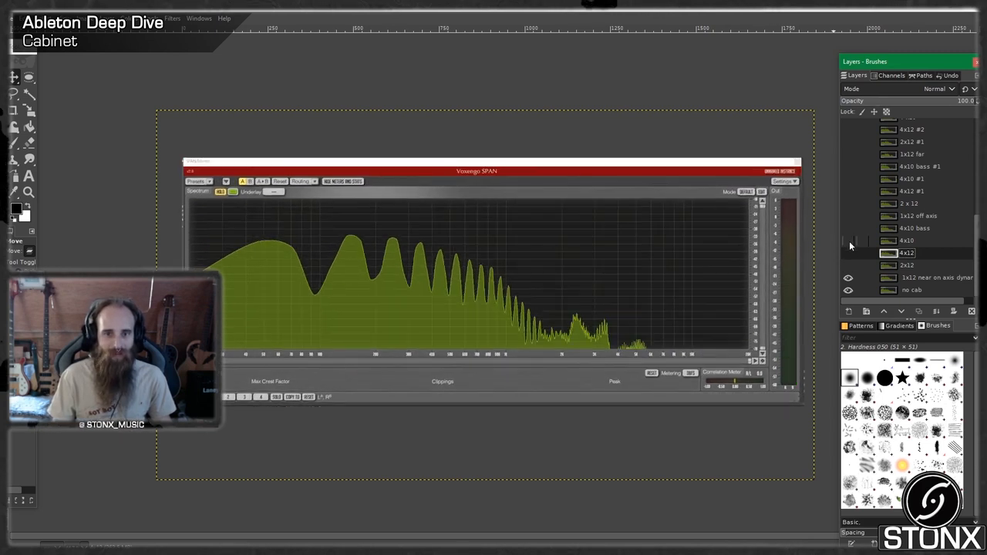
pyautogui.click(848, 241)
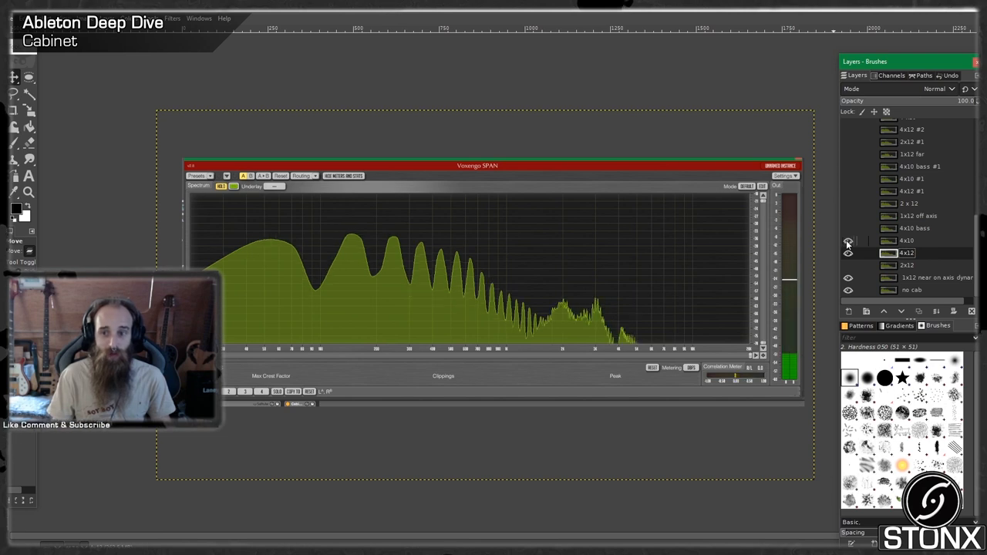
pyautogui.click(848, 240)
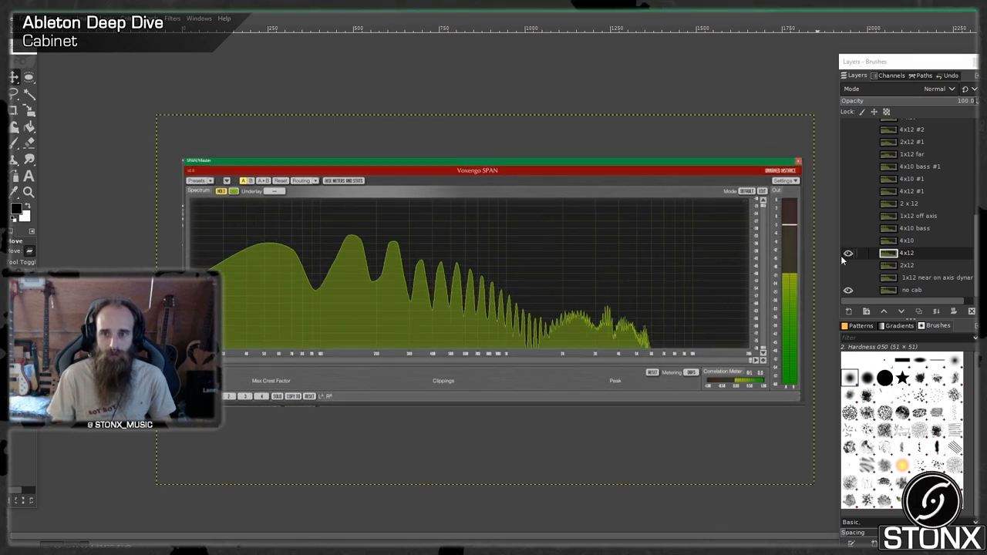
pyautogui.click(848, 252)
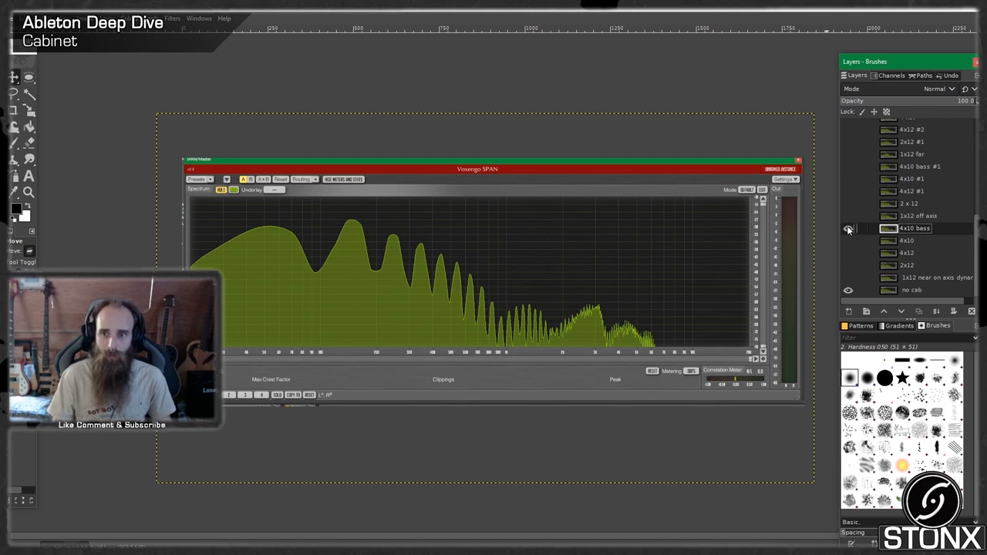
# - Hide 4x10 bass and show the 2x12 off axis spectrum, flicking it off and back on
pyautogui.click(848, 229)
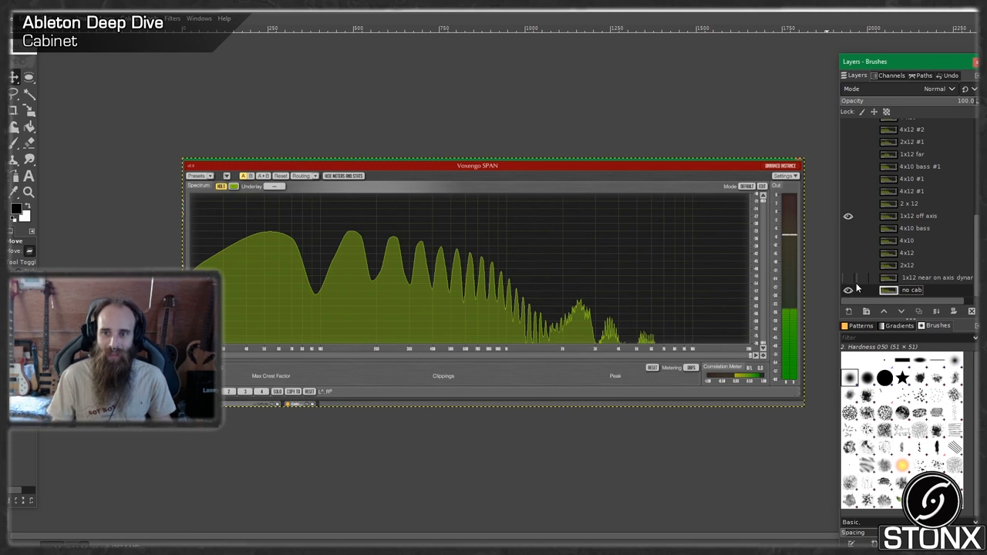
pyautogui.click(917, 216)
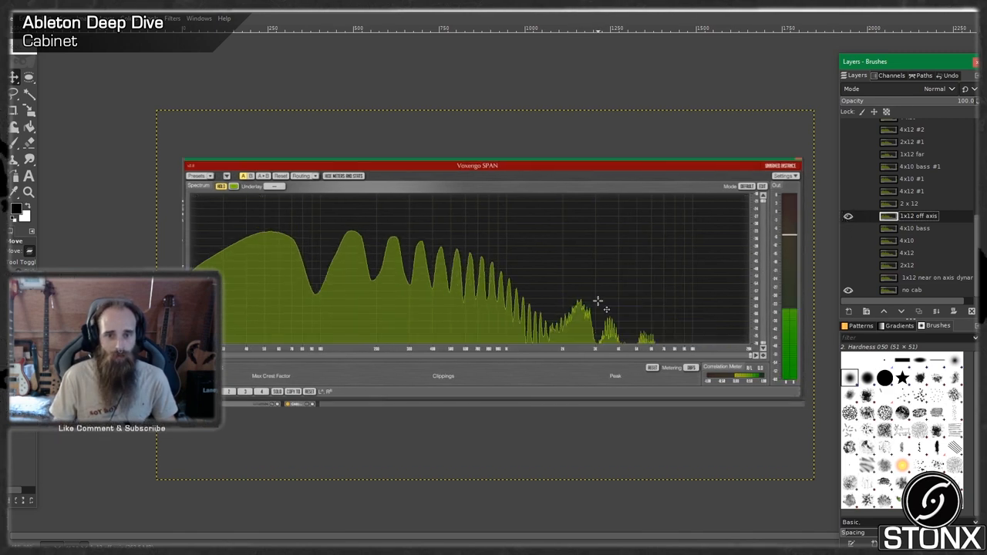
pyautogui.moveTo(528, 327)
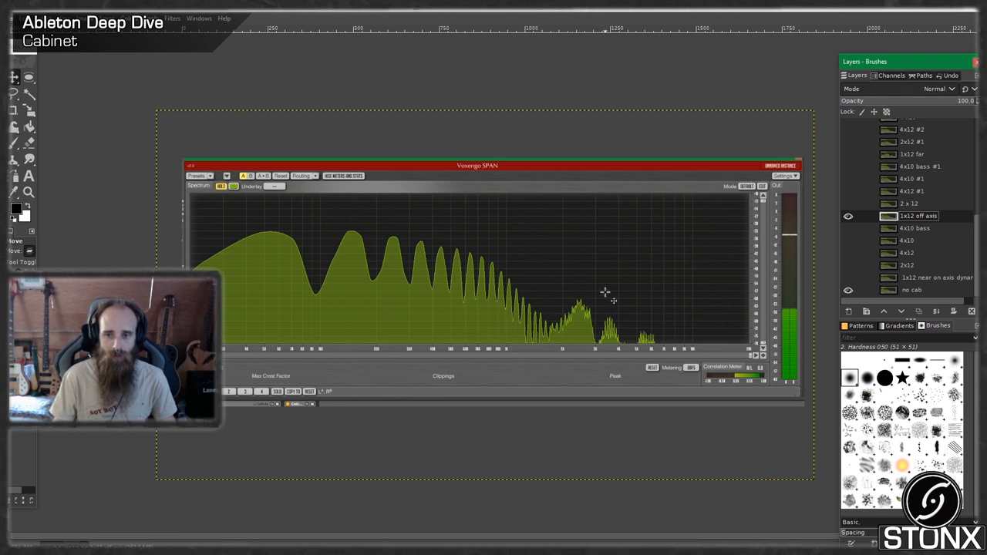
pyautogui.click(848, 216)
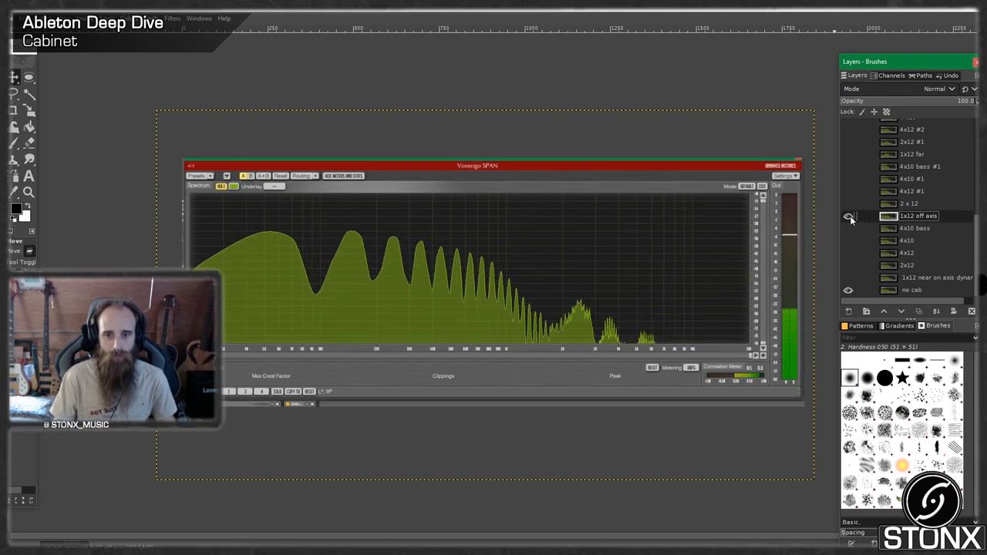
pyautogui.click(848, 216)
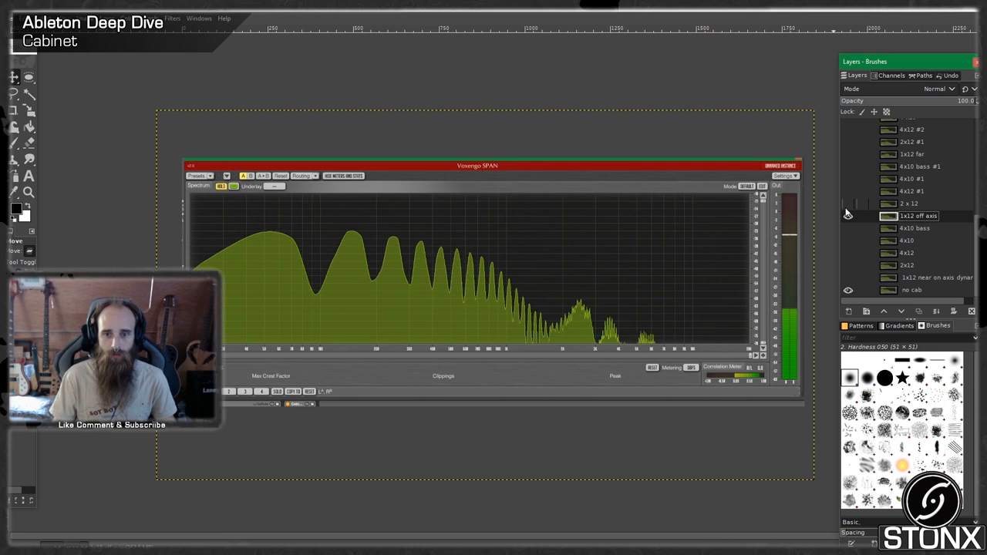
# - Show and hide the 4x10 #2 spectrum, then show the 4x10 #1 spectrum over 2x12 off axis
pyautogui.click(848, 203)
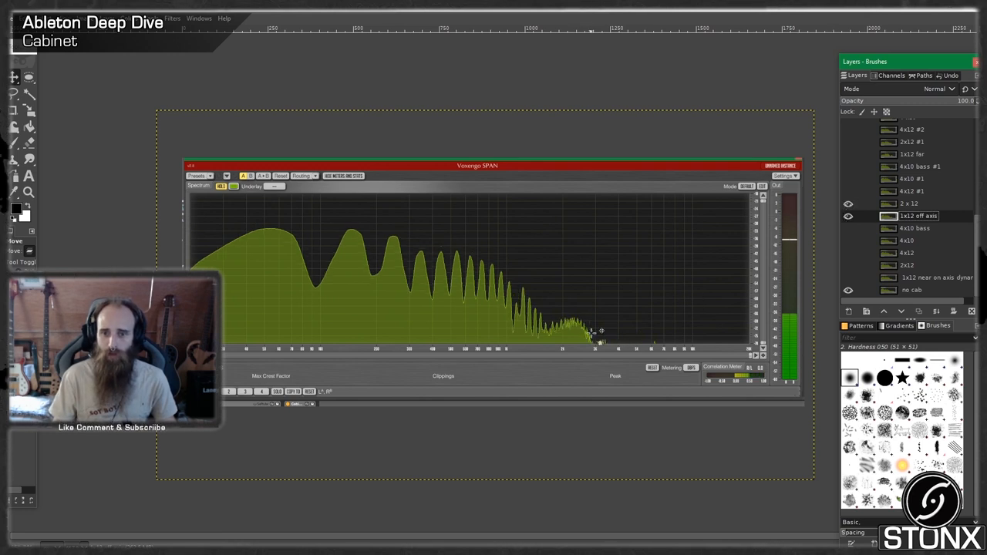
pyautogui.moveTo(741, 336)
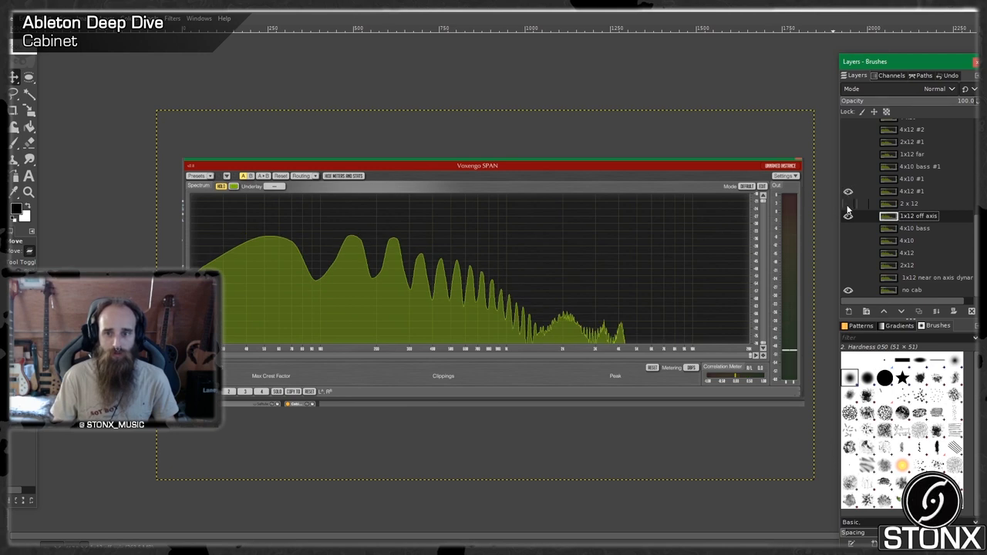
pyautogui.click(849, 191)
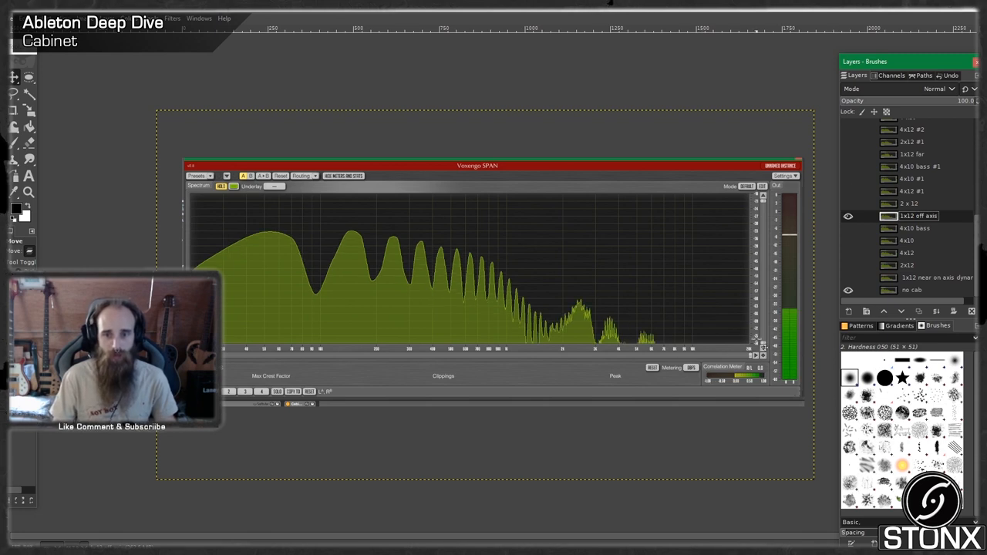
pyautogui.moveTo(625, 347)
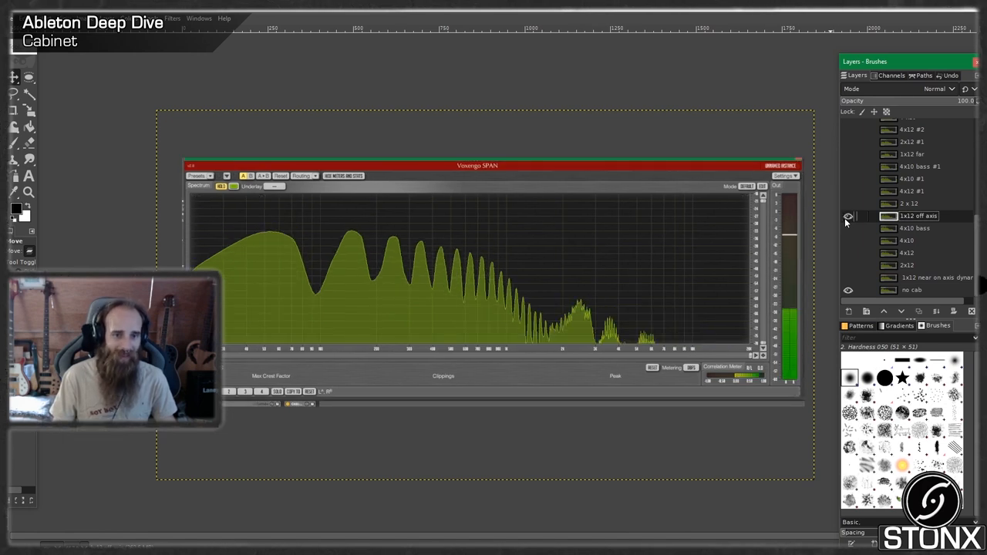
pyautogui.click(848, 216)
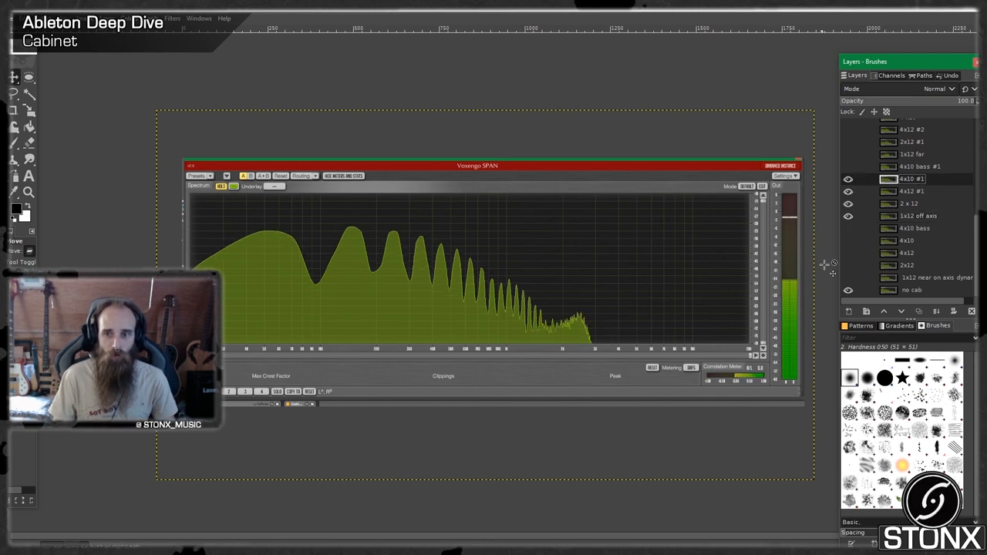
pyautogui.moveTo(660, 332)
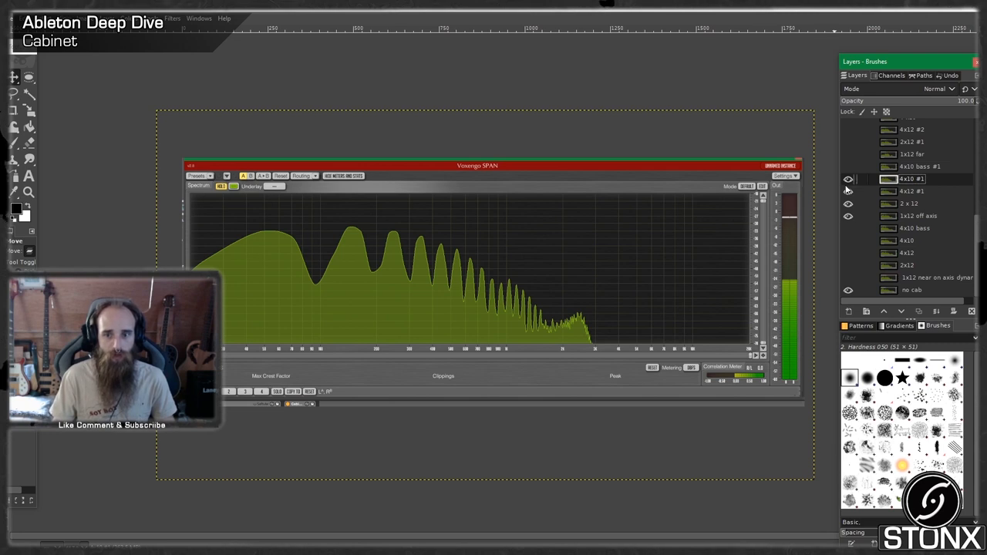
# - Hide the 4x10 #2 and 2x12 off axis layers, leaving the 4x10 #1 spectrum alone
pyautogui.click(848, 179)
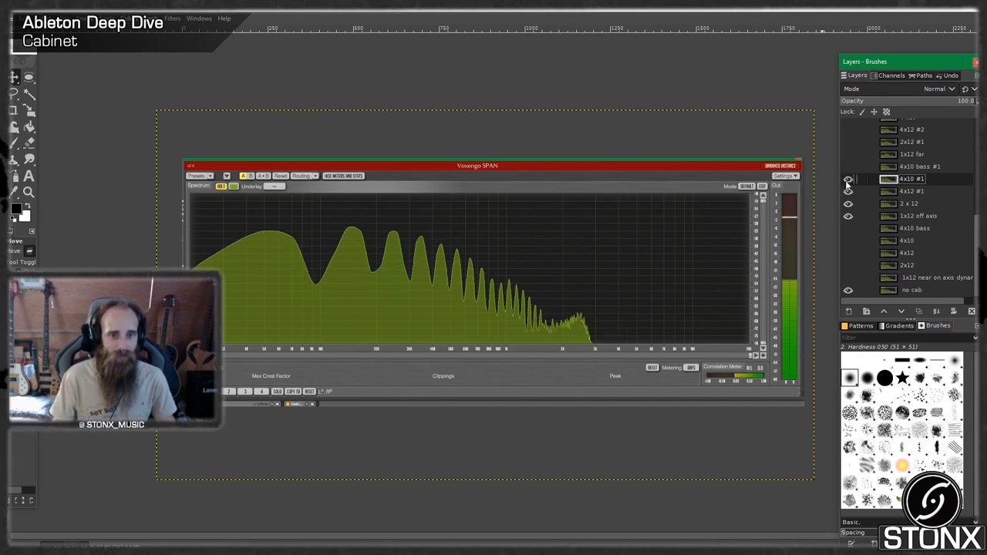
pyautogui.click(848, 179)
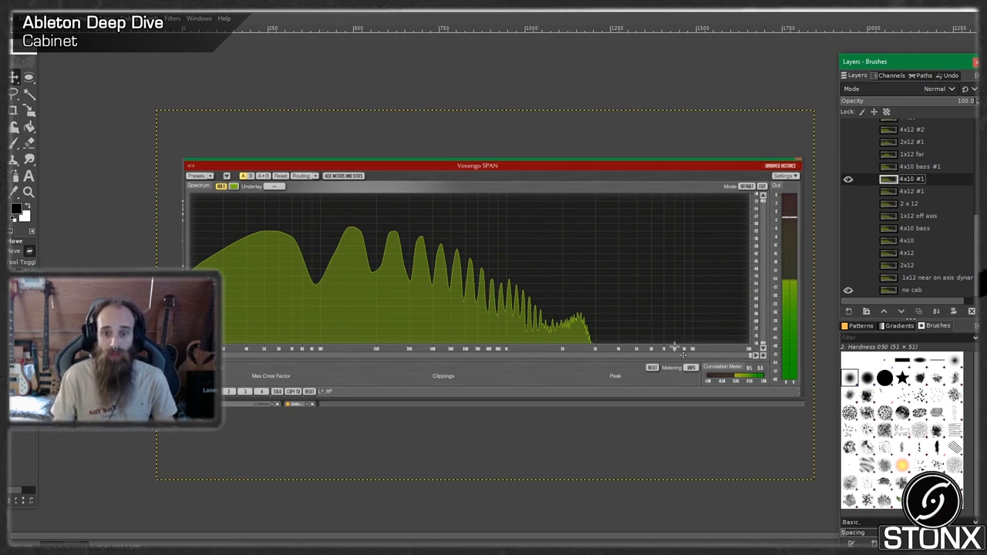
pyautogui.moveTo(518, 275)
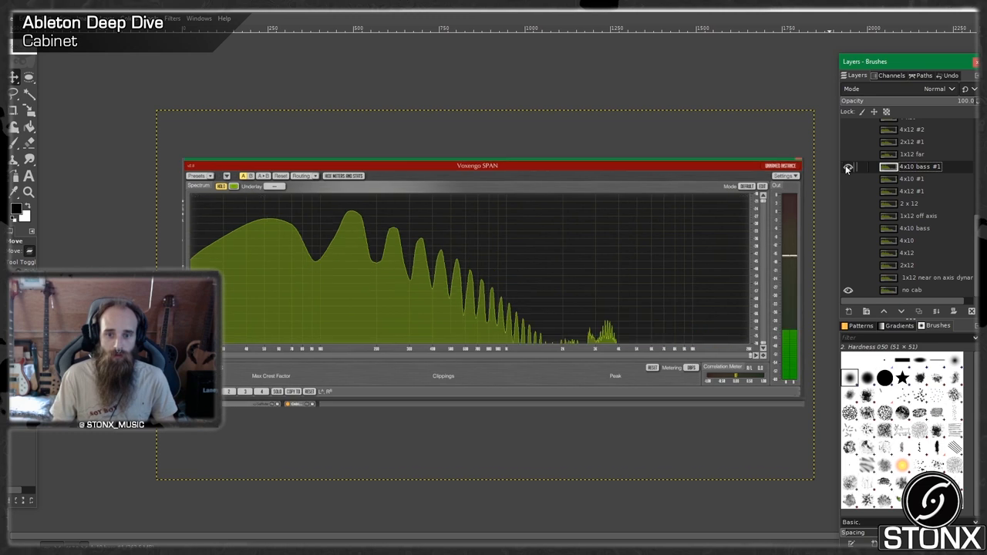
# - Make the 4x10 bass #1 cabinet spectrum layer visible as the EQ reference
pyautogui.click(848, 167)
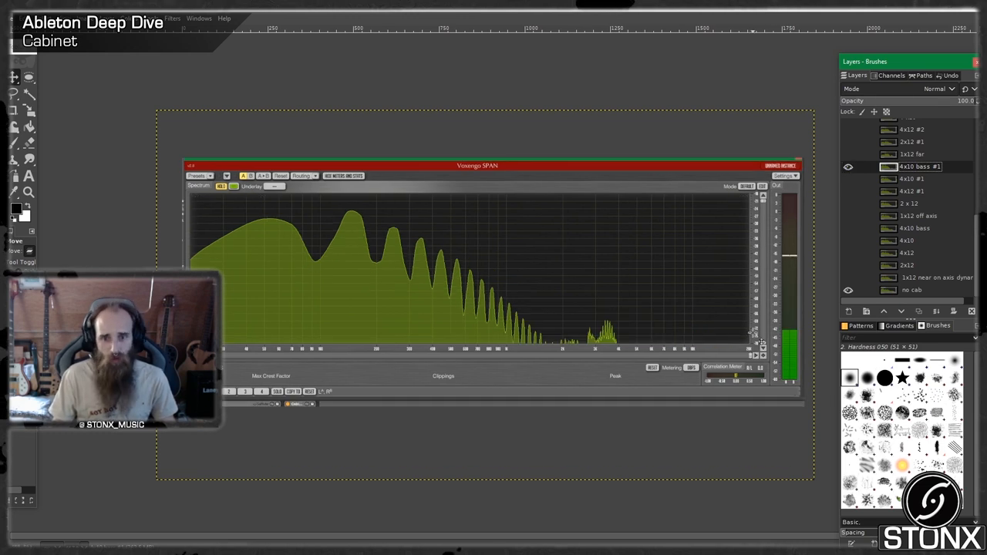
pyautogui.moveTo(432, 285)
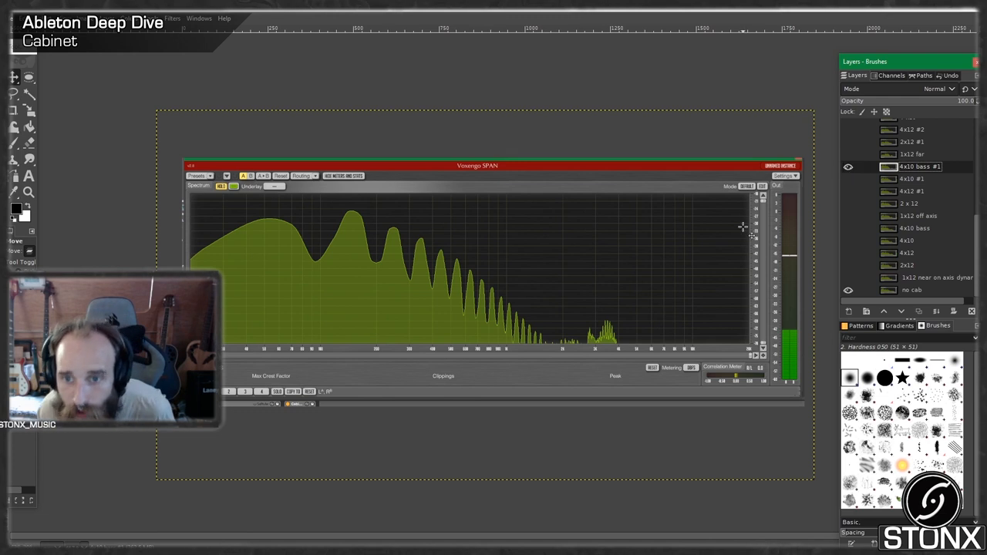
pyautogui.moveTo(839, 170)
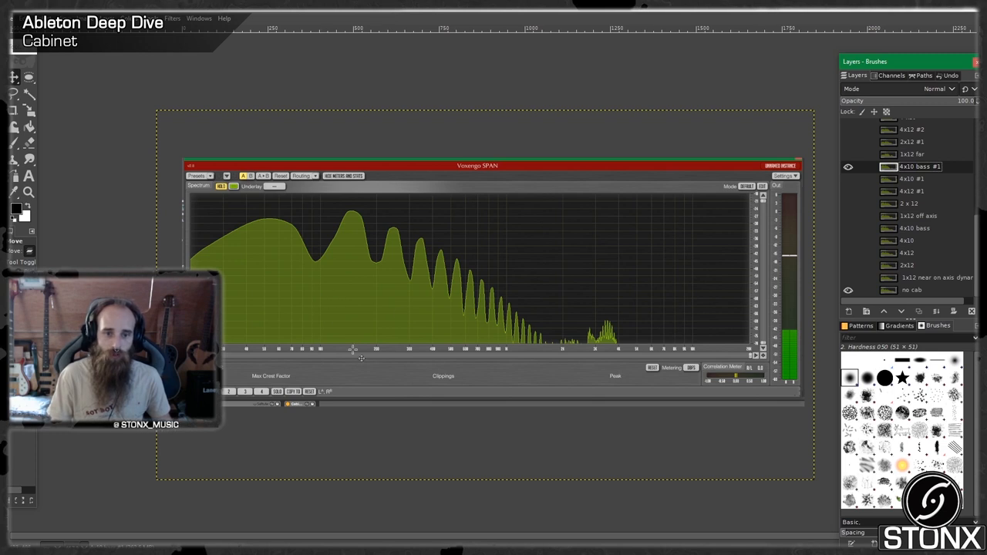
pyautogui.moveTo(353, 274)
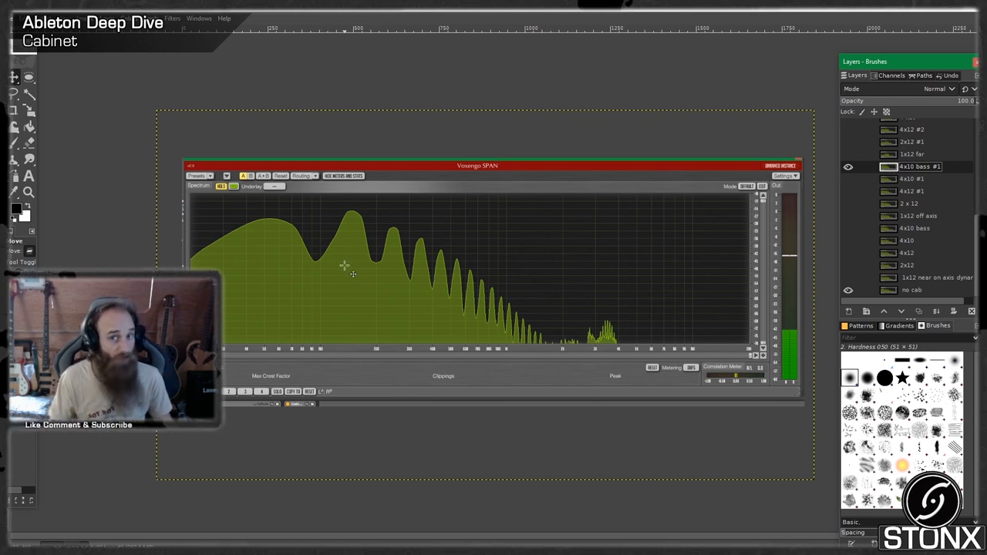
pyautogui.moveTo(321, 243)
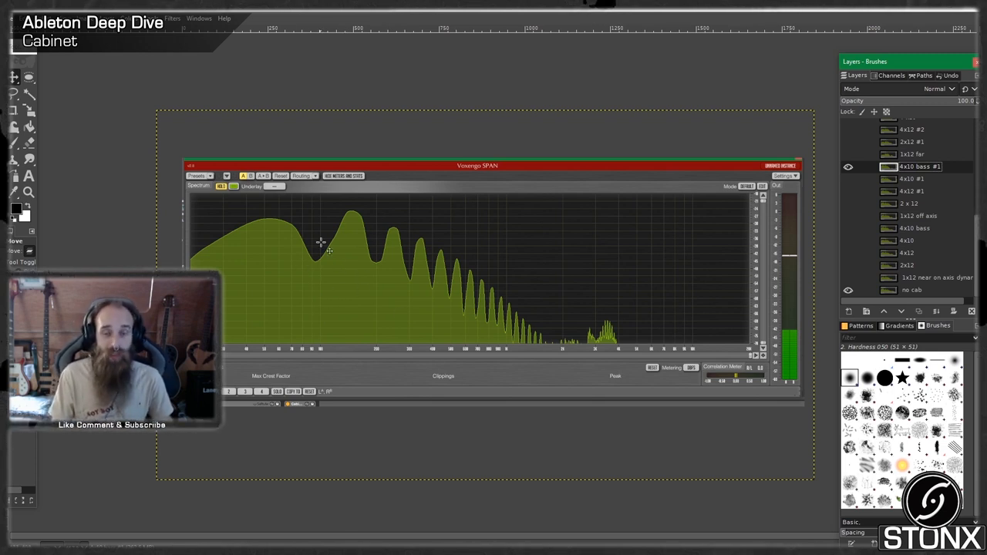
pyautogui.moveTo(373, 268)
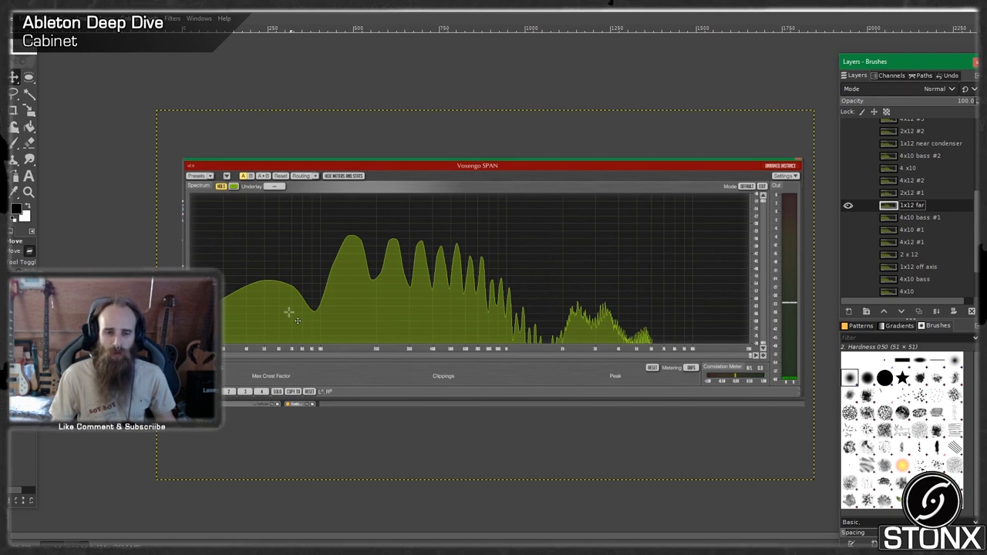
pyautogui.moveTo(351, 281)
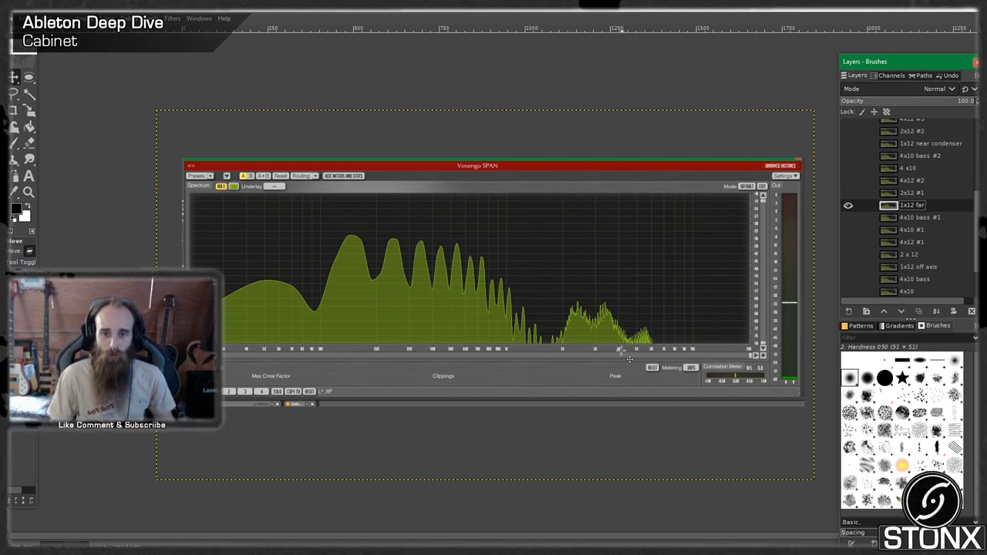
pyautogui.moveTo(578, 358)
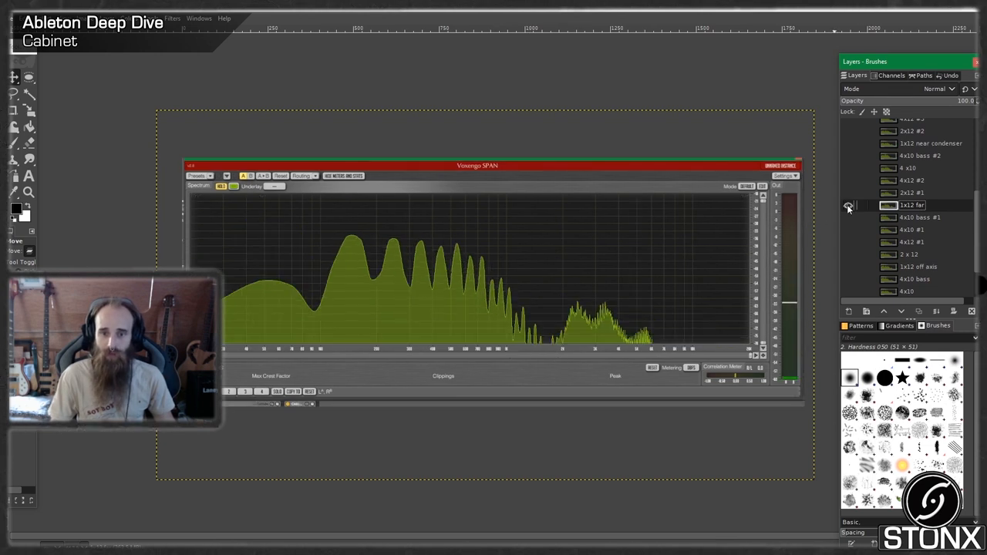
# - Show another 2x12 cabinet capture's spectrum layer over the 2x12 far layer
pyautogui.click(848, 205)
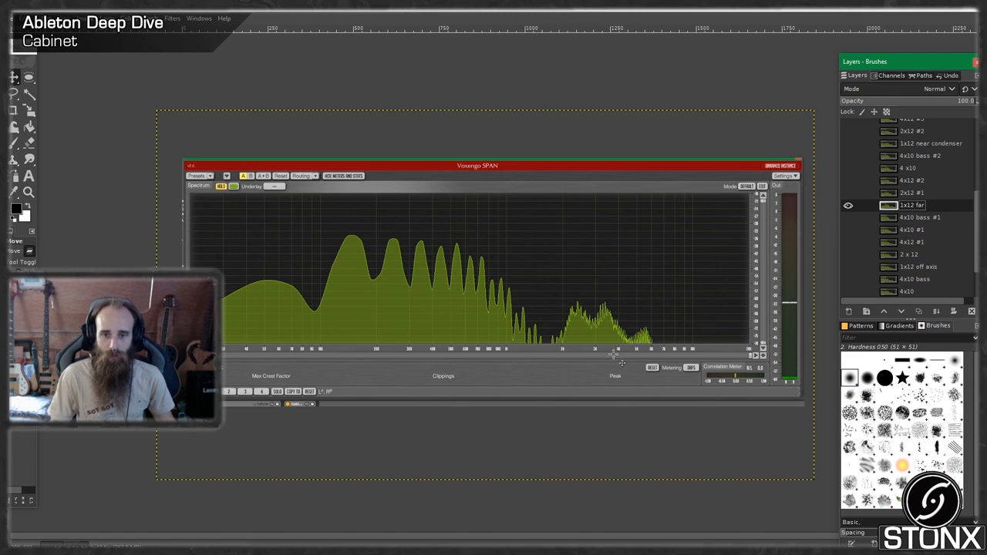
pyautogui.moveTo(815, 265)
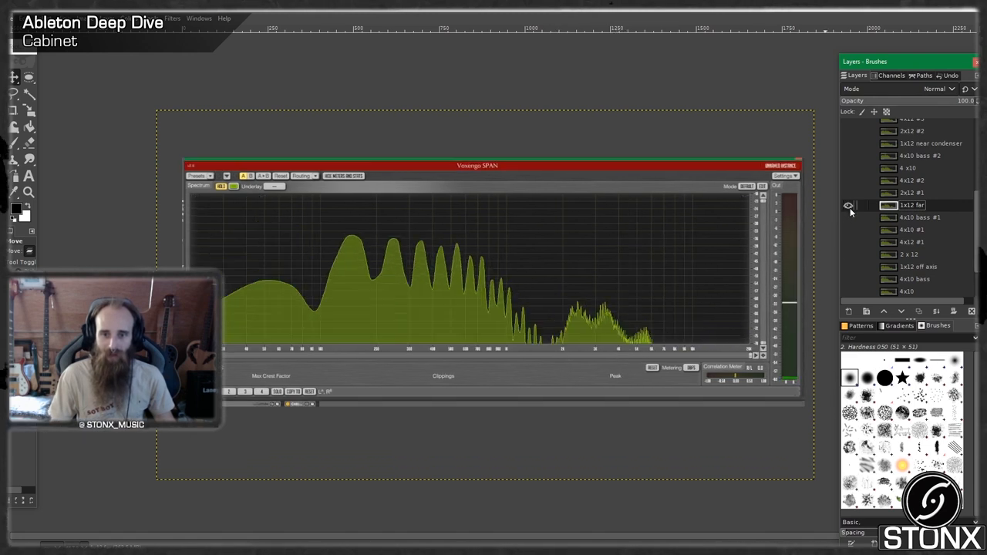
pyautogui.click(848, 205)
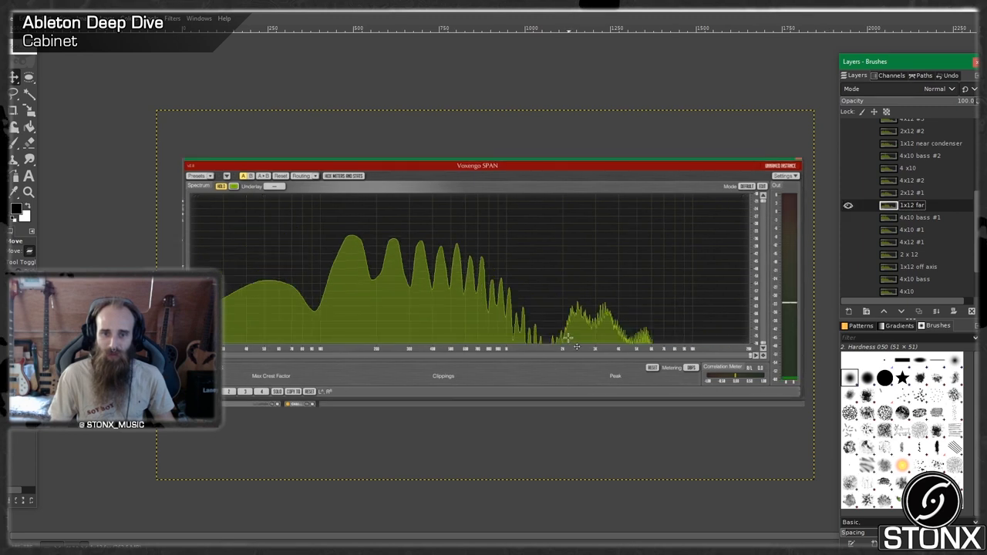
pyautogui.moveTo(607, 296)
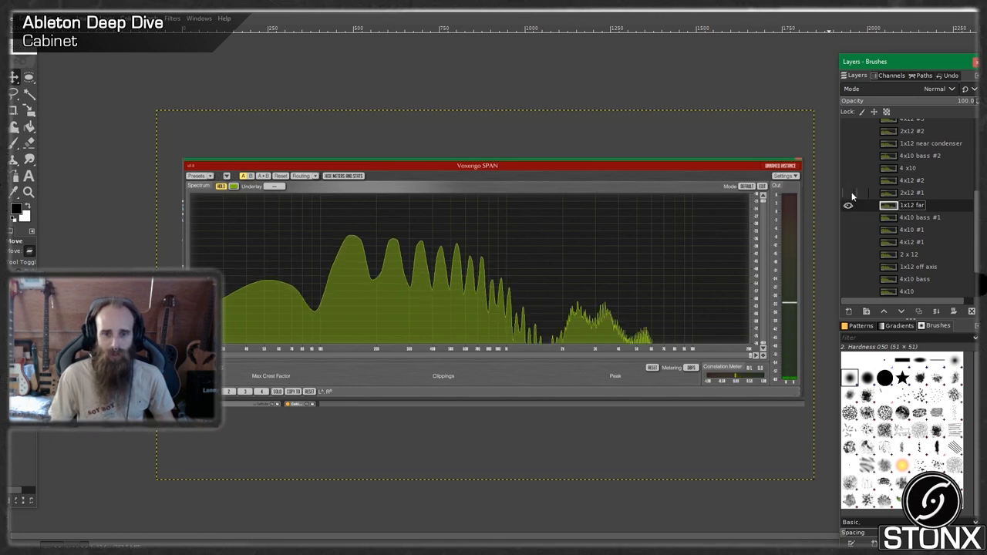
pyautogui.click(848, 205)
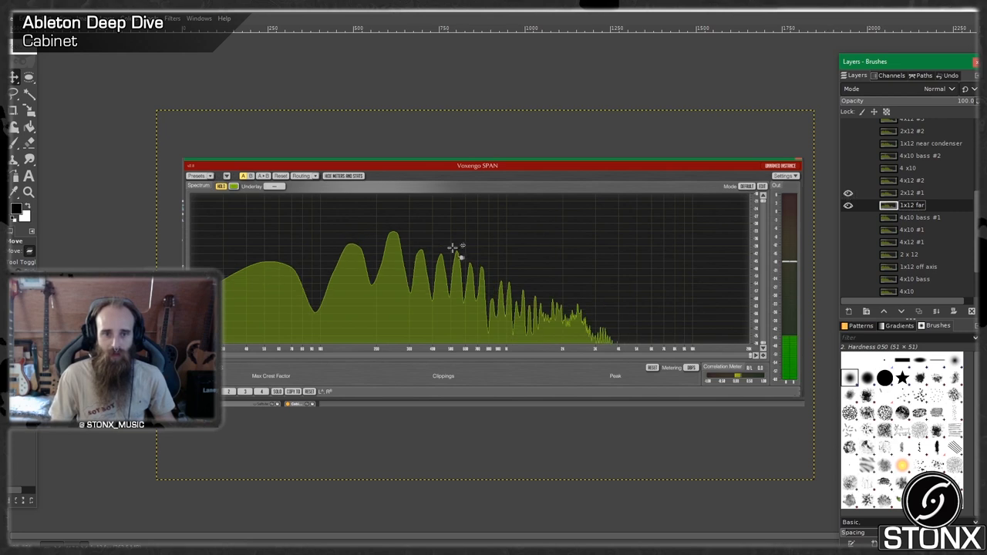
pyautogui.moveTo(416, 378)
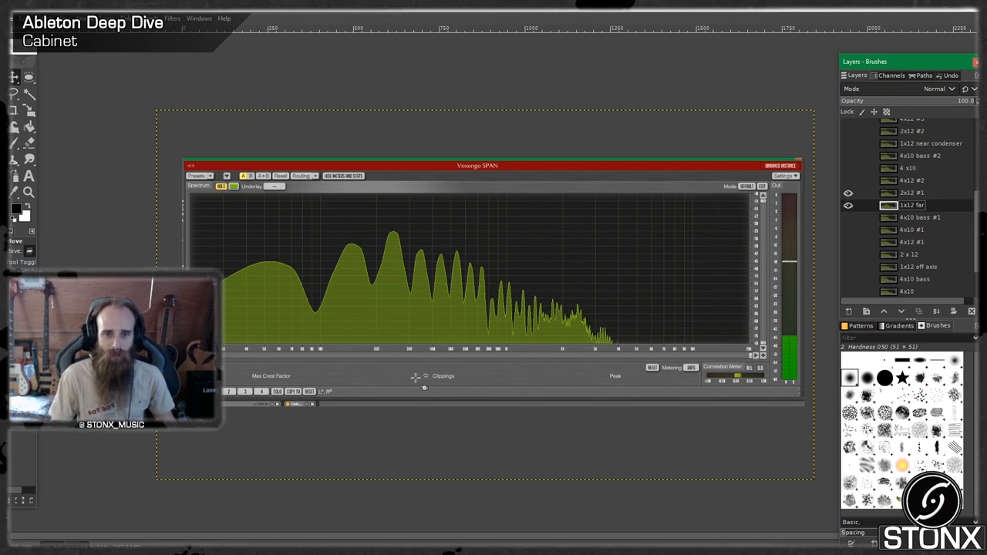
pyautogui.moveTo(416, 348)
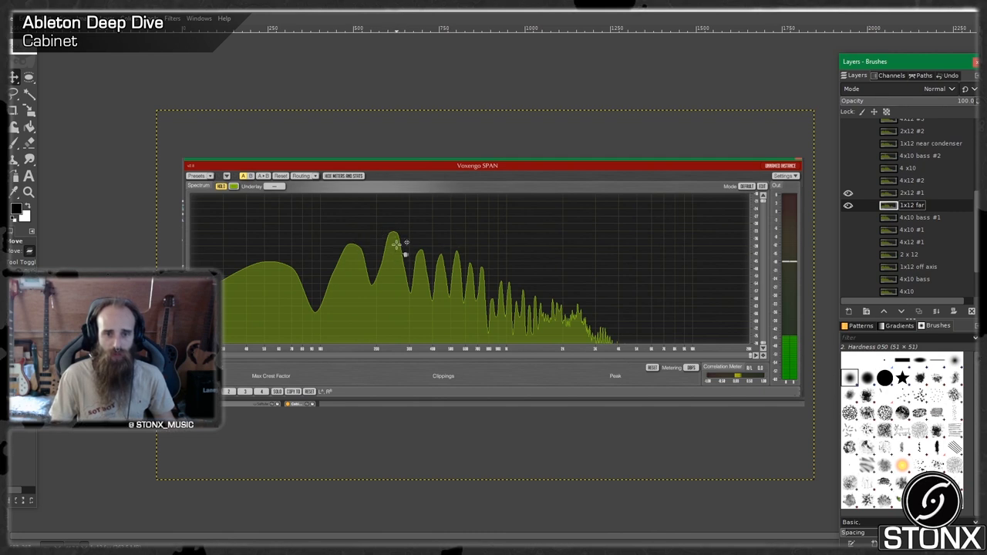
pyautogui.moveTo(315, 238)
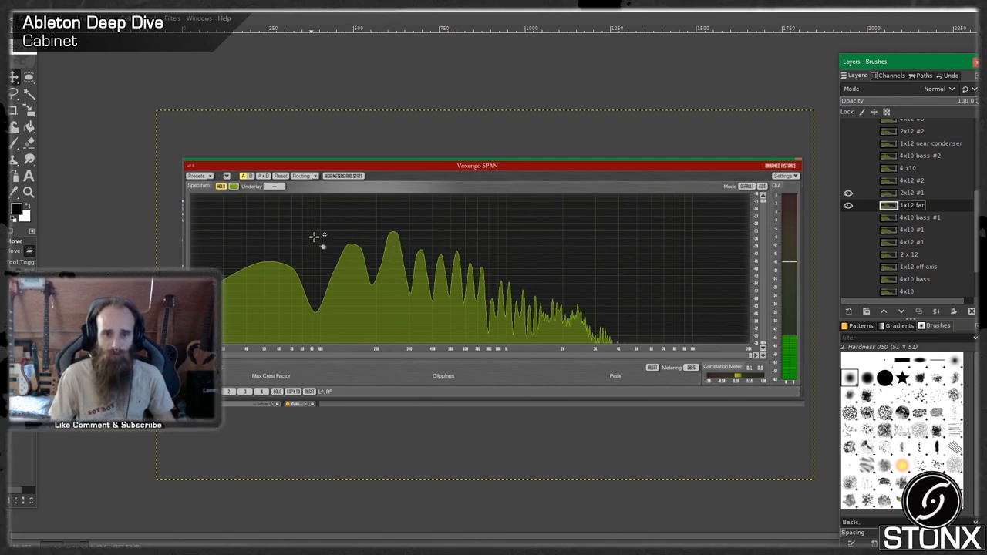
pyautogui.moveTo(374, 255)
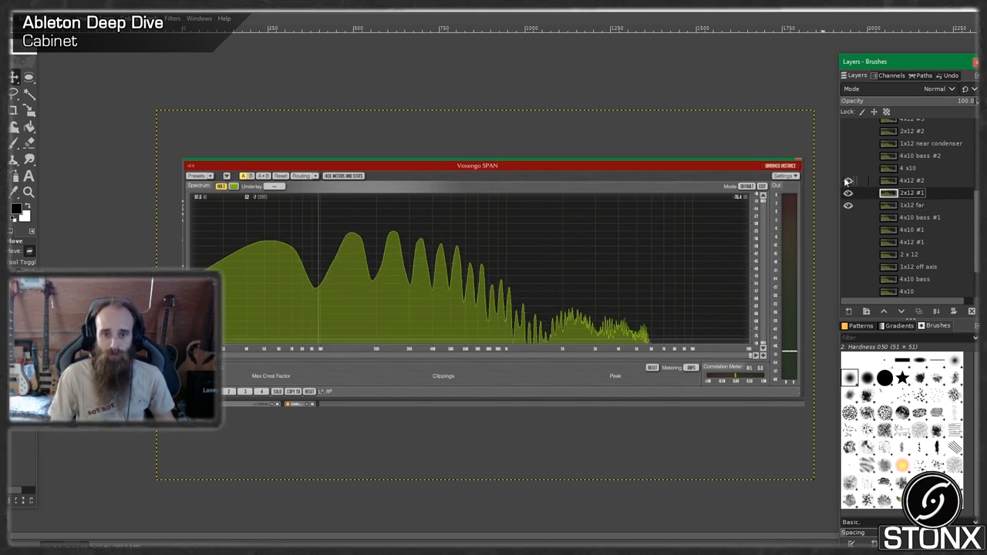
# - Hide one overlapping spectrum and show a different 2x12 capture's spectrum layer instead
pyautogui.click(848, 191)
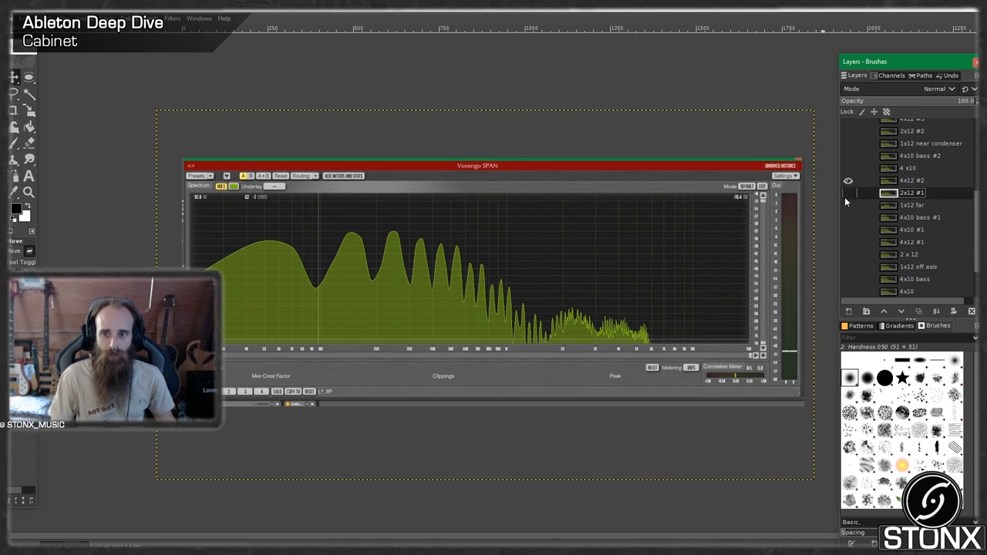
pyautogui.click(848, 182)
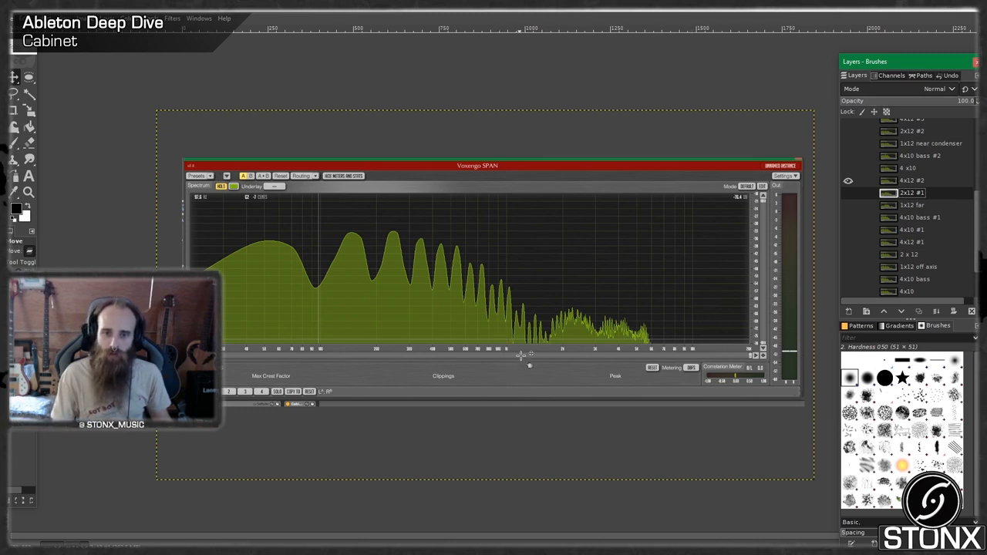
pyautogui.moveTo(533, 290)
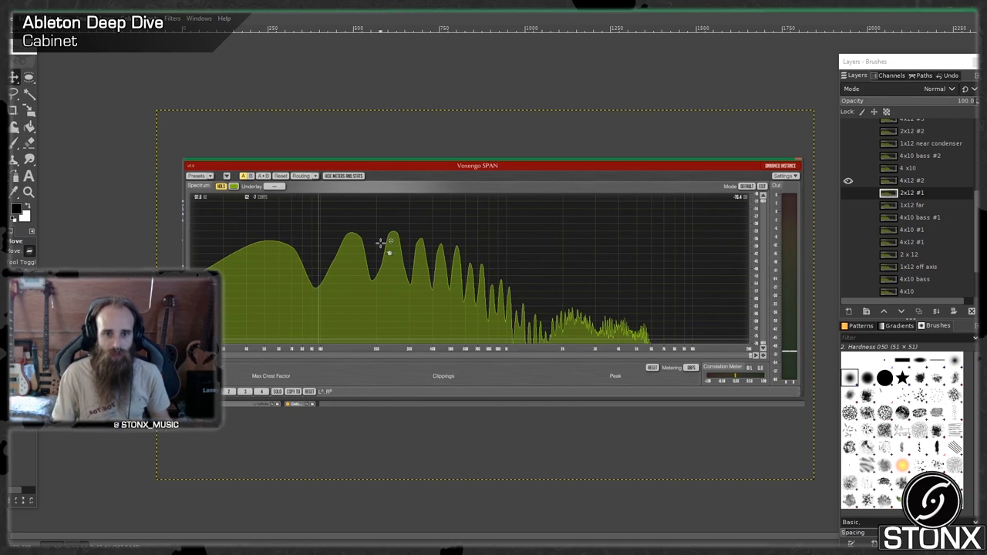
pyautogui.moveTo(341, 234)
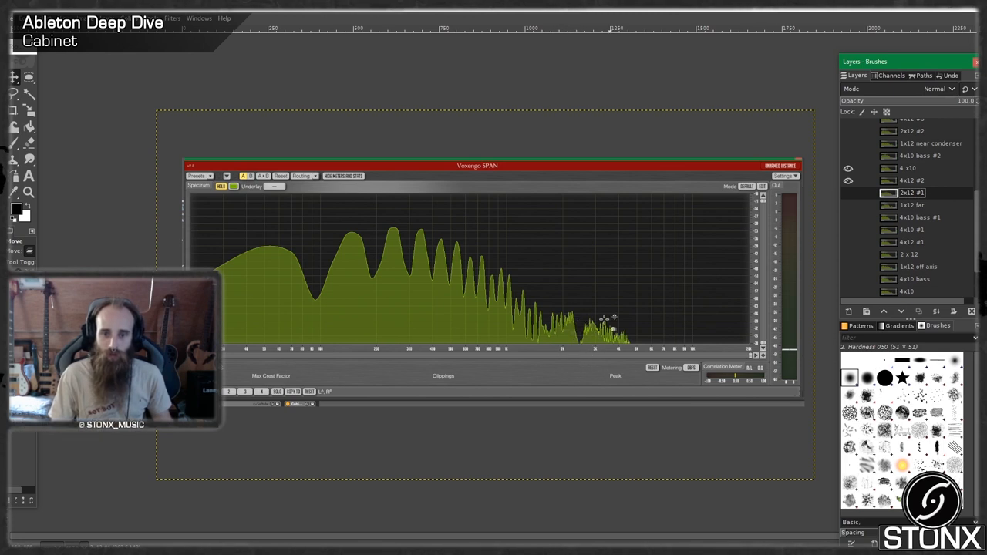
pyautogui.moveTo(635, 336)
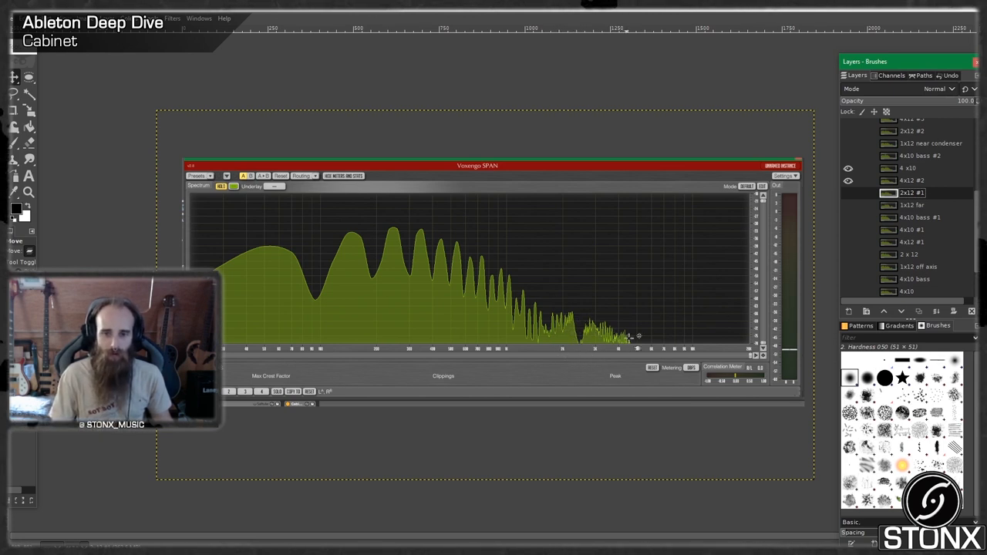
pyautogui.moveTo(369, 223)
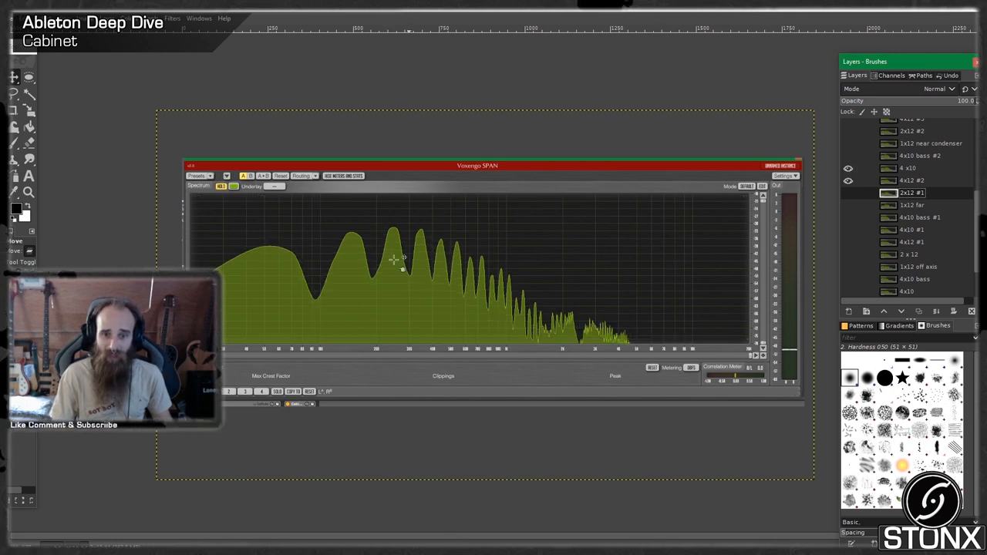
pyautogui.moveTo(434, 291)
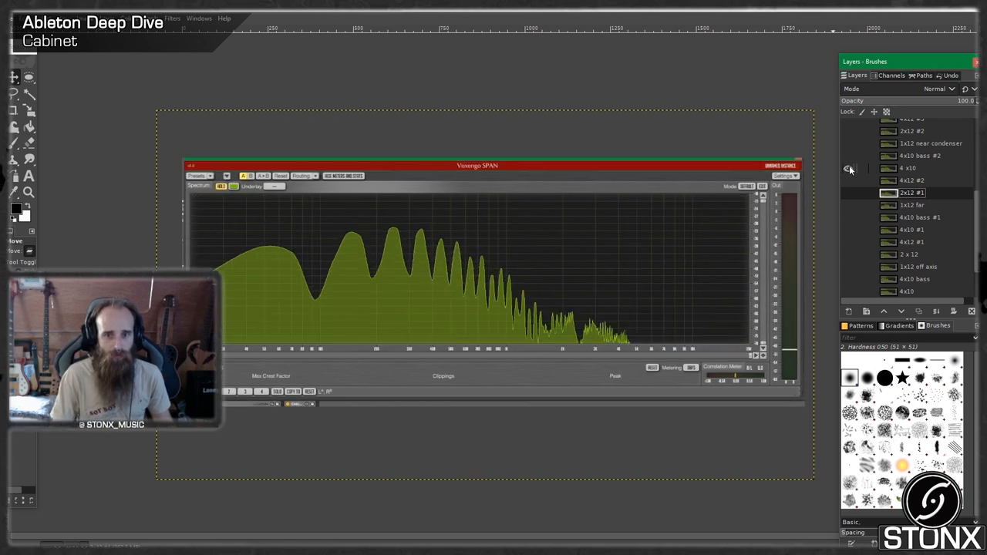
# - Reveal the 4x10 bass #2 cabinet spectrum layer with its tall low-mid peak
pyautogui.click(848, 168)
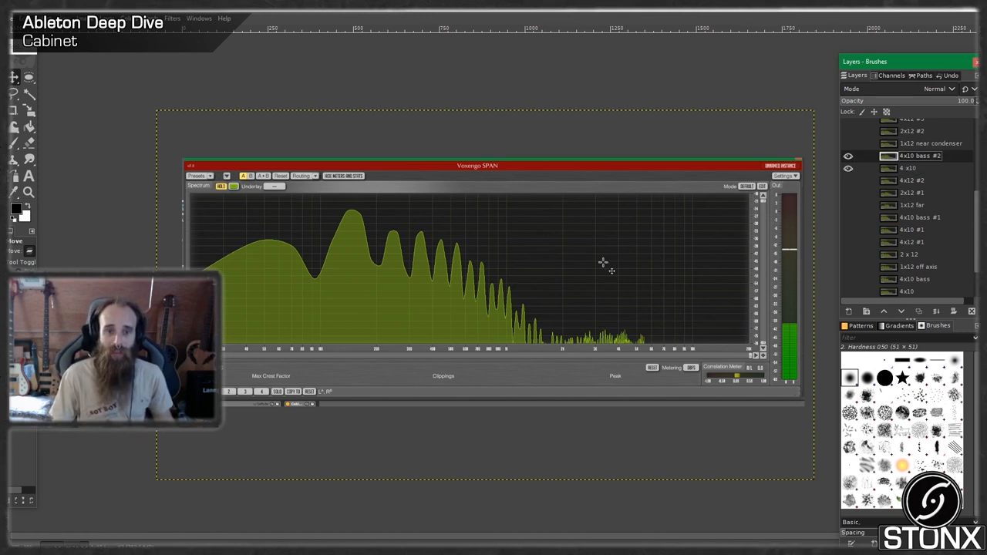
pyautogui.moveTo(317, 229)
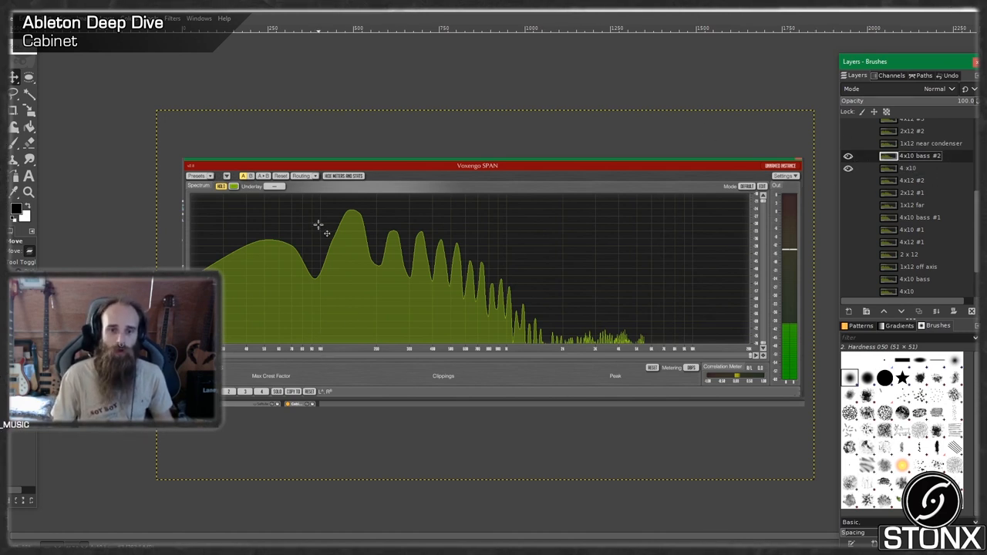
pyautogui.moveTo(378, 224)
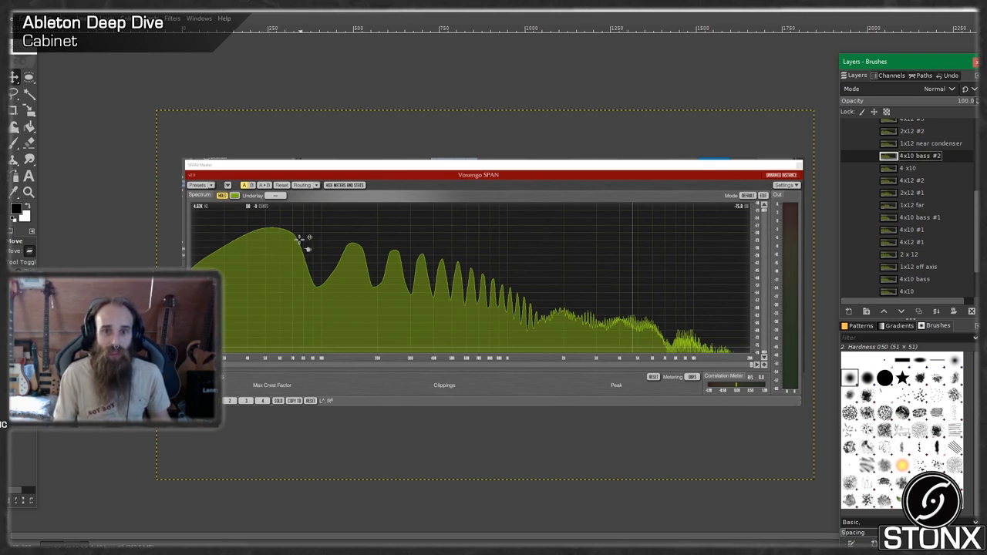
pyautogui.moveTo(624, 193)
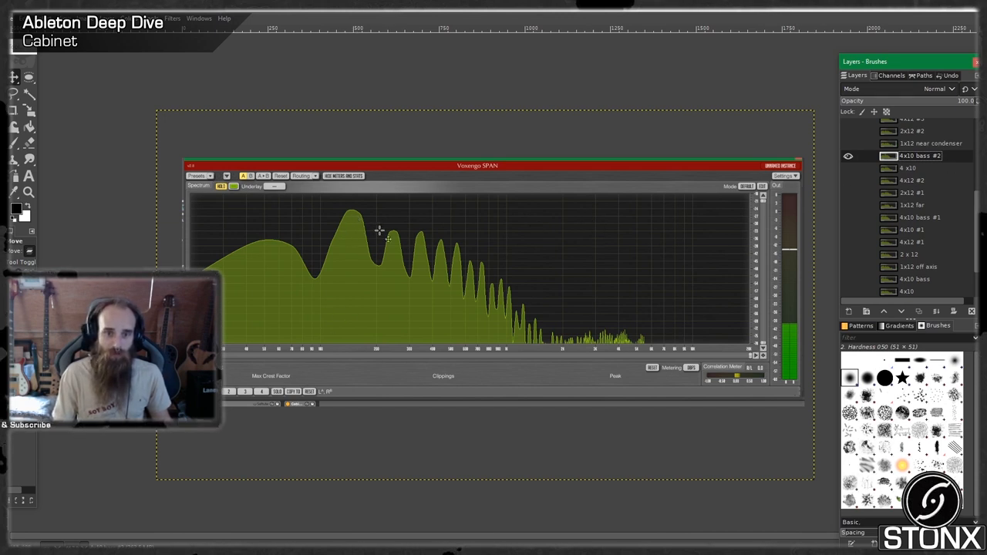
pyautogui.moveTo(378, 358)
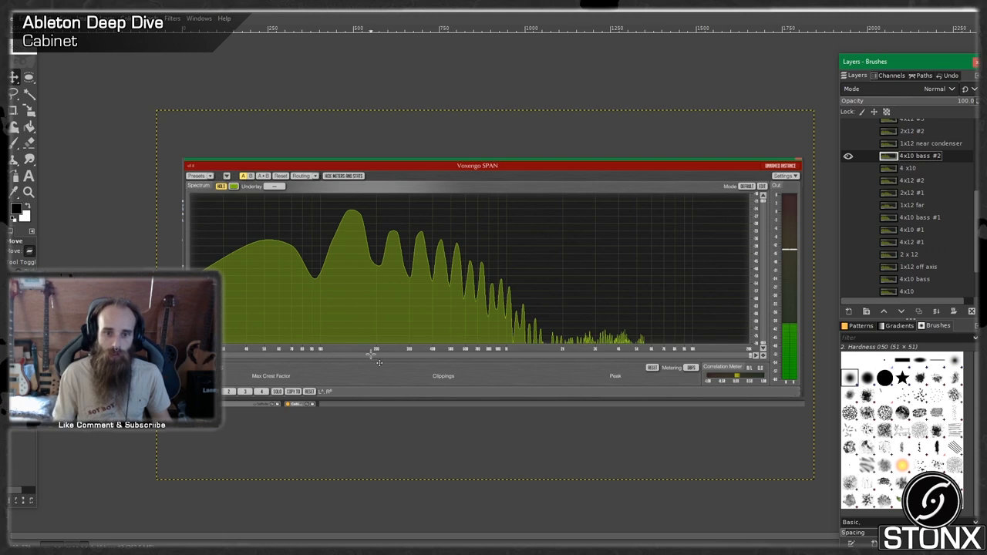
pyautogui.moveTo(362, 231)
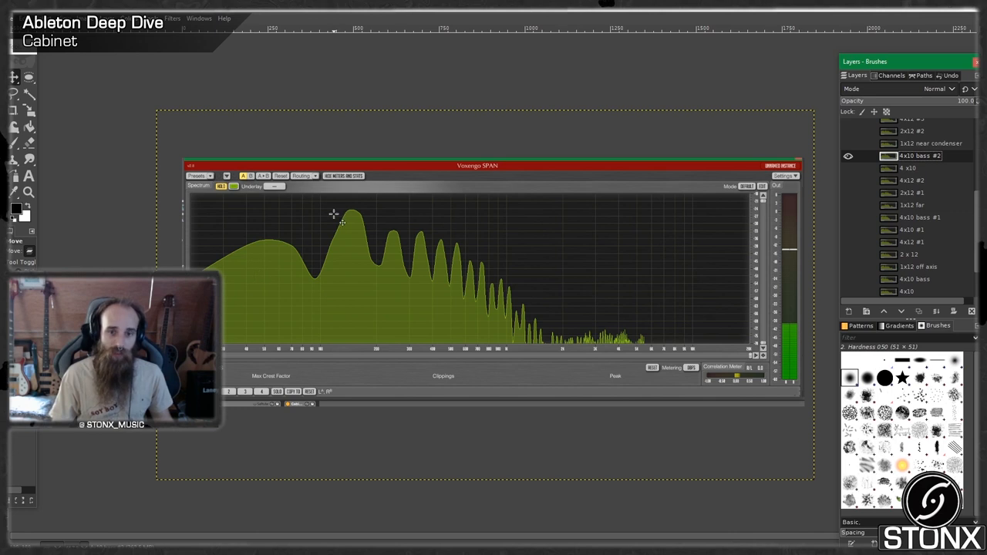
pyautogui.moveTo(359, 262)
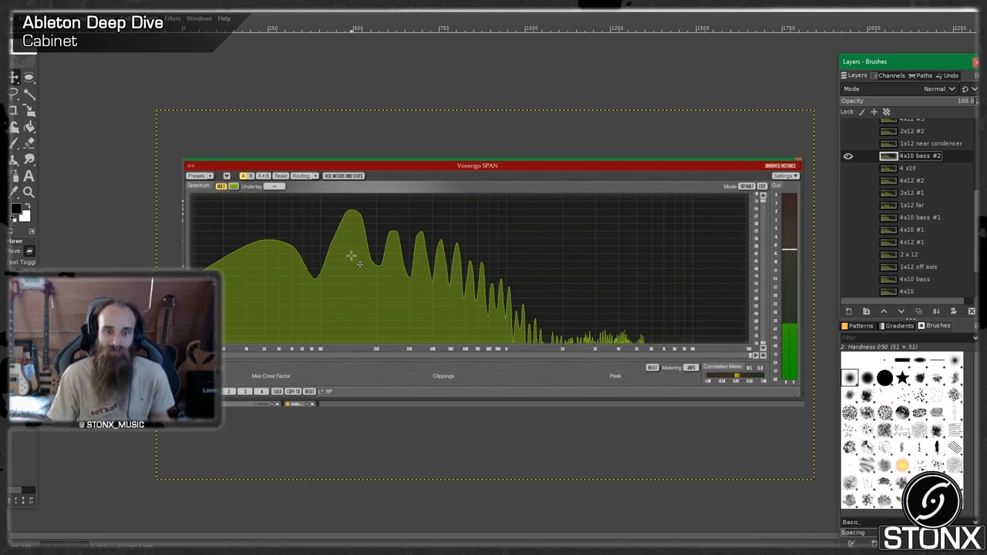
pyautogui.moveTo(825, 52)
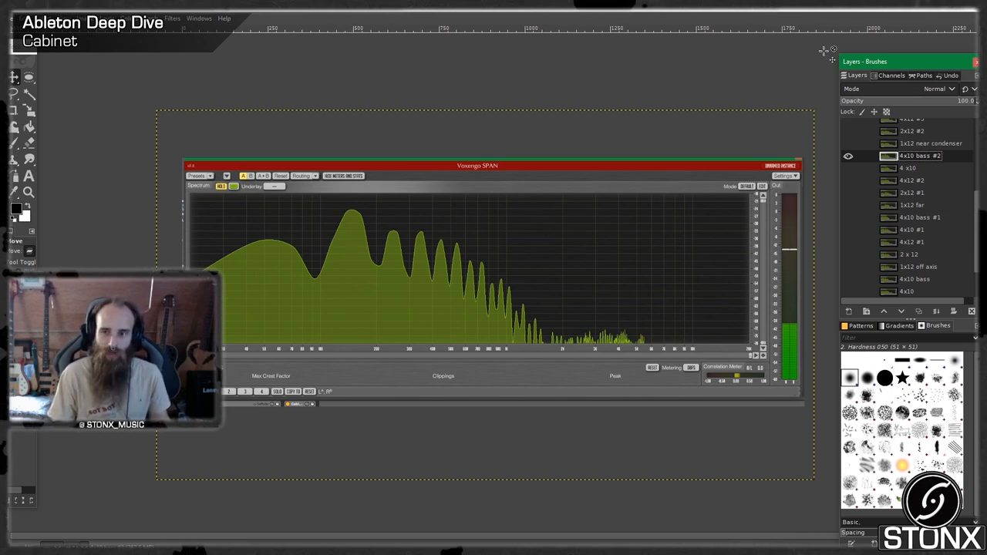
# - Show the 1x12 near condenser spectrum layer, then overlay another spectrum layer for comparison
pyautogui.scroll(3)
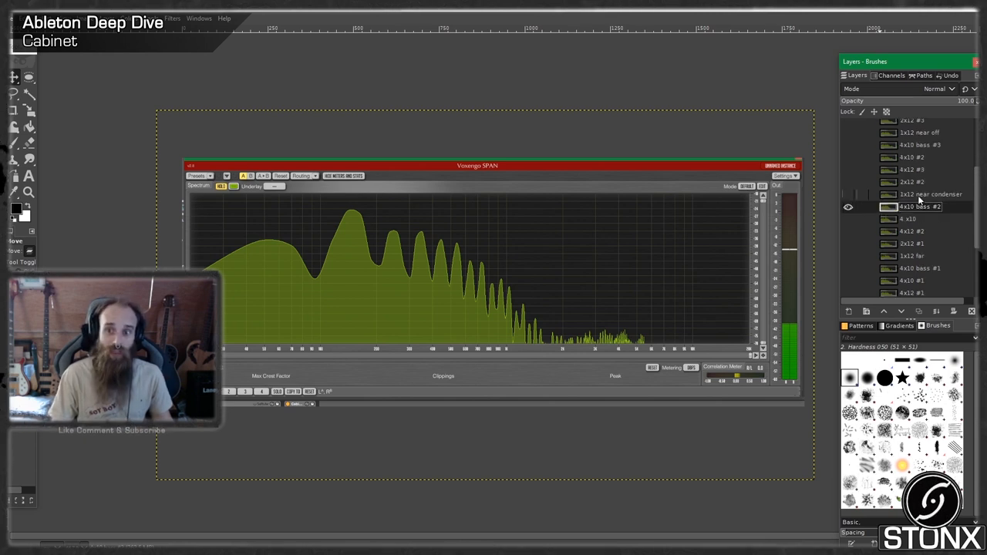
pyautogui.click(930, 195)
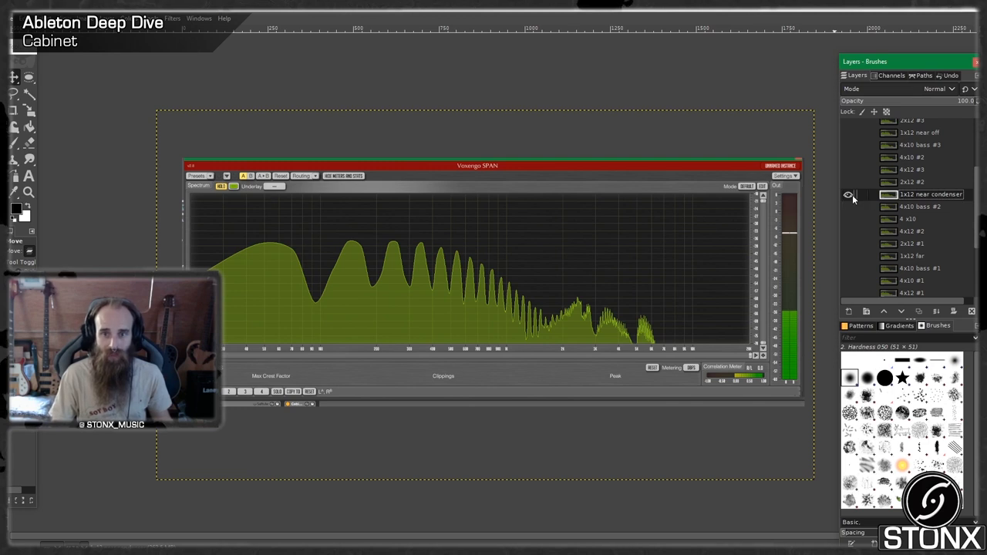
pyautogui.scroll(-3)
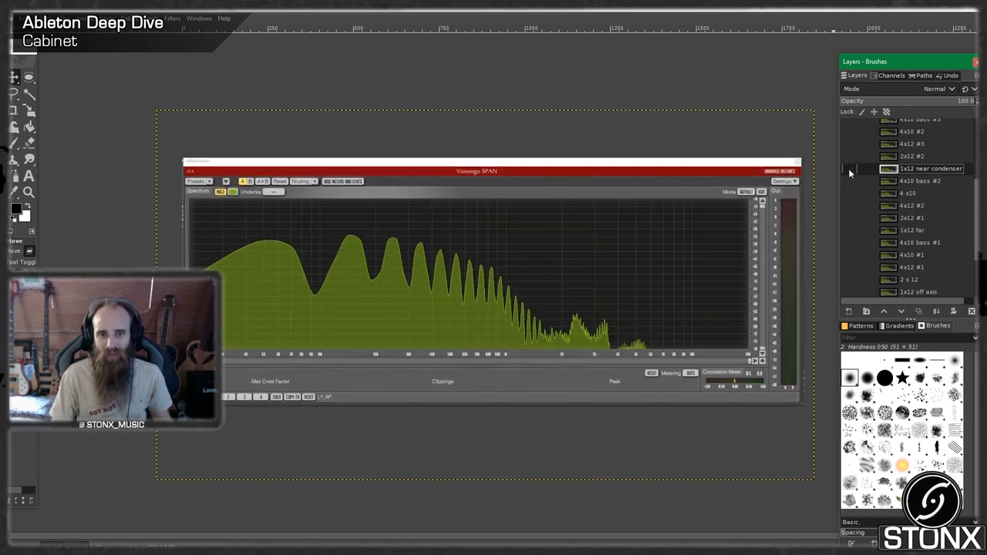
pyautogui.moveTo(660, 348)
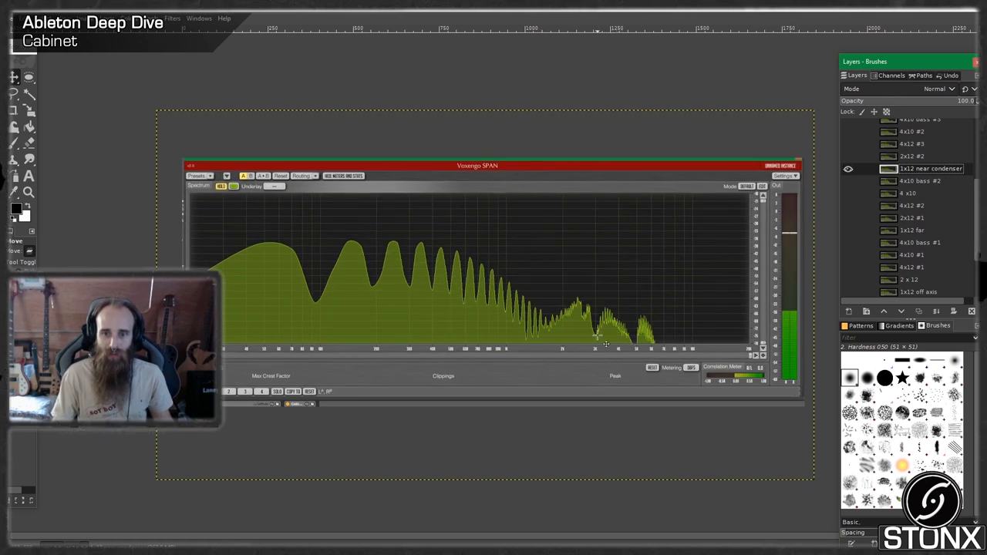
pyautogui.click(848, 168)
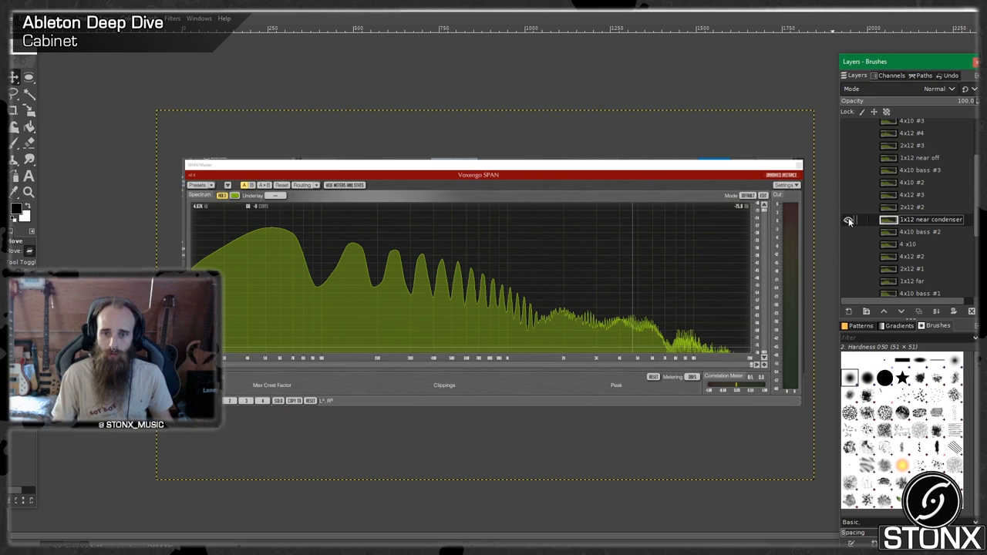
# - Hide the overlaid spectrum layer so only the 1x12 near condenser curve remains visible
pyautogui.click(848, 219)
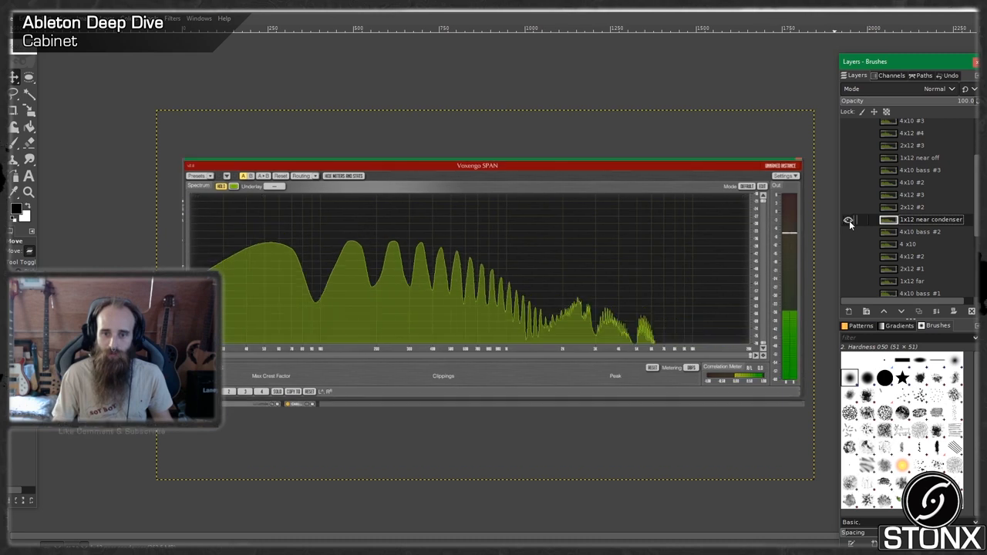
pyautogui.click(848, 219)
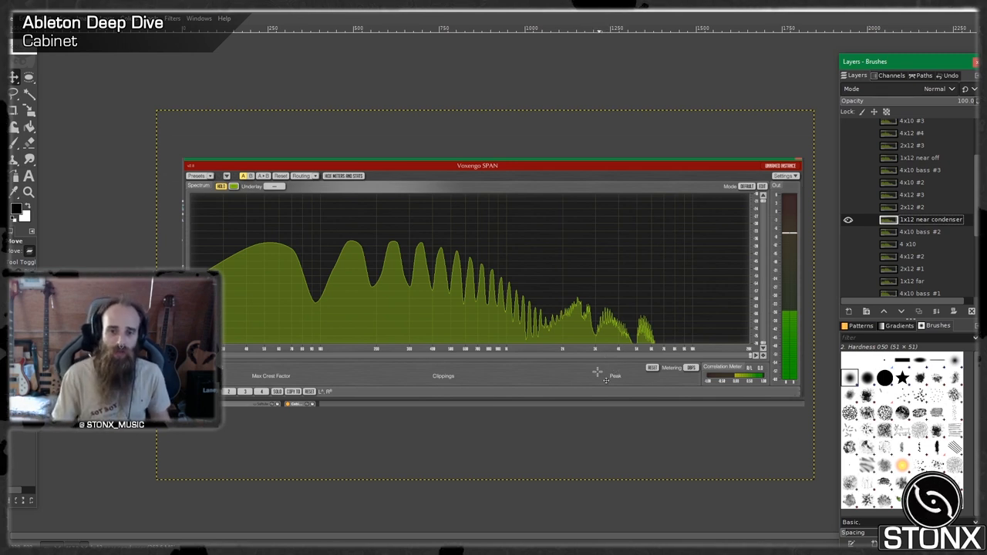
pyautogui.moveTo(636, 357)
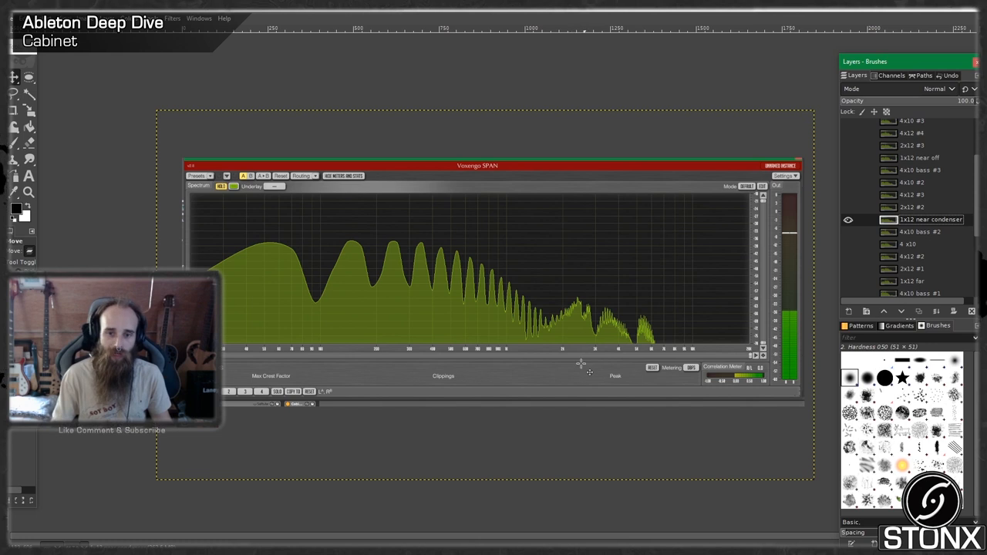
pyautogui.moveTo(629, 299)
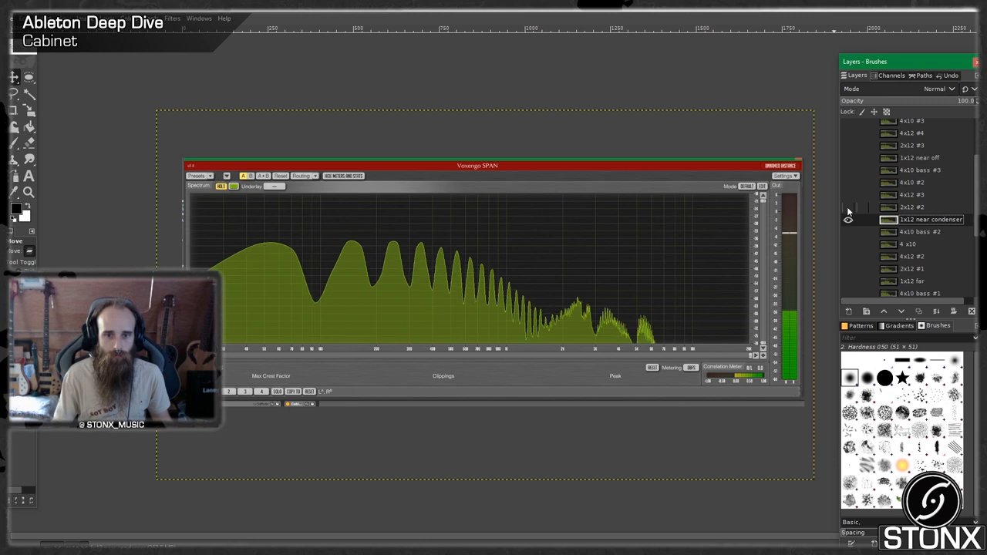
# - Hide the 1x12 near condenser layer and show a different cabinet's comb-peaked spectrum
pyautogui.click(848, 207)
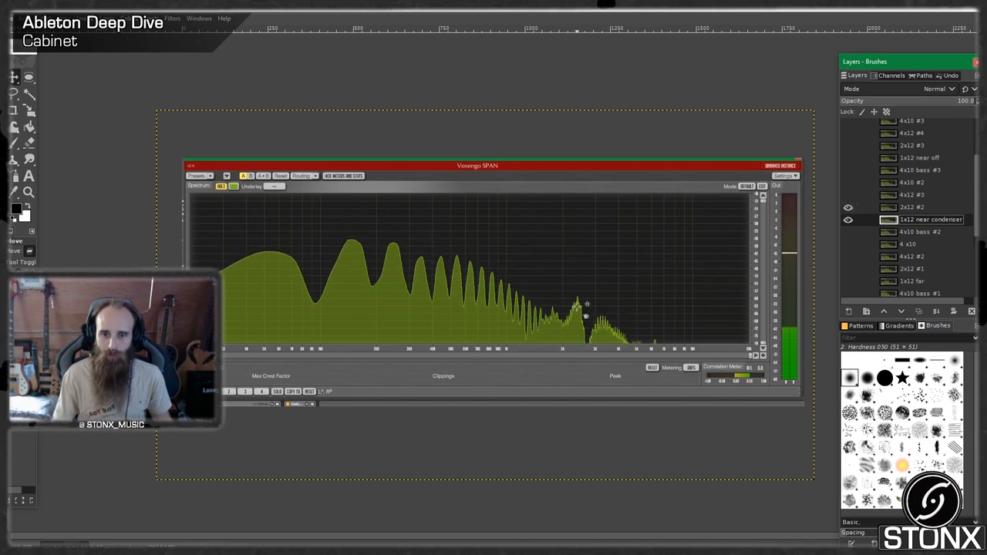
pyautogui.moveTo(589, 302)
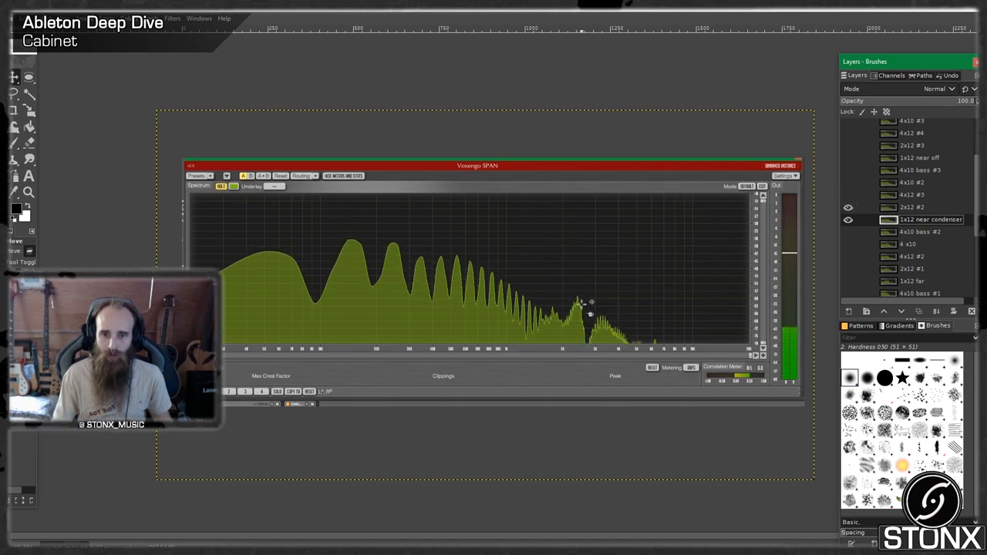
pyautogui.click(848, 209)
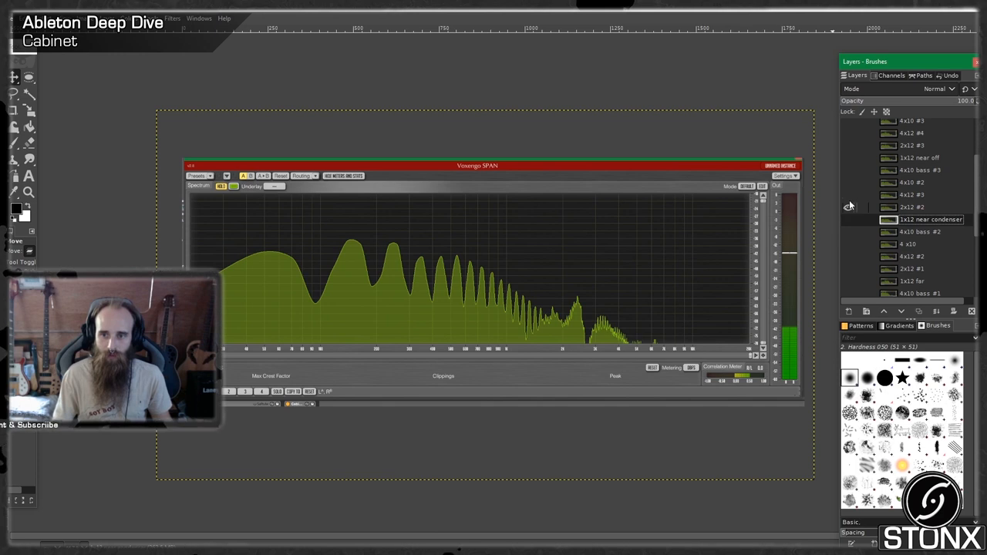
pyautogui.click(913, 194)
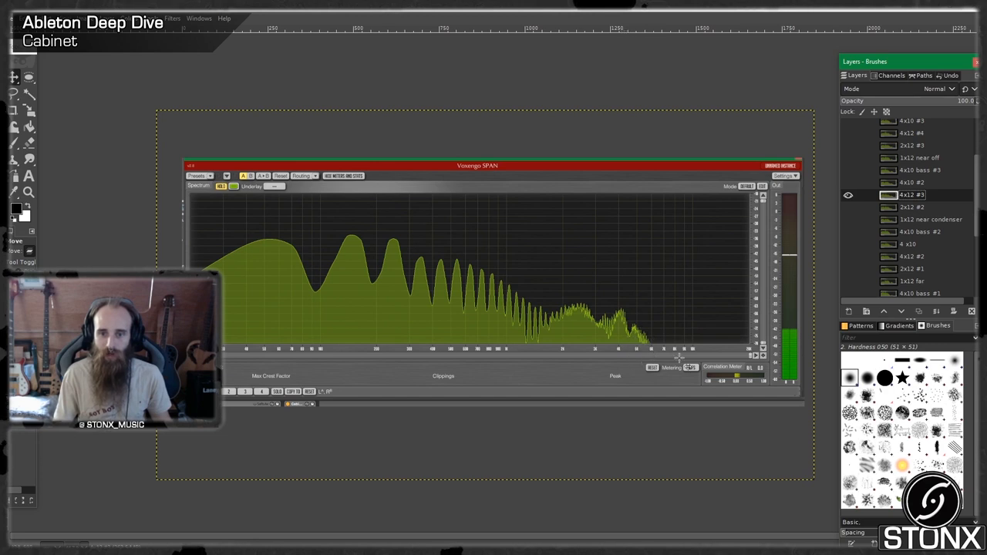
pyautogui.moveTo(787, 301)
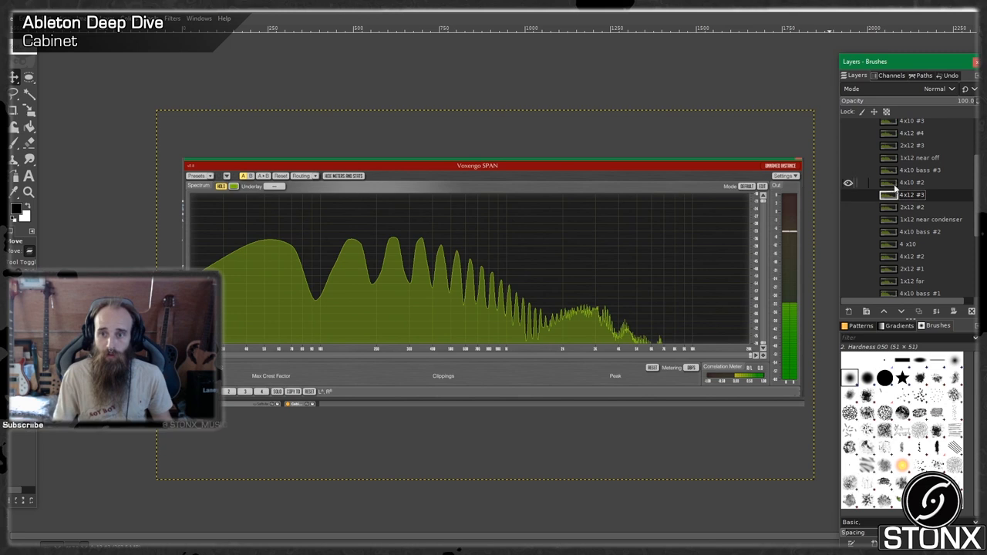
# - Toggle layer visibility so the next cabinet's spectrum with its broad low-mid hump shows
pyautogui.click(913, 182)
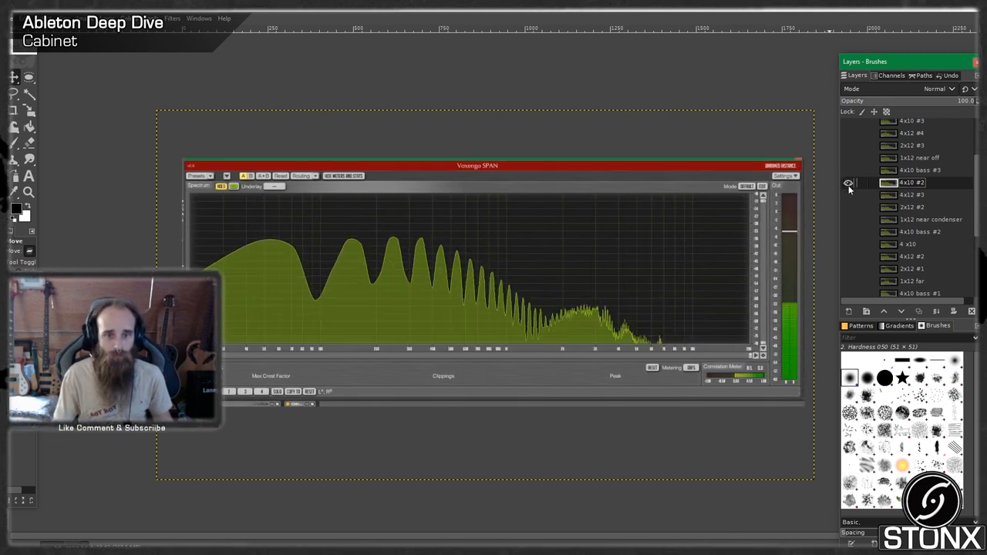
pyautogui.click(848, 182)
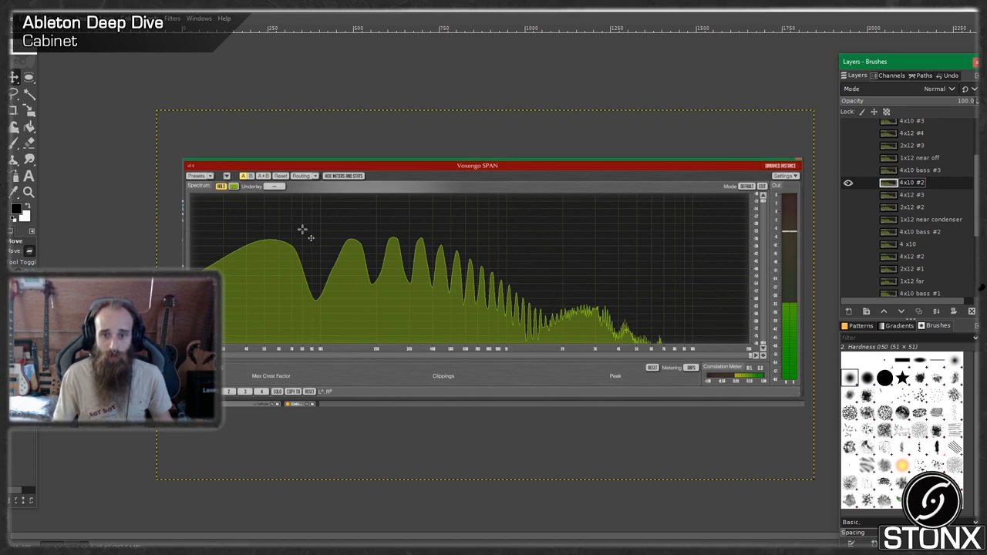
pyautogui.moveTo(583, 348)
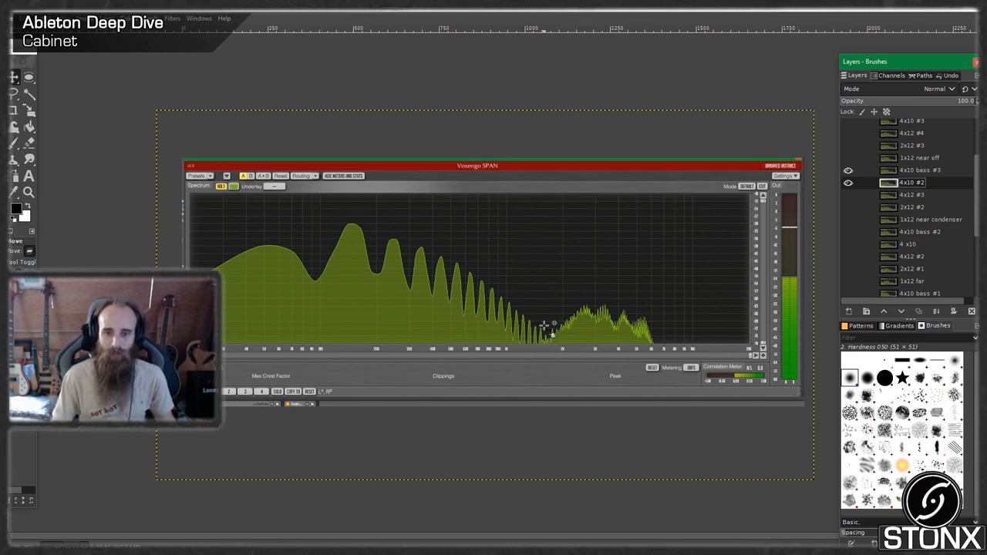
pyautogui.moveTo(825, 213)
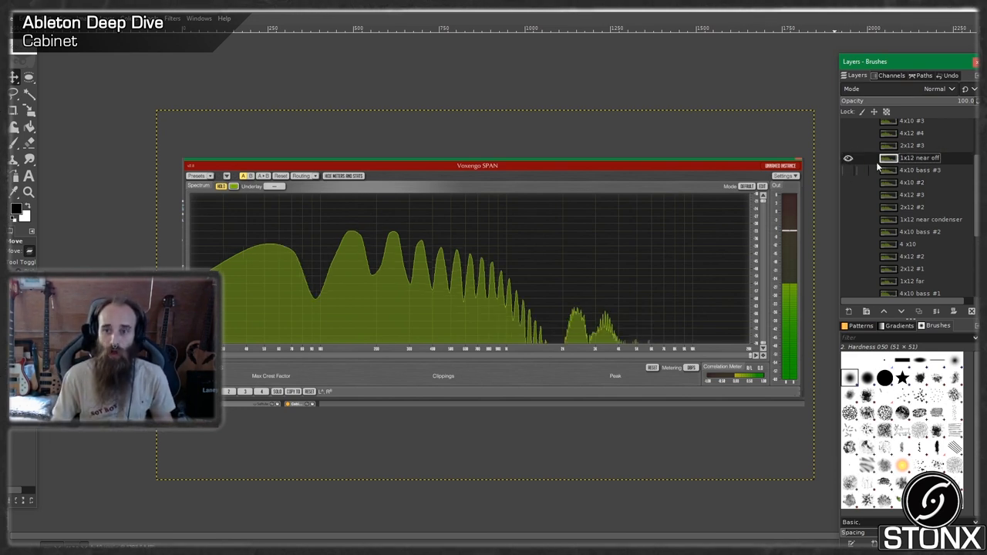
# - Make the 2x12 rear off cabinet spectrum layer the visible reference
pyautogui.click(848, 157)
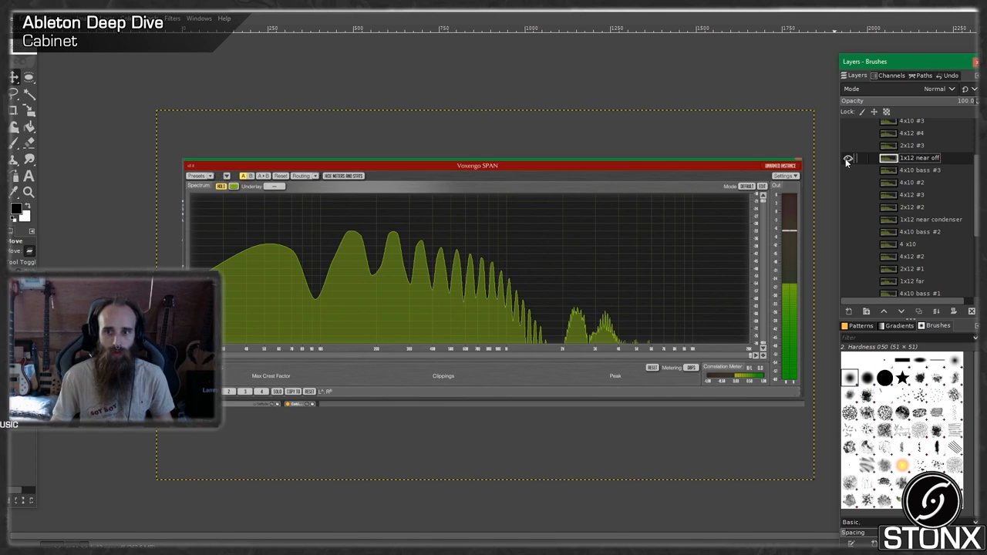
pyautogui.click(848, 157)
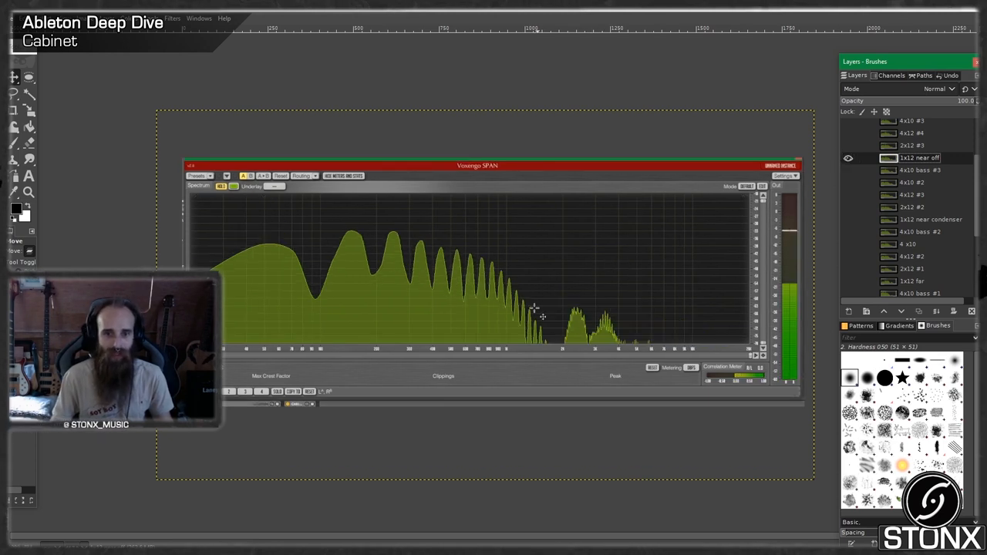
pyautogui.moveTo(578, 375)
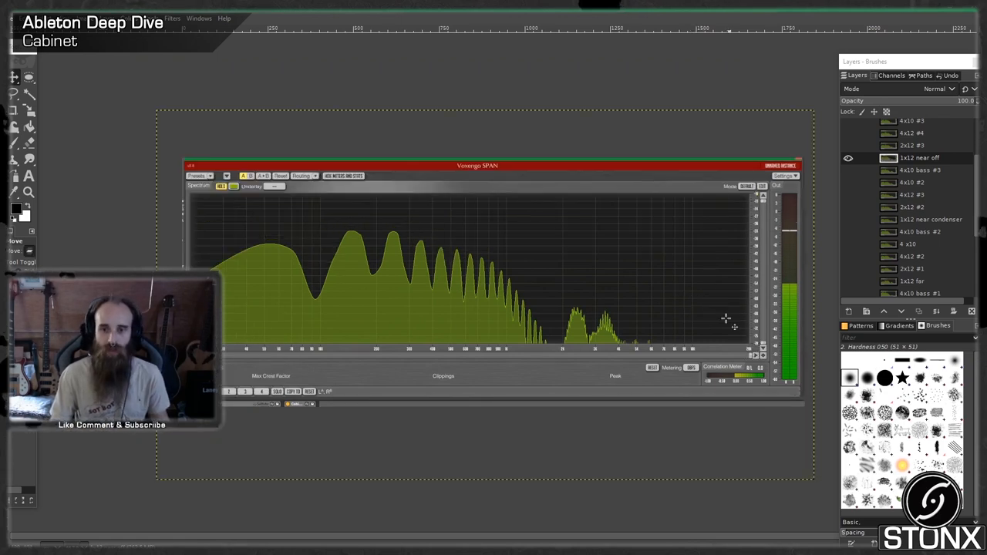
pyautogui.moveTo(707, 290)
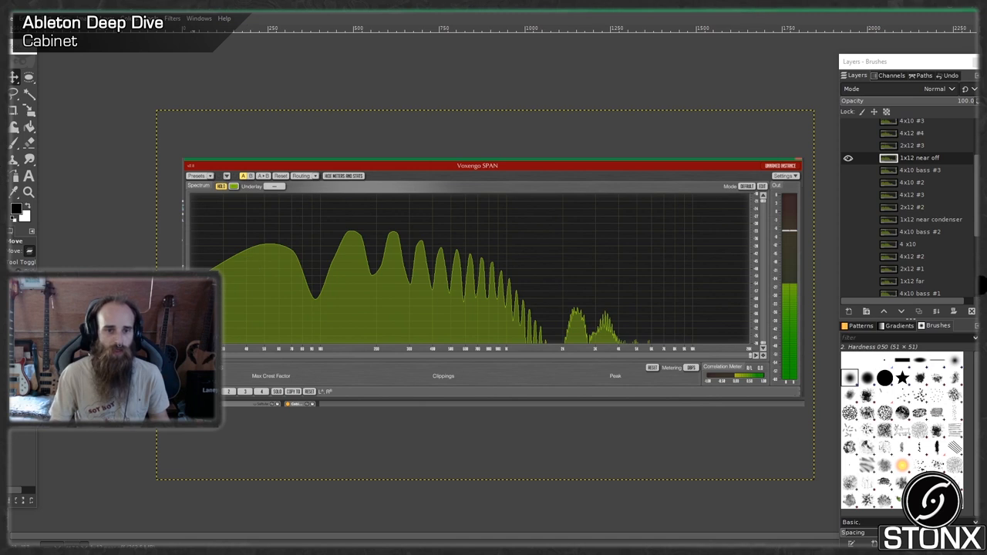
pyautogui.moveTo(347, 231)
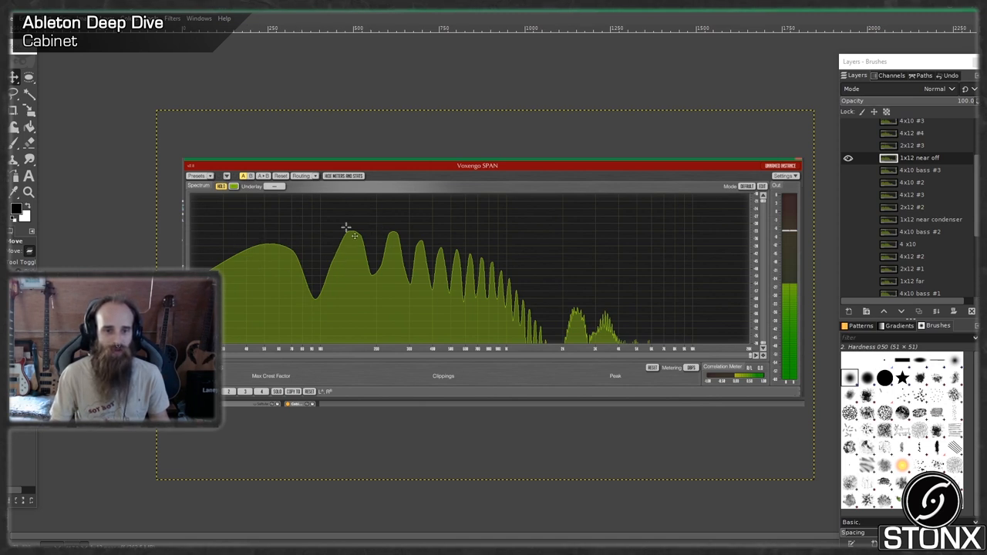
pyautogui.moveTo(376, 290)
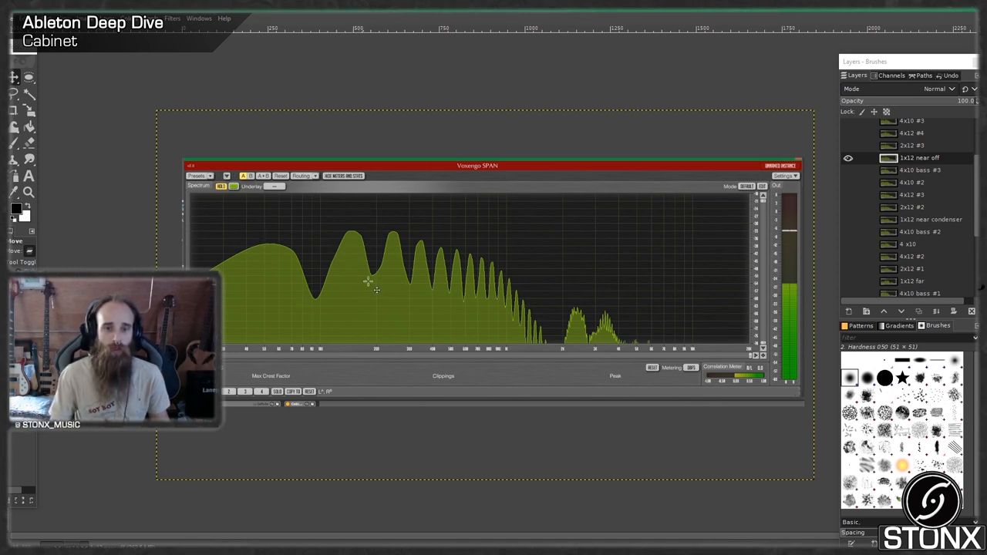
pyautogui.moveTo(367, 234)
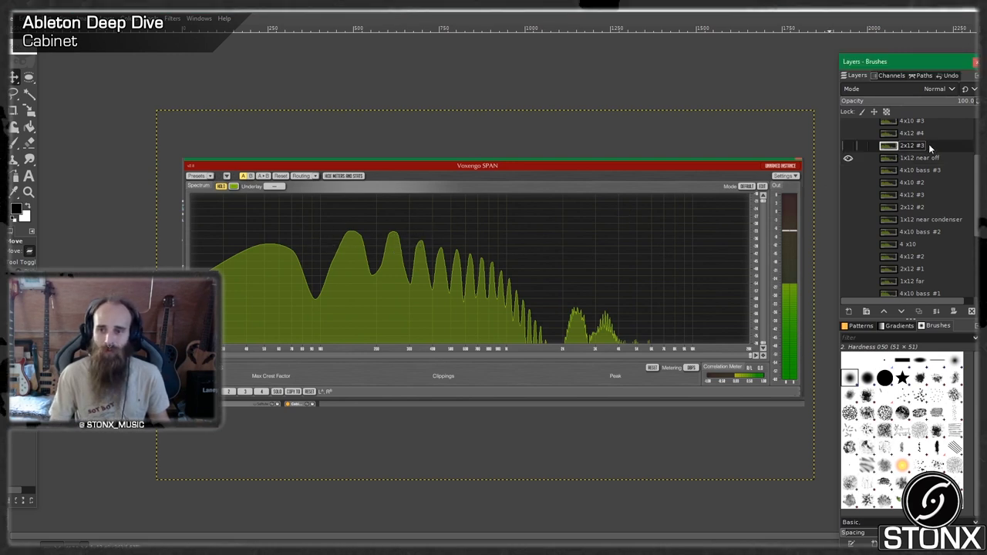
# - Hide the 2x12 rear off layer and leave another cabinet's narrow-peaked spectrum layer visible
pyautogui.click(848, 145)
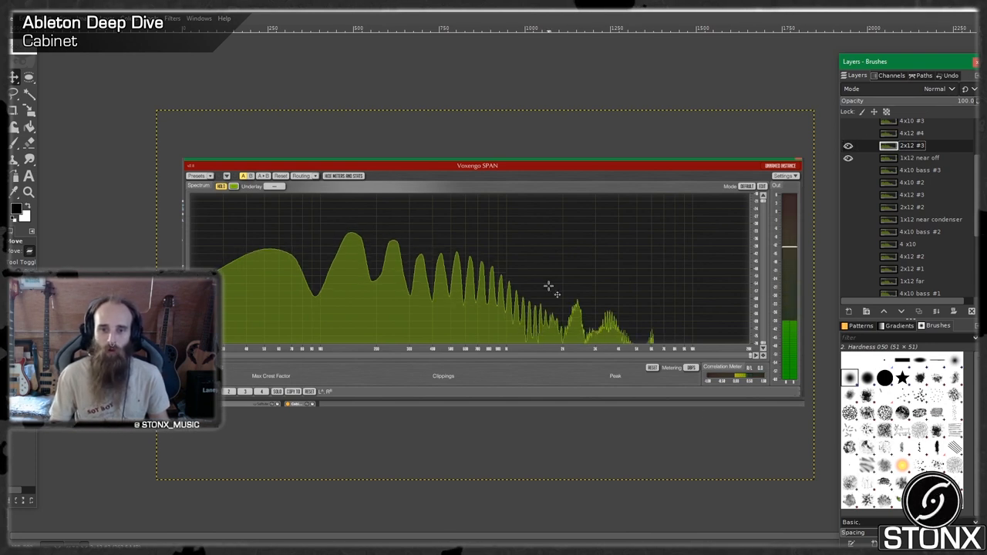
pyautogui.click(848, 157)
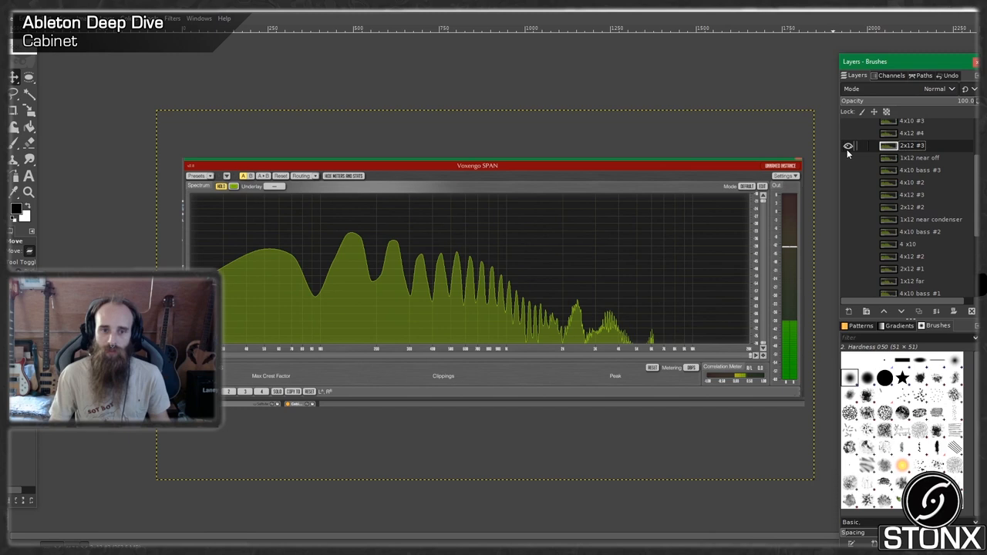
pyautogui.click(848, 145)
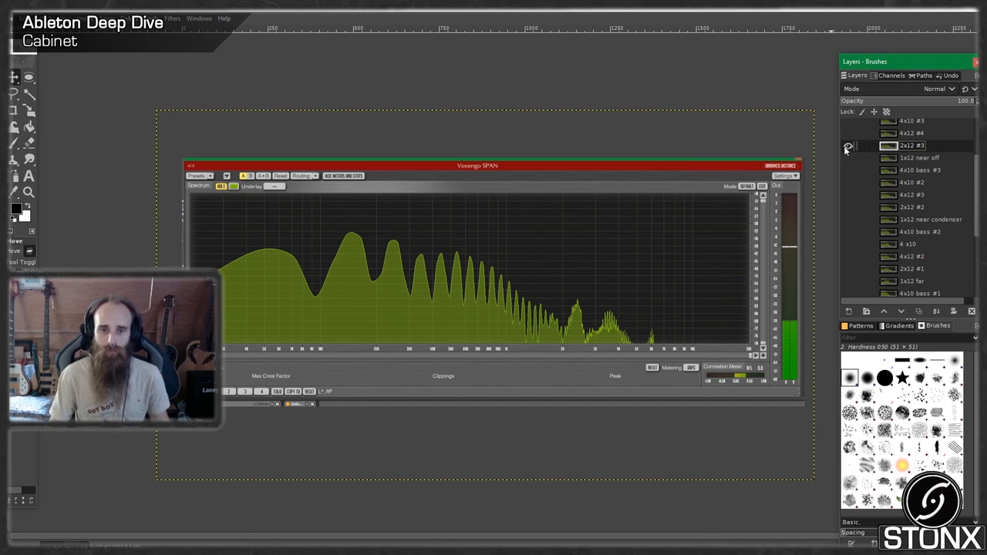
pyautogui.click(848, 145)
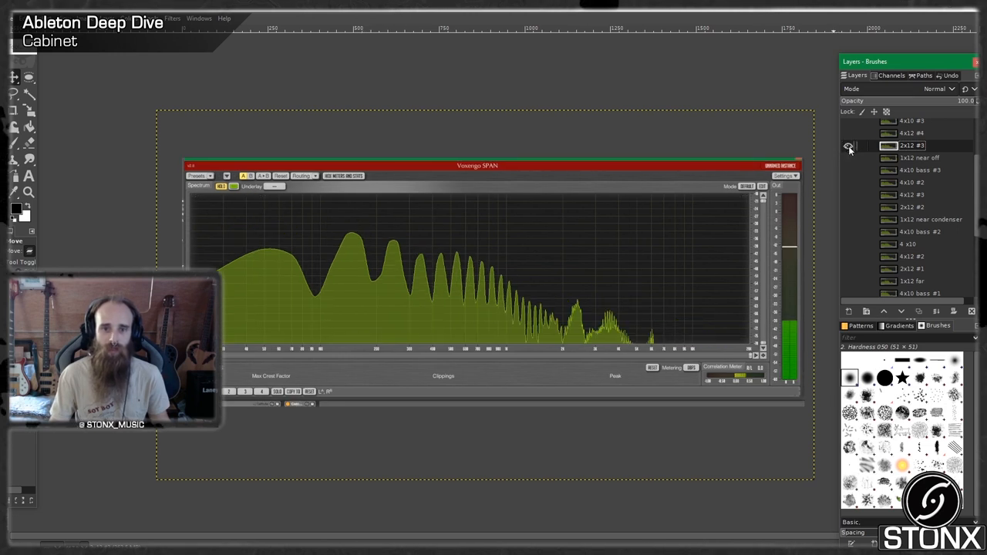
pyautogui.click(848, 145)
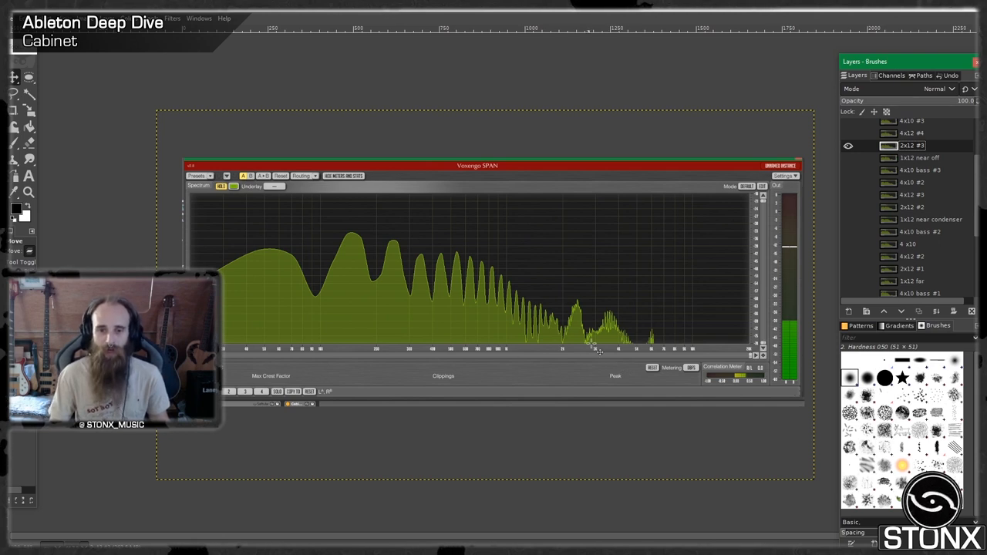
pyautogui.moveTo(686, 295)
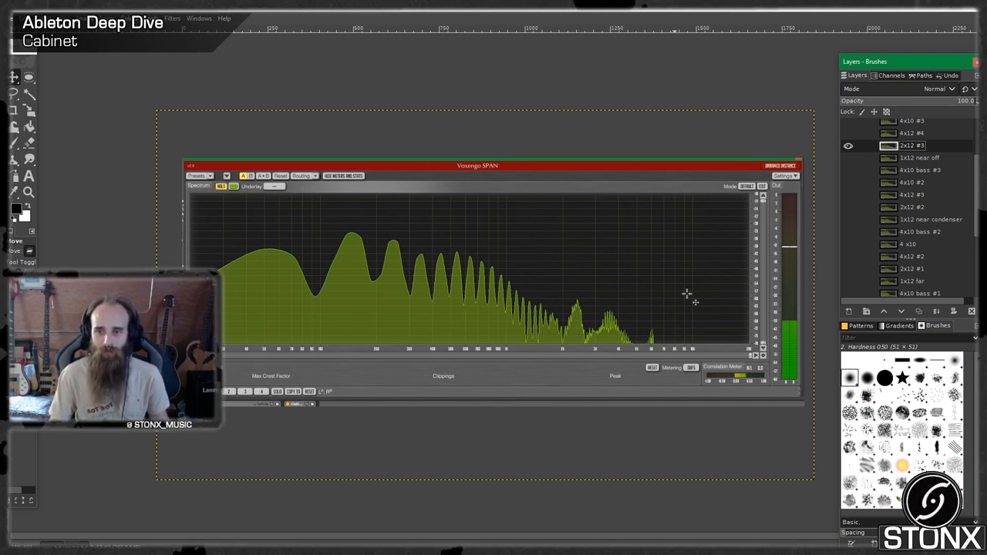
pyautogui.scroll(3)
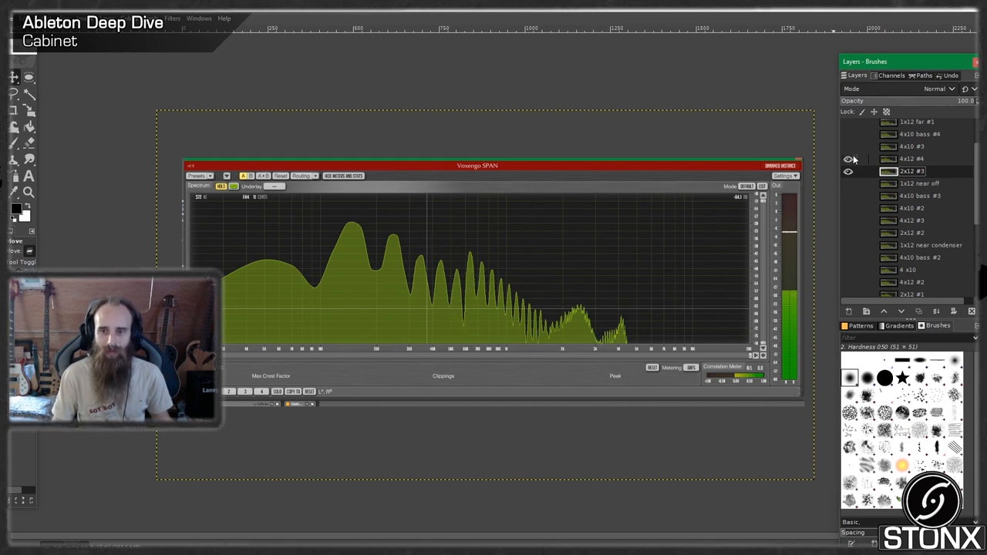
# - Show the next cabinet spectrum layer and hide the earlier one
pyautogui.click(848, 172)
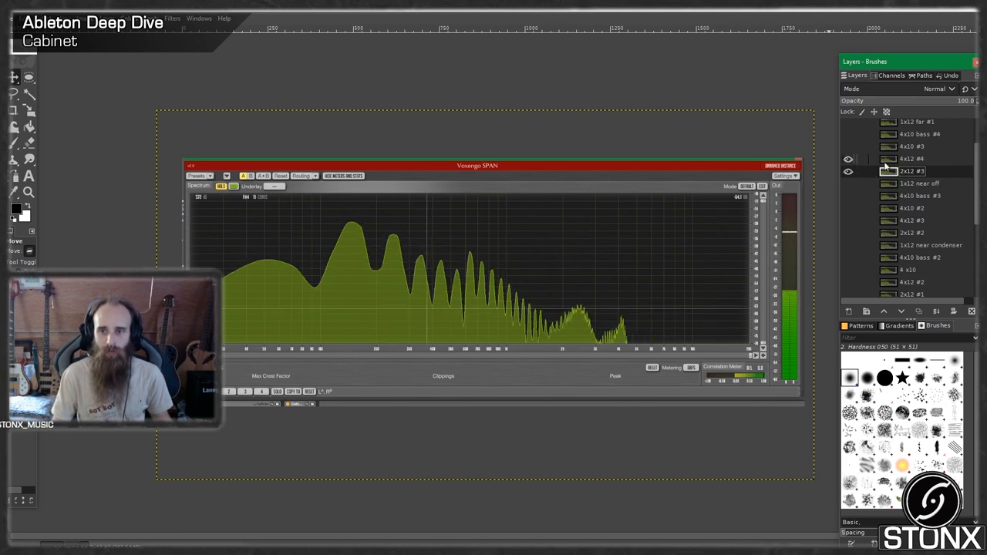
pyautogui.click(925, 245)
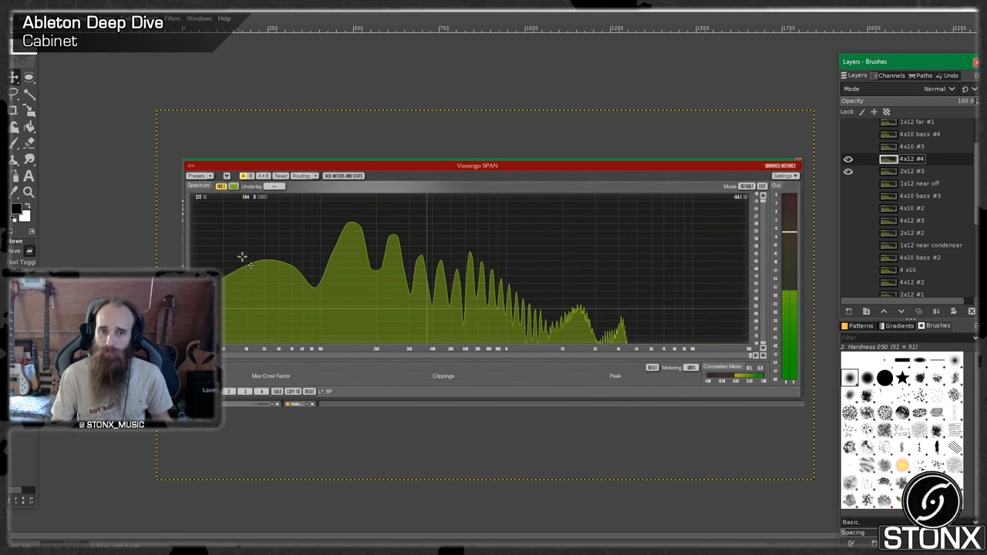
pyautogui.moveTo(352, 231)
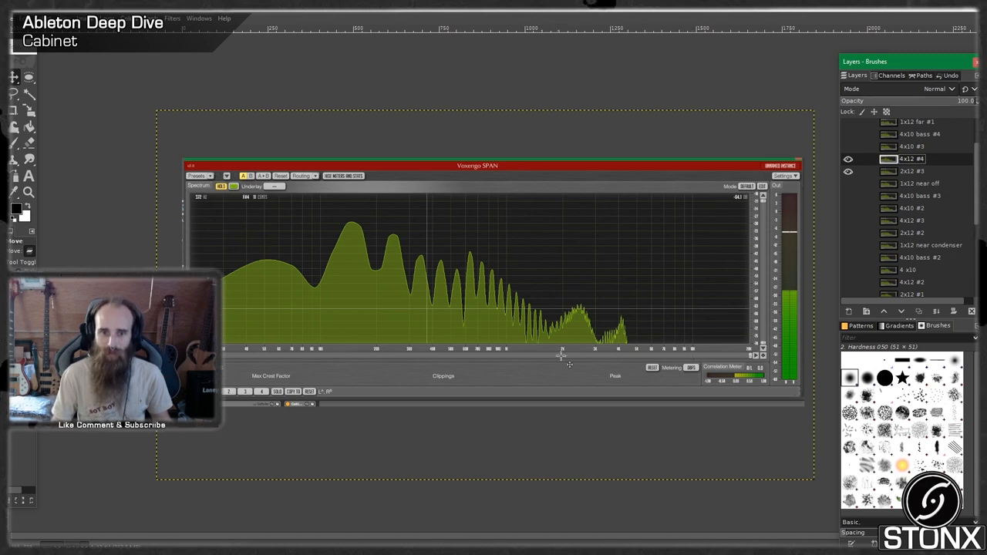
pyautogui.moveTo(571, 352)
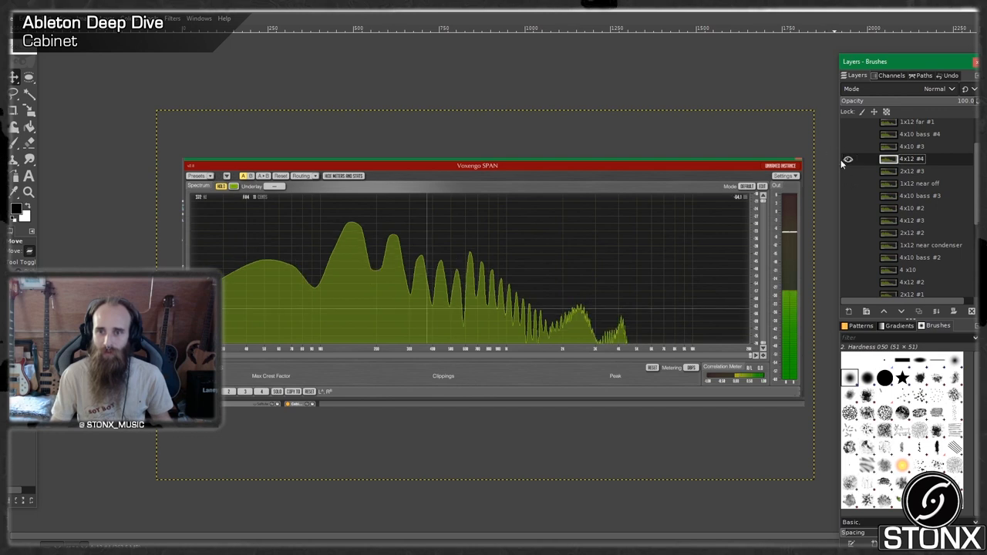
# - Step through cabinet layers until the 4x10 bass #4 spectrum is displayed
pyautogui.click(849, 159)
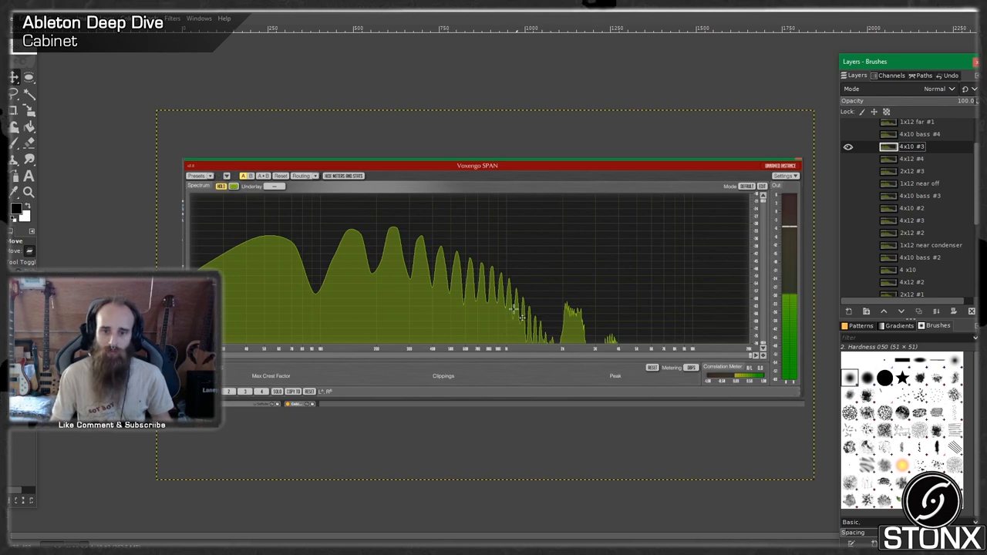
pyautogui.moveTo(589, 358)
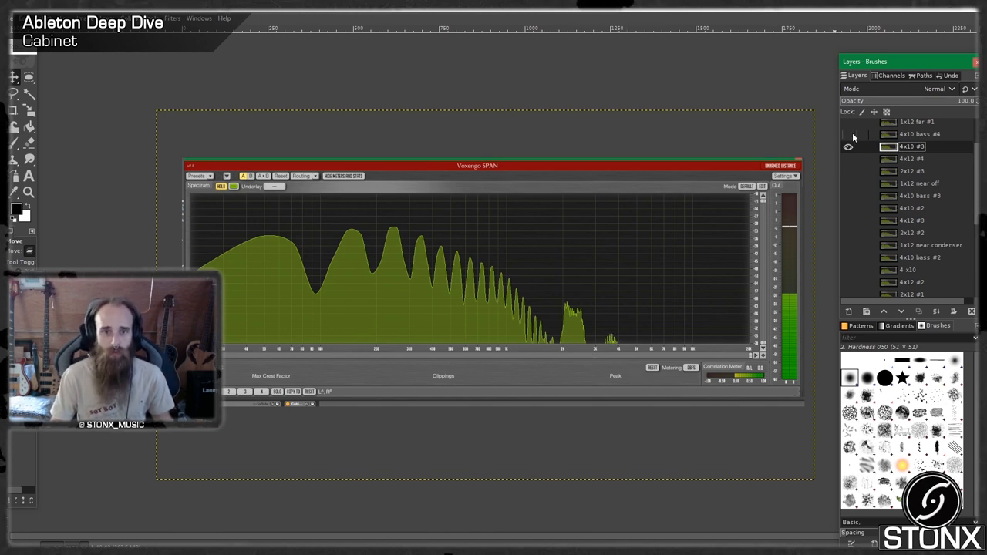
pyautogui.click(918, 133)
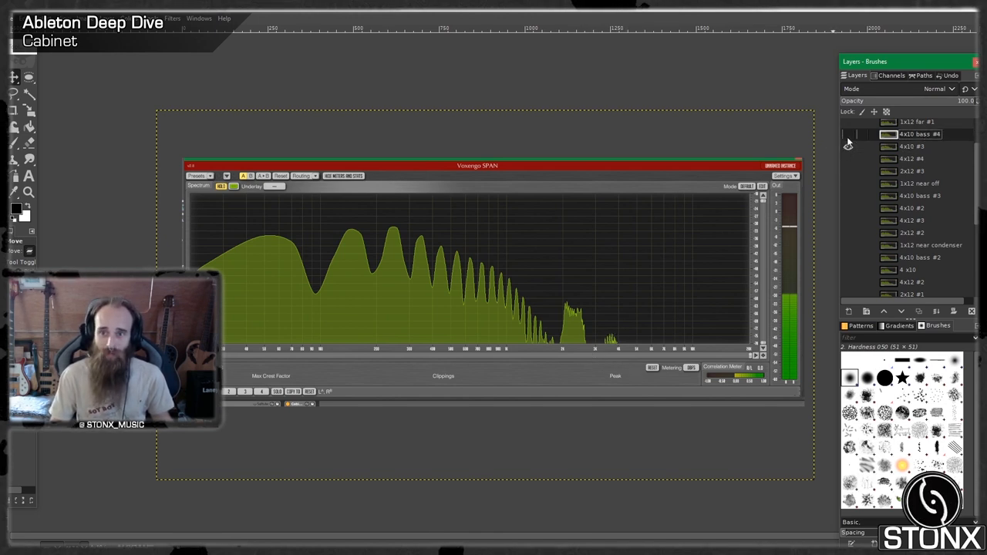
pyautogui.click(848, 134)
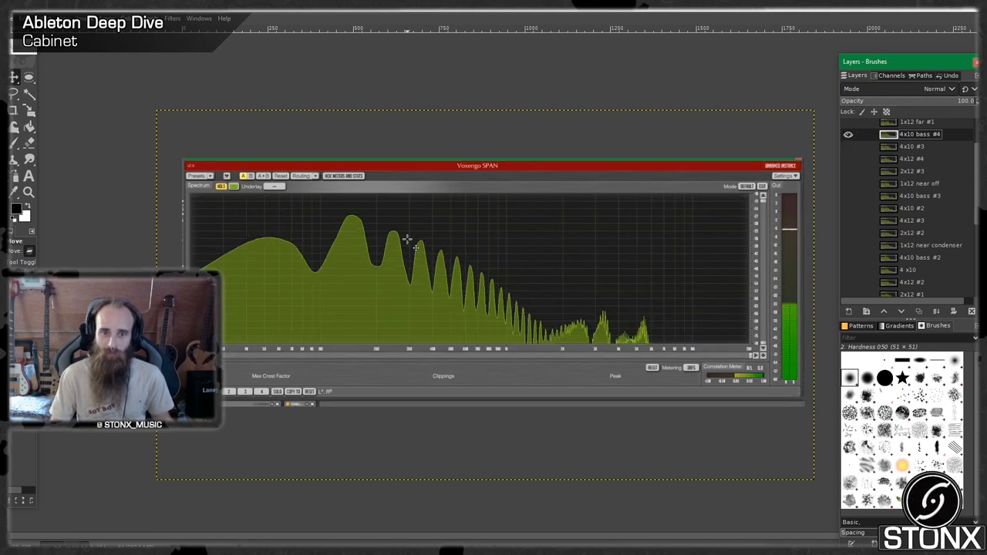
pyautogui.moveTo(352, 224)
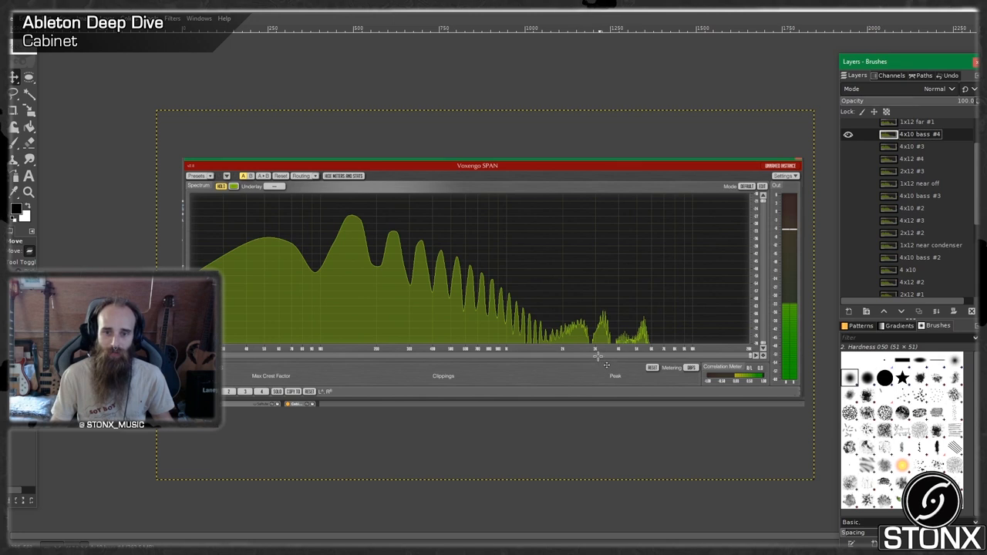
pyautogui.moveTo(614, 331)
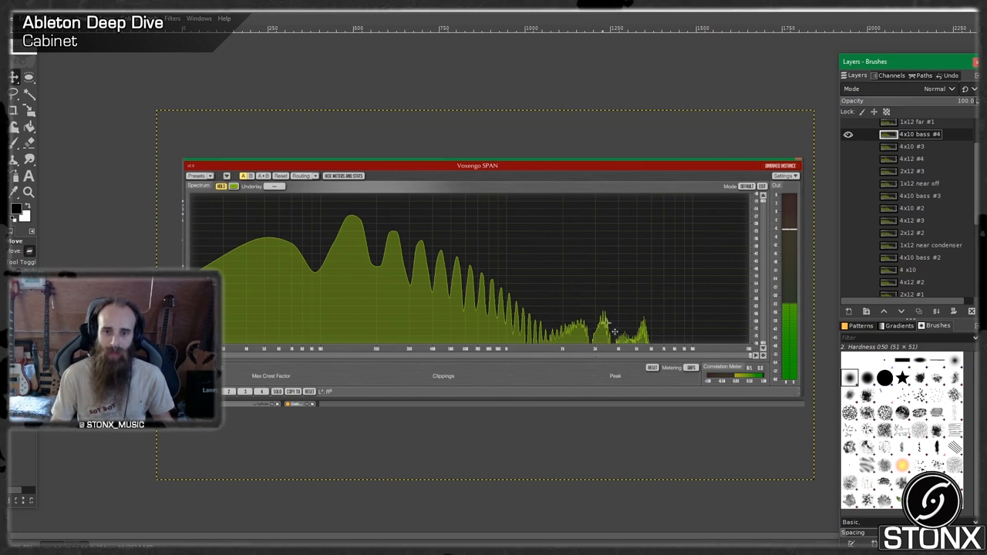
pyautogui.moveTo(602, 329)
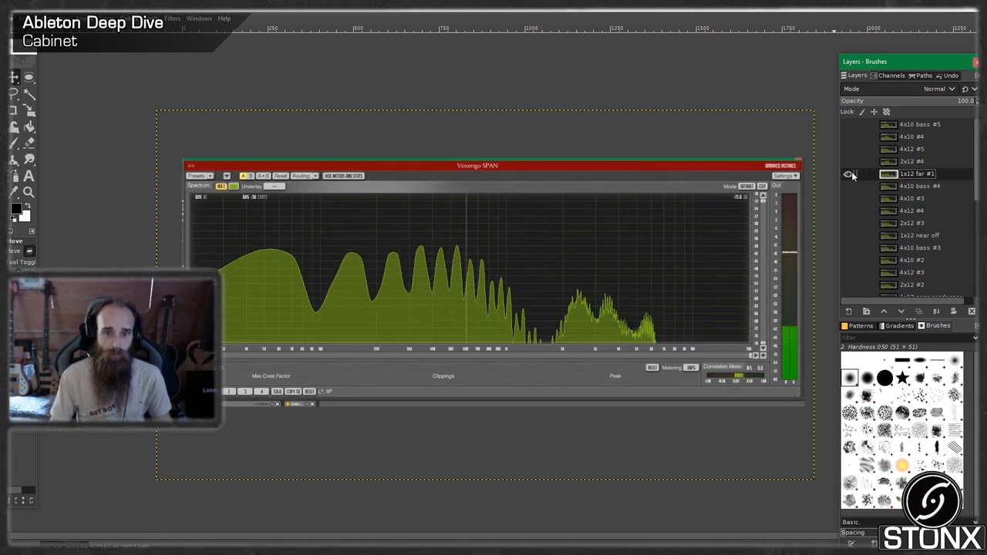
# - Show another 2x12 cabinet spectrum layer and hide the previous one
pyautogui.click(848, 173)
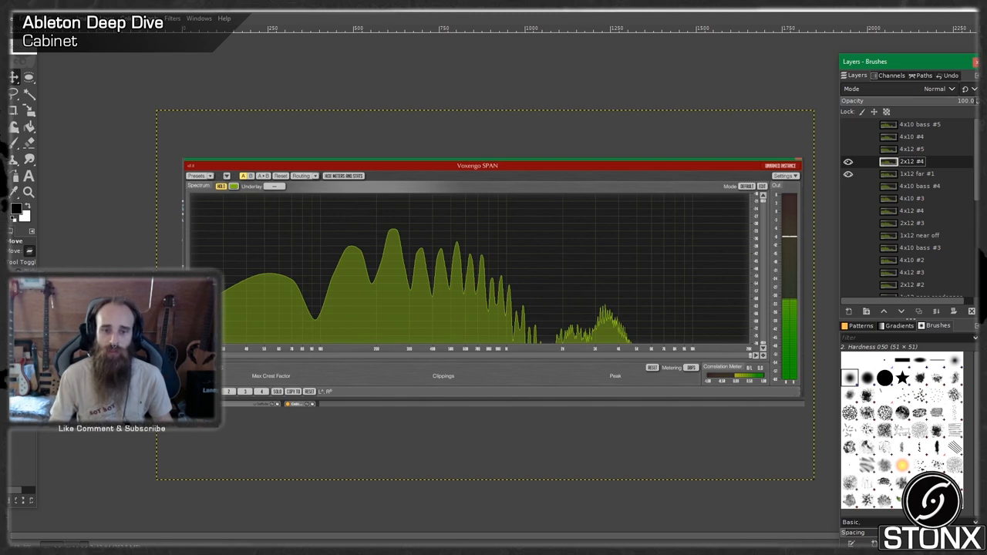
pyautogui.moveTo(623, 143)
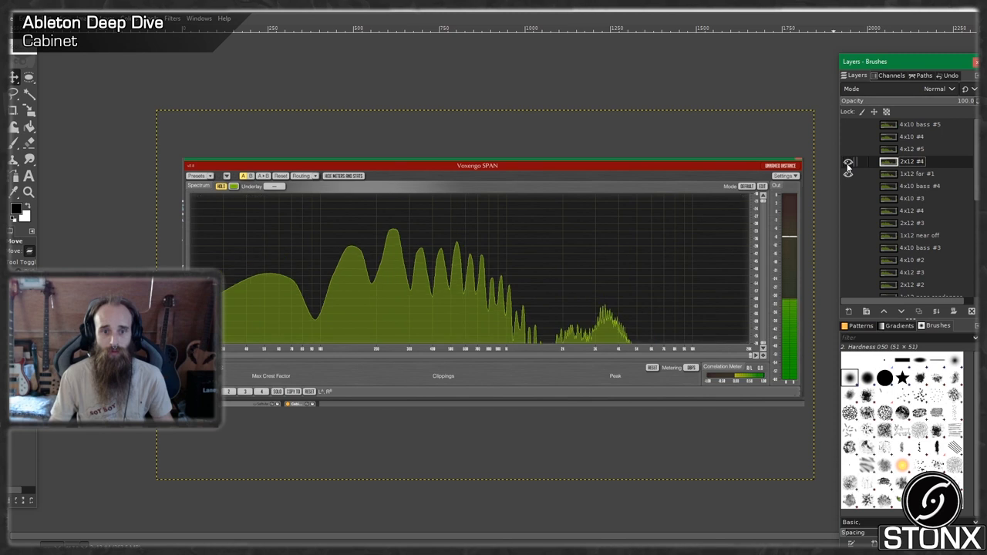
pyautogui.click(848, 162)
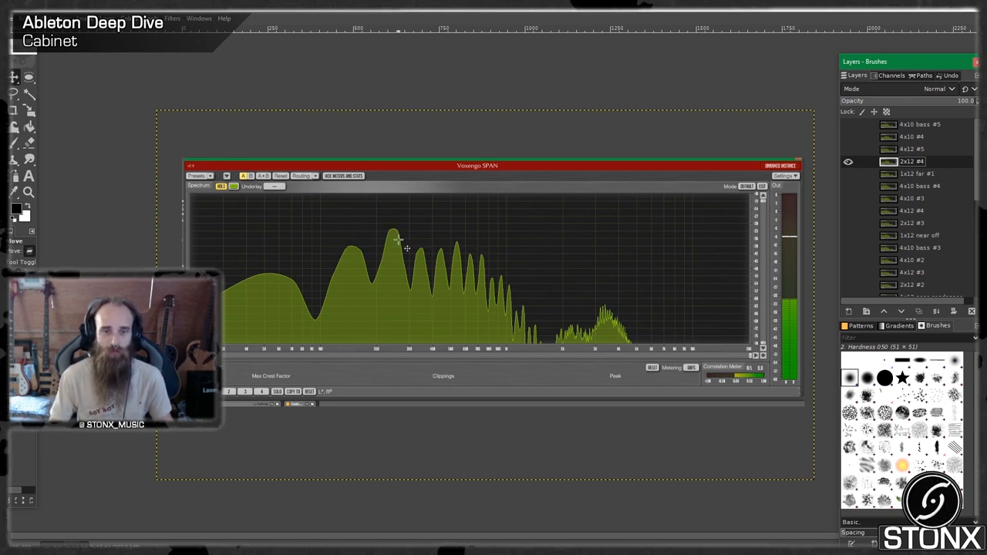
pyautogui.moveTo(555, 312)
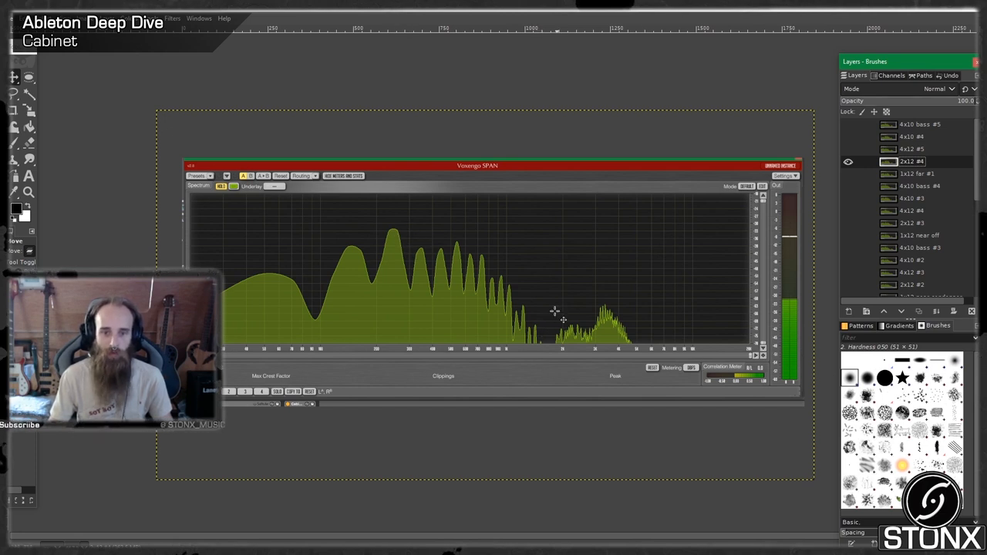
pyautogui.moveTo(739, 422)
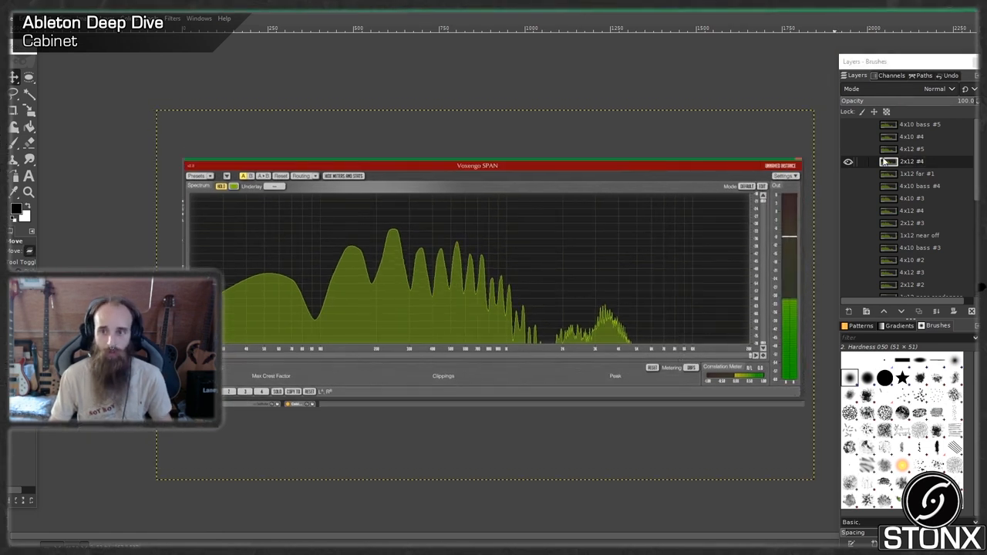
# - Make the 8x12 cabinet spectrum layer visible as an EQ reference
pyautogui.click(848, 148)
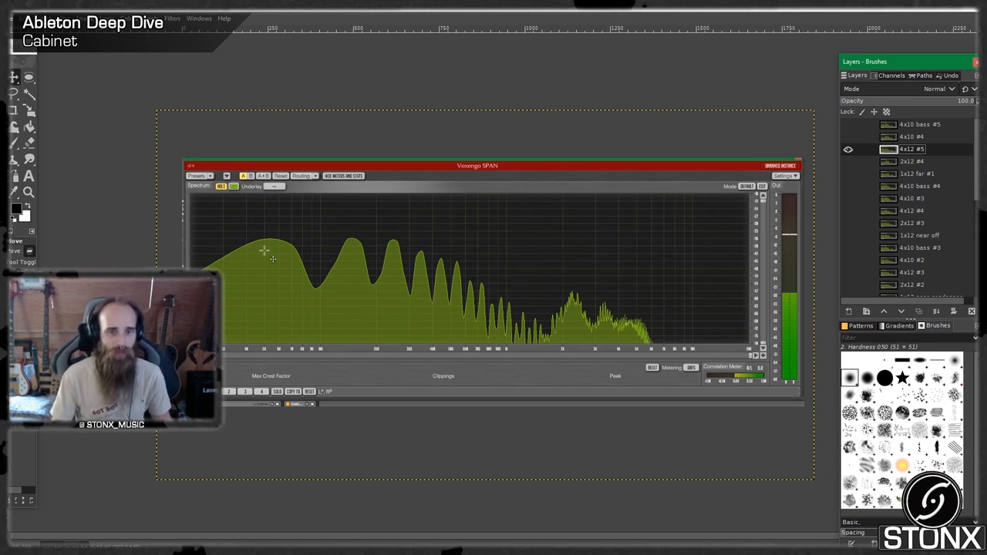
pyautogui.moveTo(347, 247)
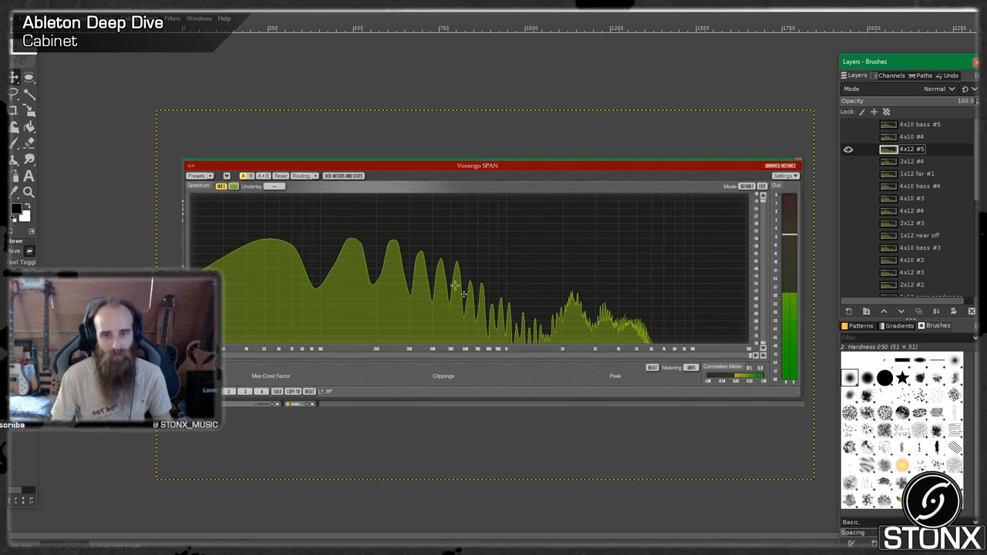
pyautogui.moveTo(552, 295)
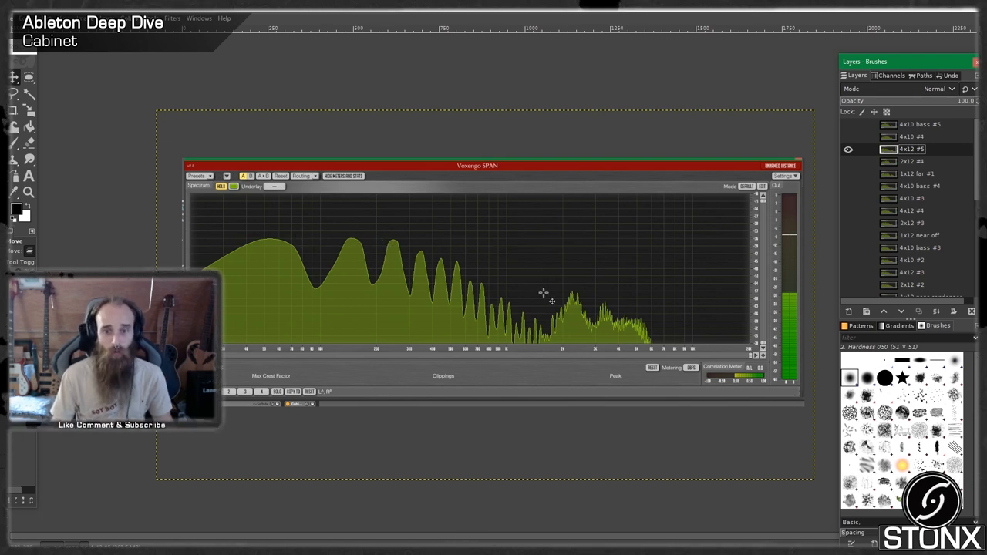
pyautogui.moveTo(521, 342)
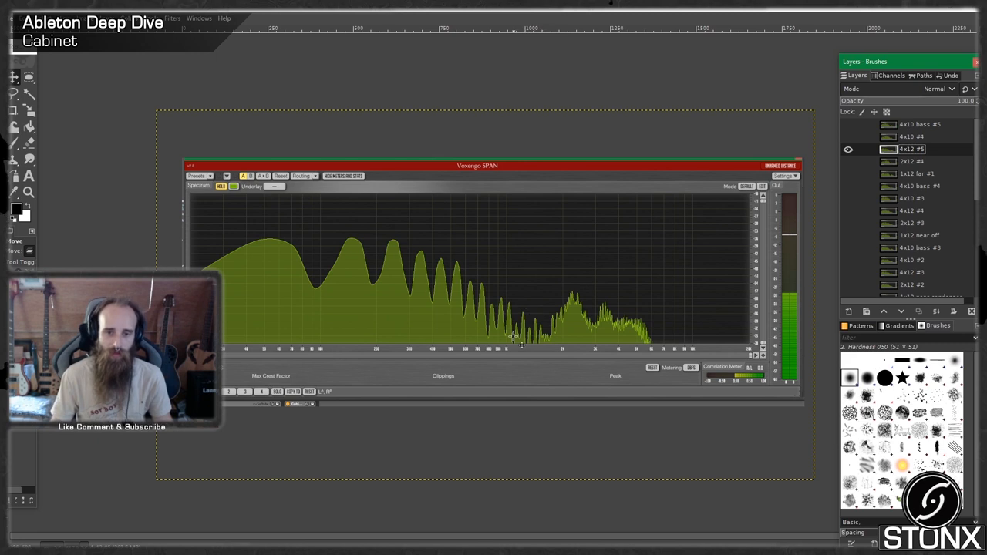
pyautogui.moveTo(604, 338)
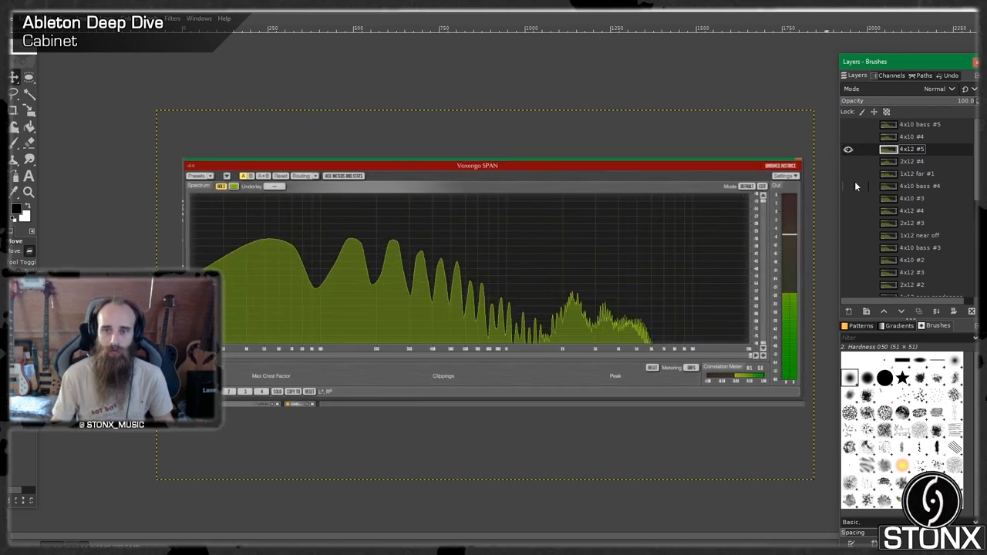
# - Display another cabinet's spectrum layer with the tall low-mid peak
pyautogui.click(848, 148)
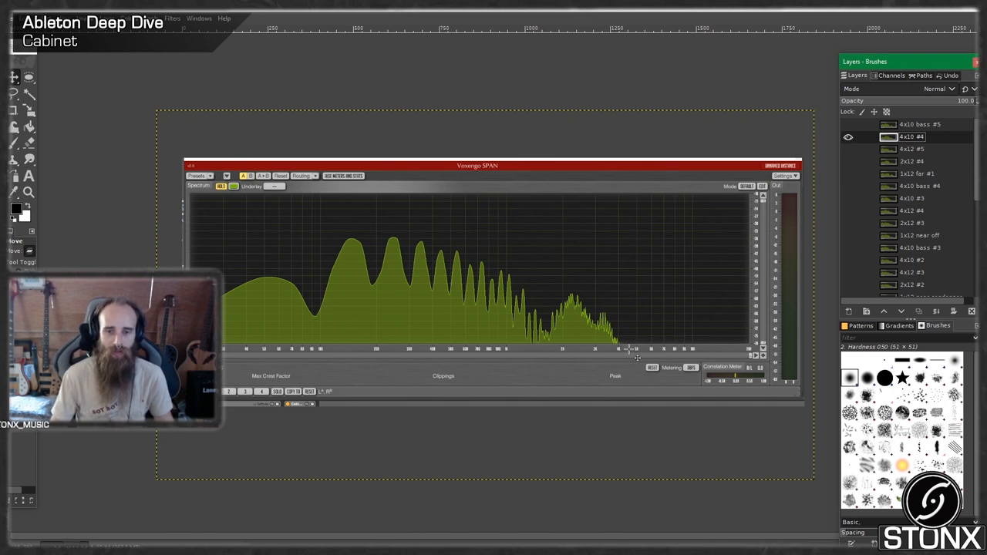
pyautogui.moveTo(546, 316)
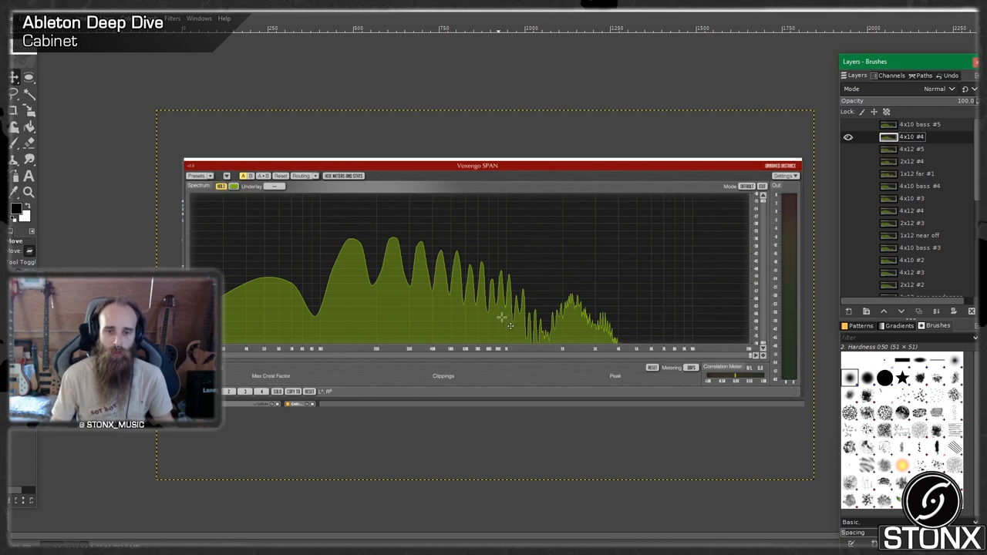
pyautogui.moveTo(321, 241)
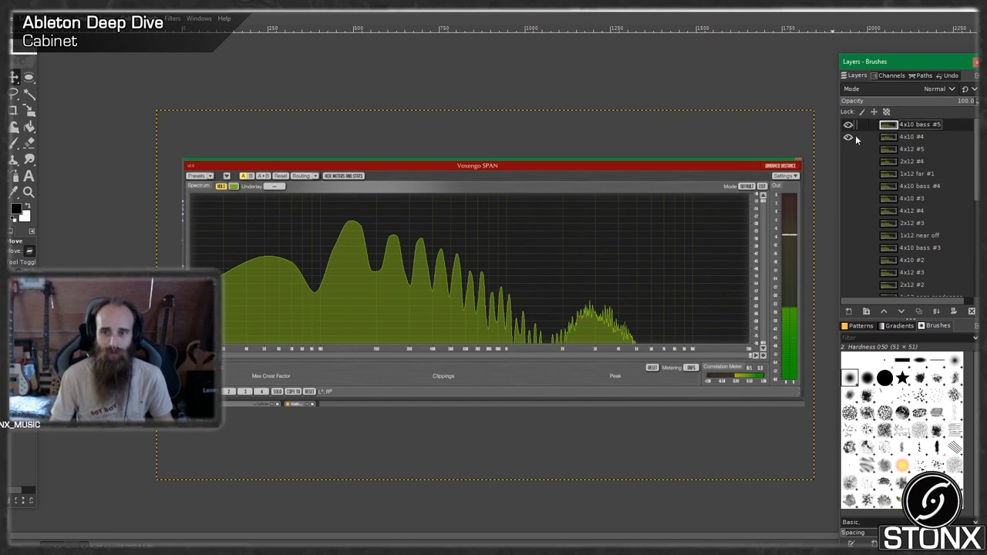
# - Show the 4x10 bass #5 spectrum layer before returning to Live
pyautogui.click(848, 124)
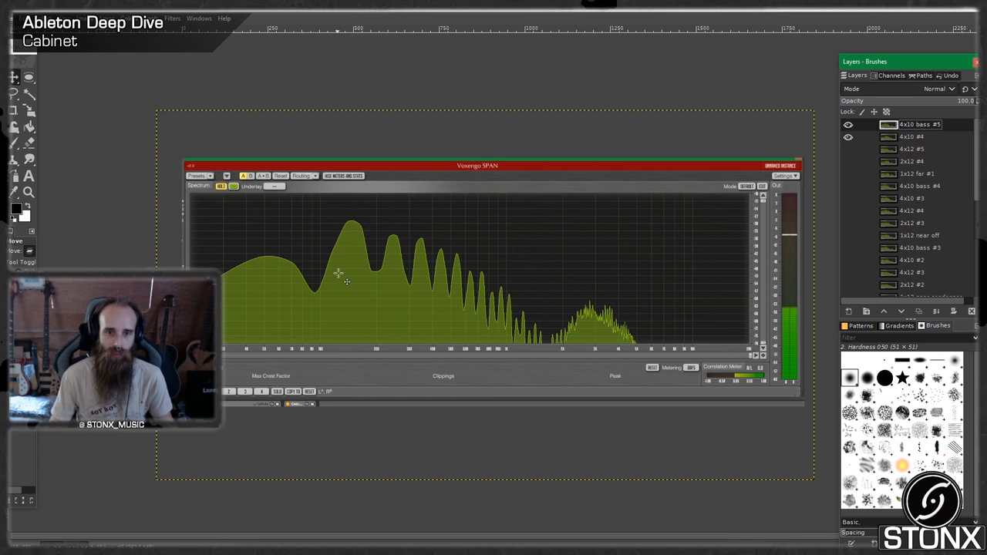
pyautogui.moveTo(462, 332)
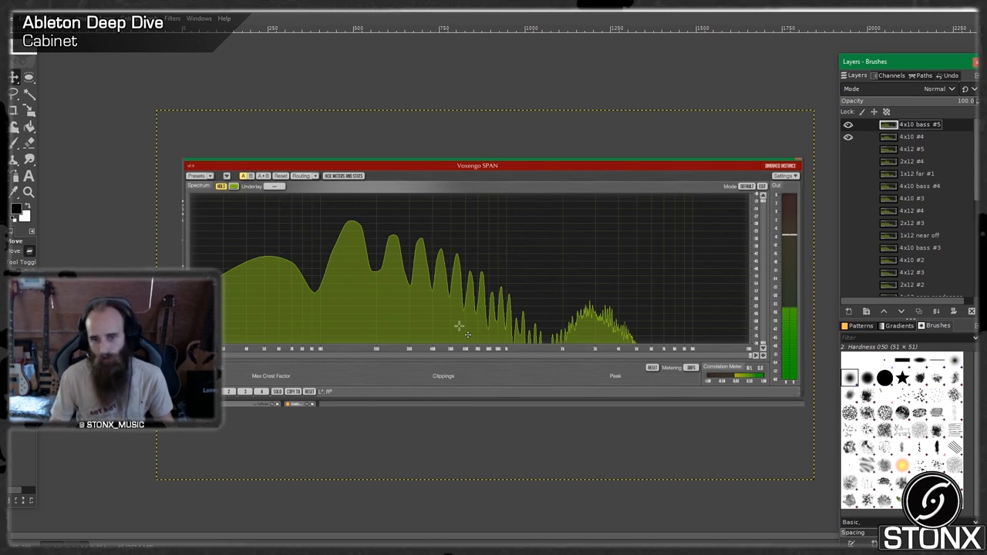
pyautogui.moveTo(558, 336)
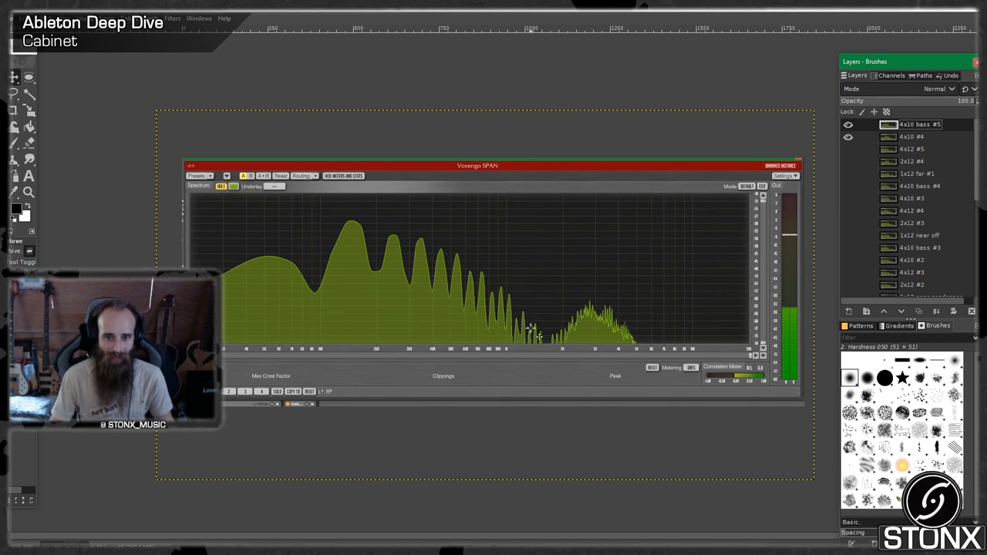
pyautogui.moveTo(574, 367)
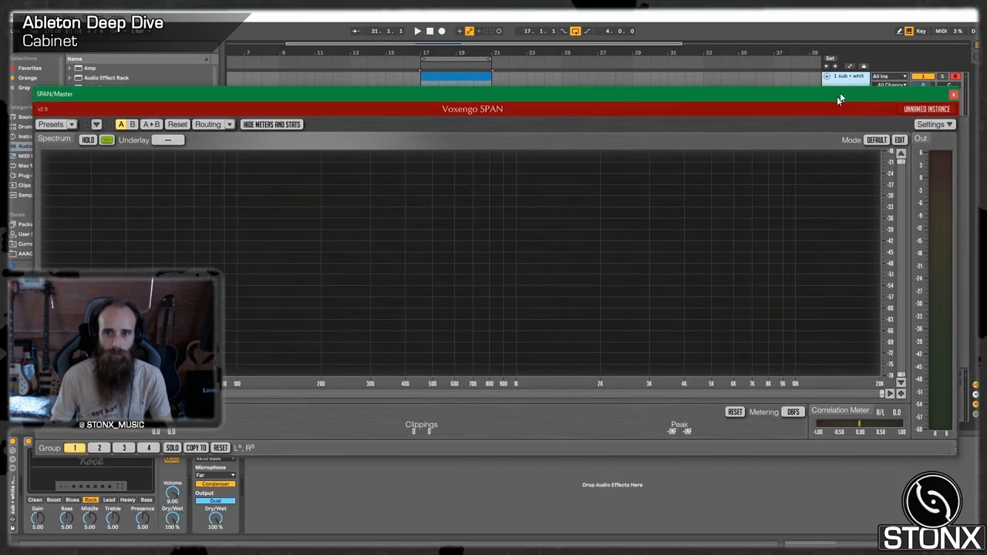
# - Choose a different Cabinet speaker type and add an Auto Filter after the Cabinet
pyautogui.click(216, 475)
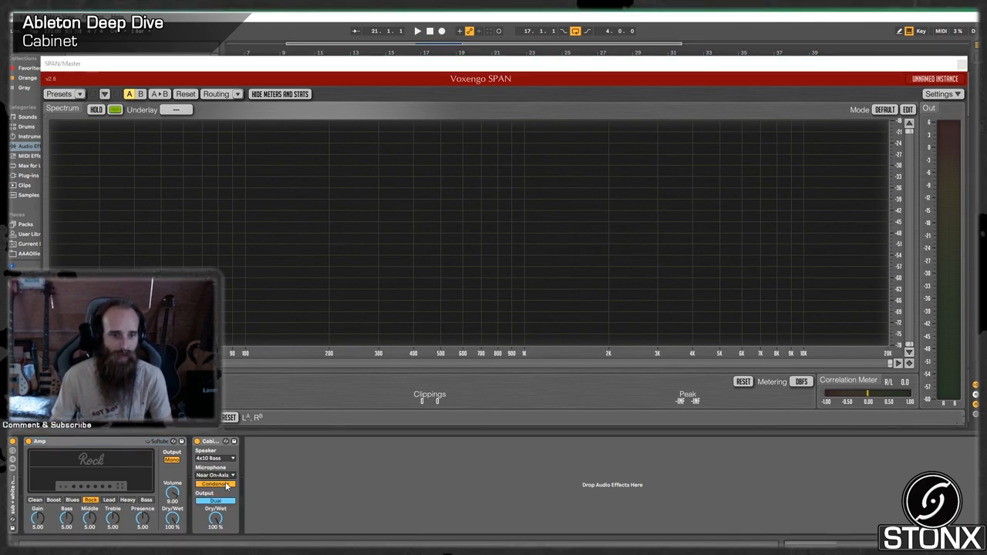
pyautogui.click(232, 458)
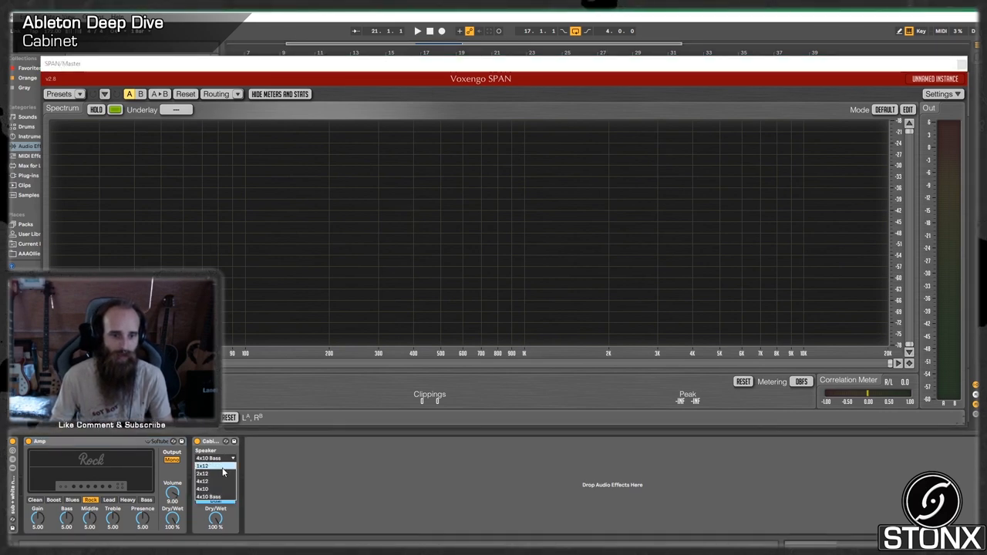
pyautogui.click(208, 497)
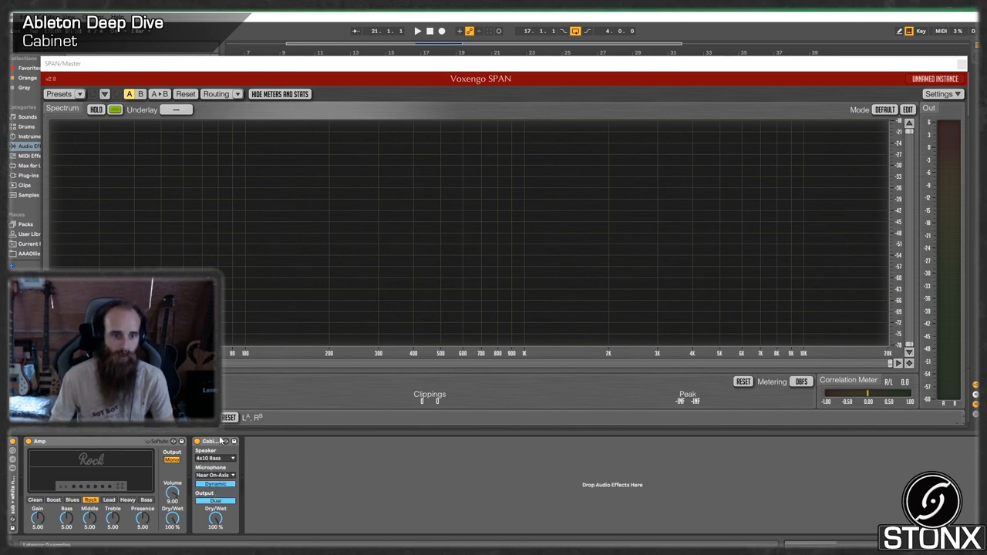
pyautogui.click(416, 31)
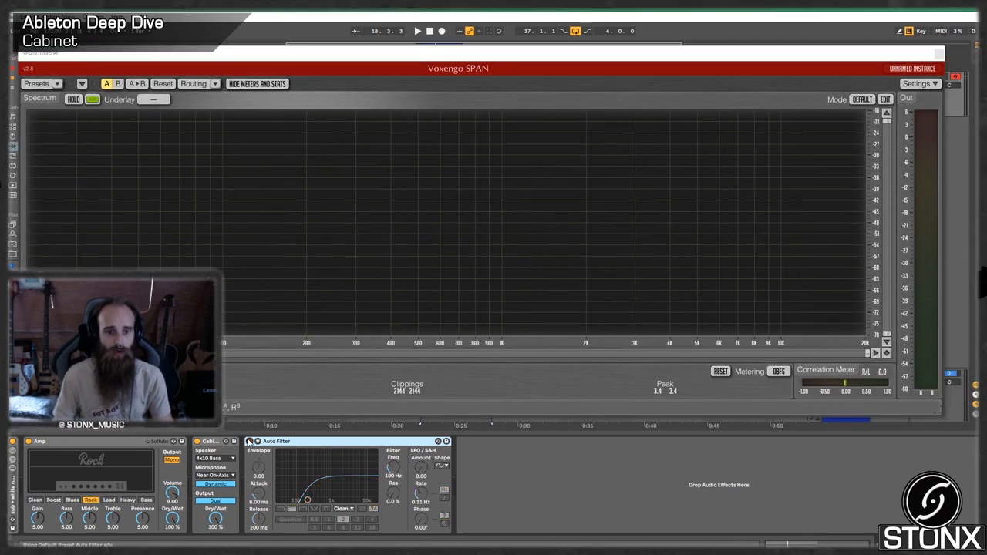
# - Raise the Auto Filter frequency and insert EQ Eight between Cabinet and Auto Filter
pyautogui.click(416, 31)
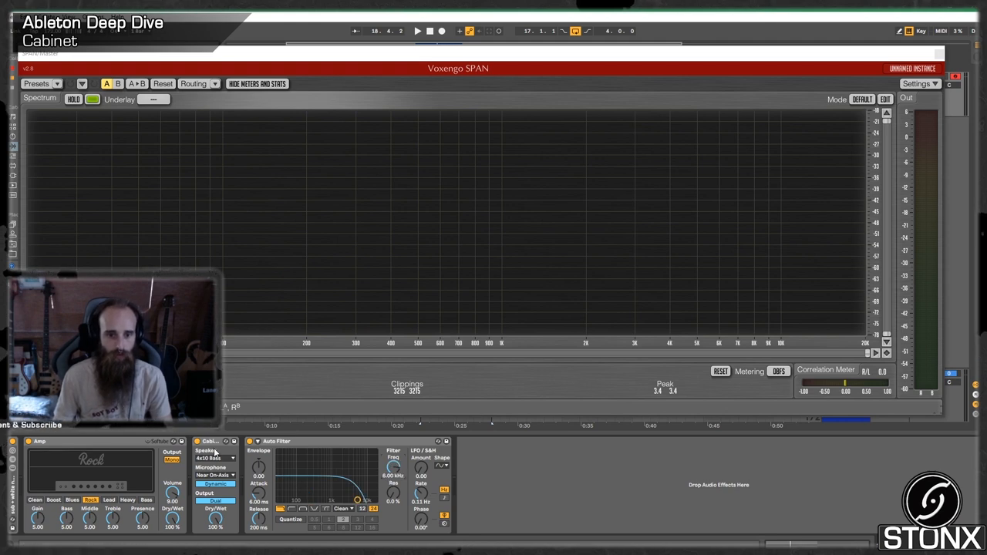
pyautogui.click(417, 31)
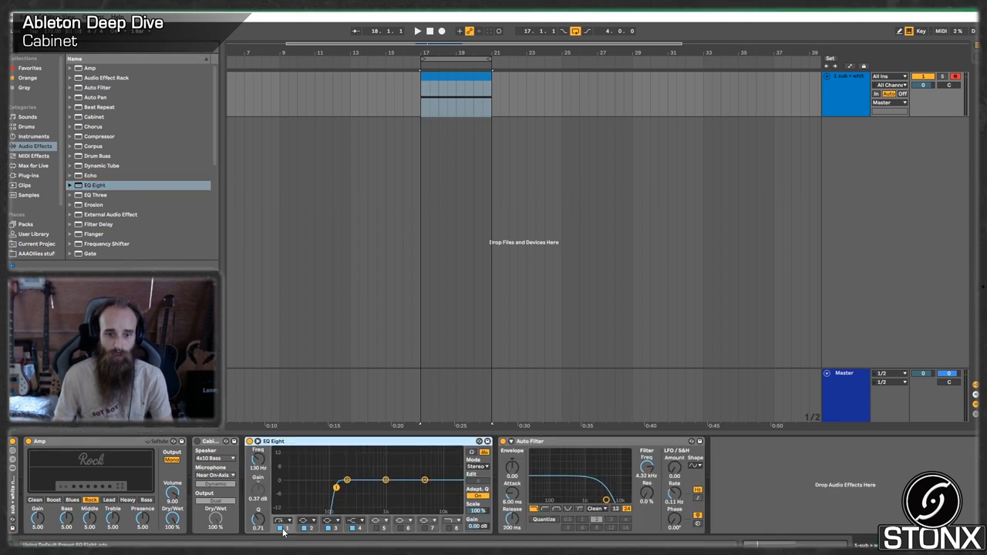
# - Shape EQ Eight into a single deep narrow notch and reopen the SPAN analyzer
pyautogui.click(283, 527)
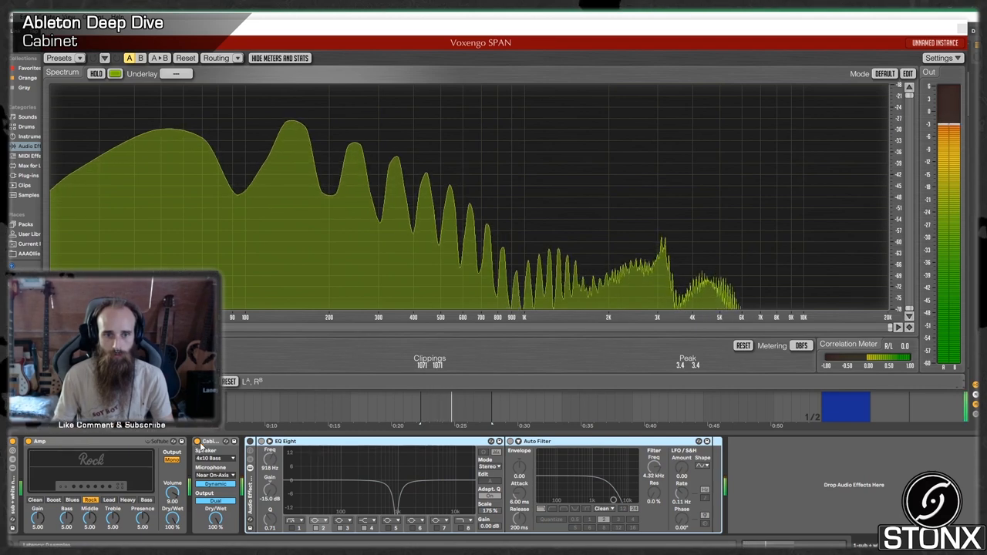
pyautogui.click(249, 441)
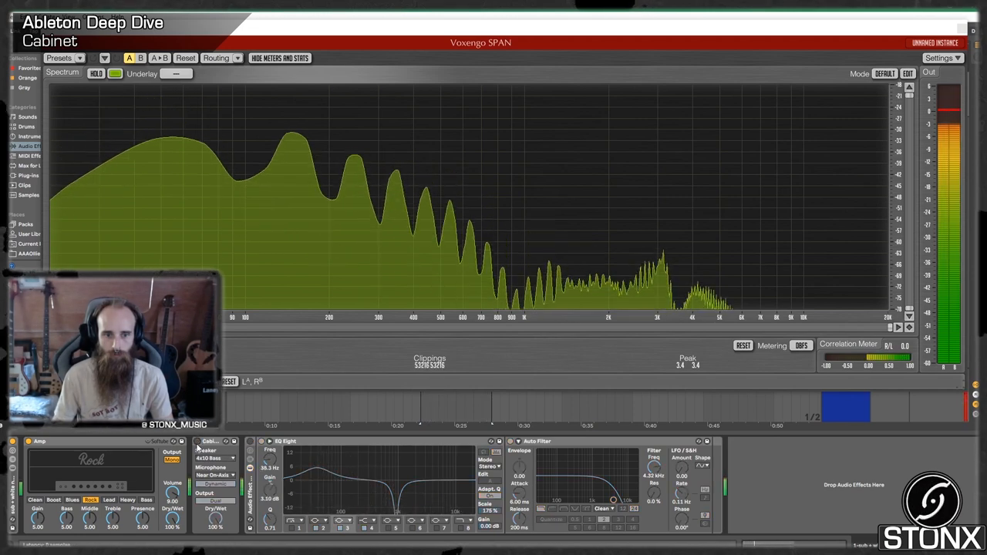
pyautogui.click(250, 441)
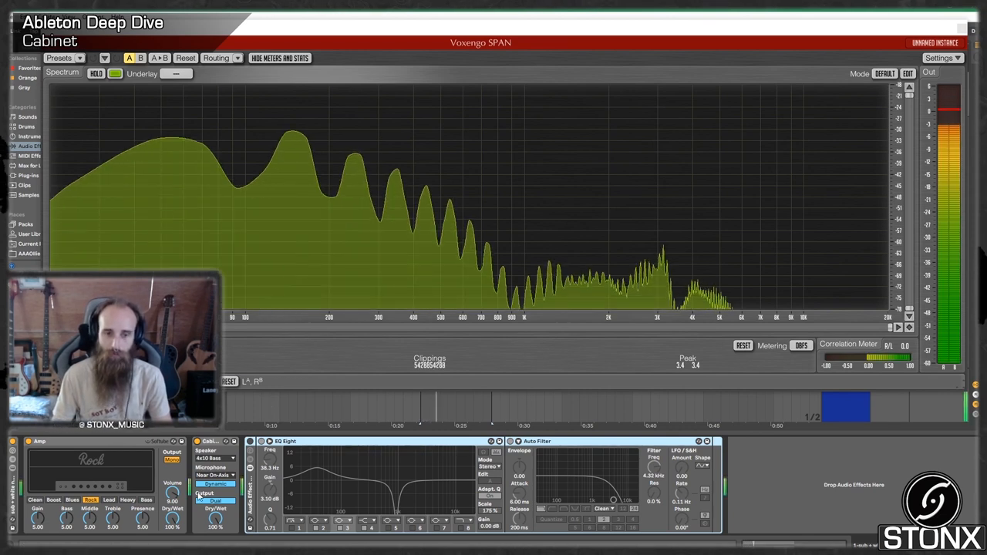
pyautogui.click(250, 441)
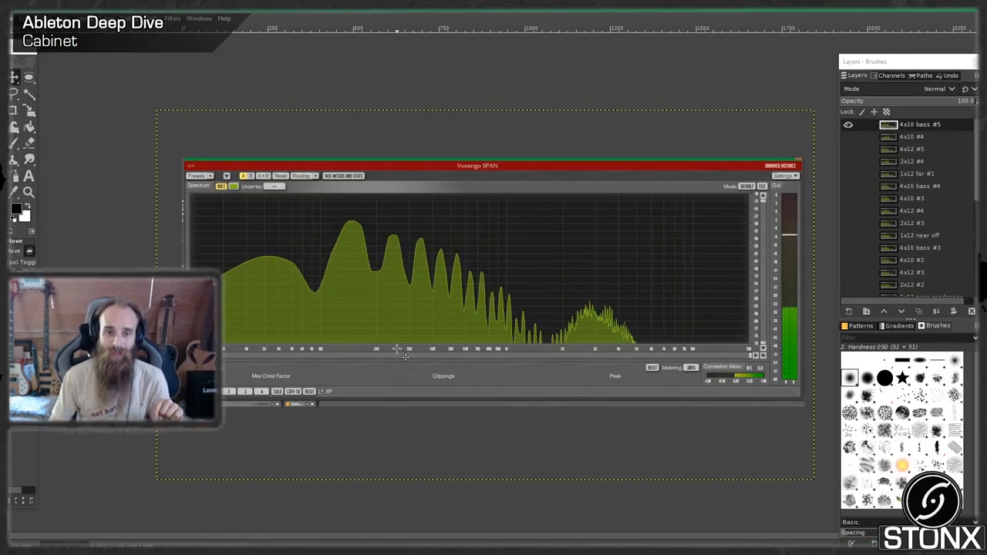
pyautogui.moveTo(697, 239)
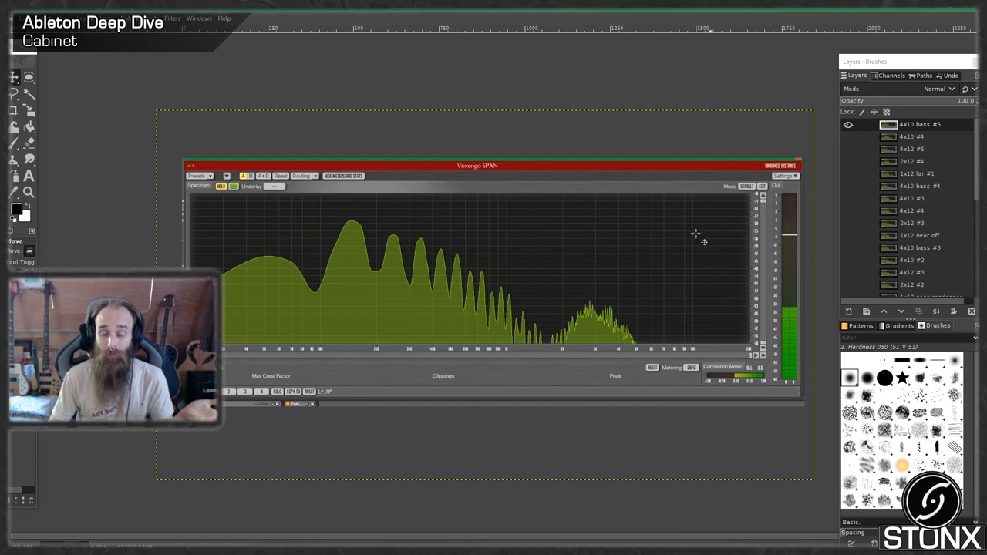
pyautogui.moveTo(676, 322)
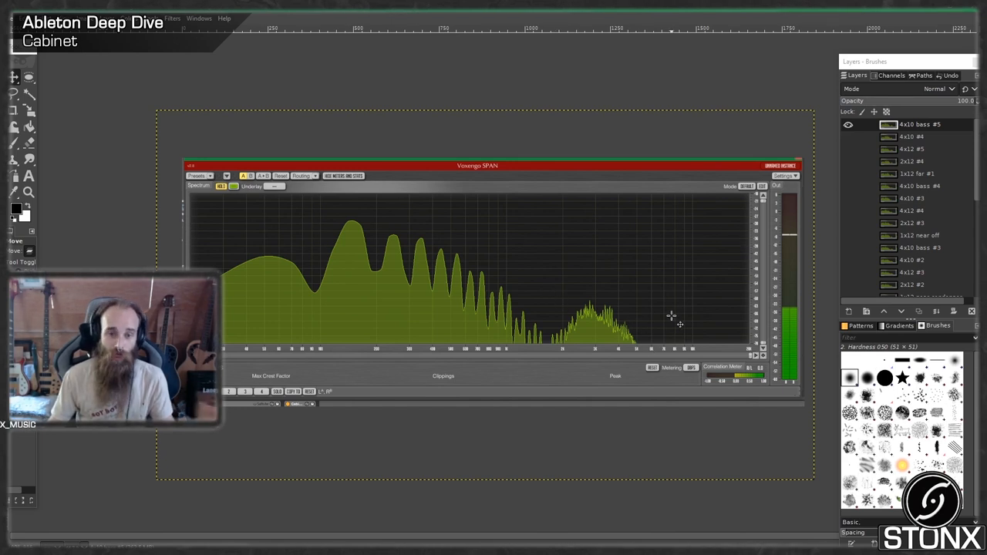
pyautogui.moveTo(715, 274)
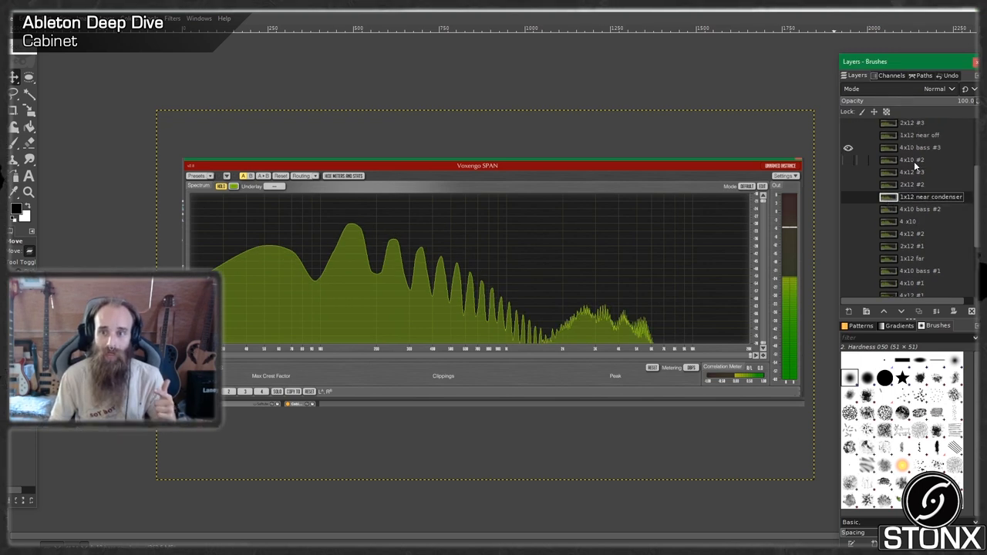
# - Show another 8x10 cabinet spectrum layer, then return to Live's Arrangement View
pyautogui.click(919, 148)
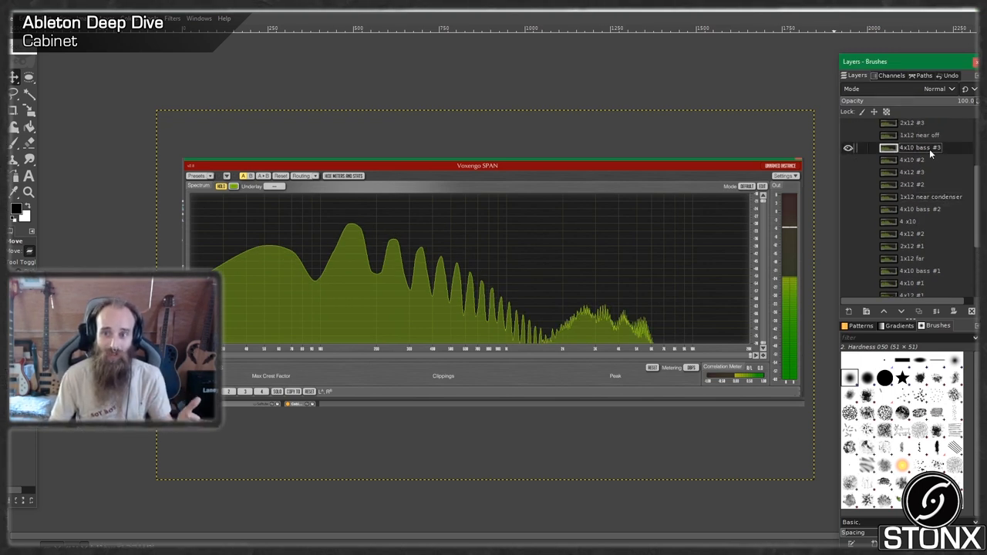
pyautogui.moveTo(941, 200)
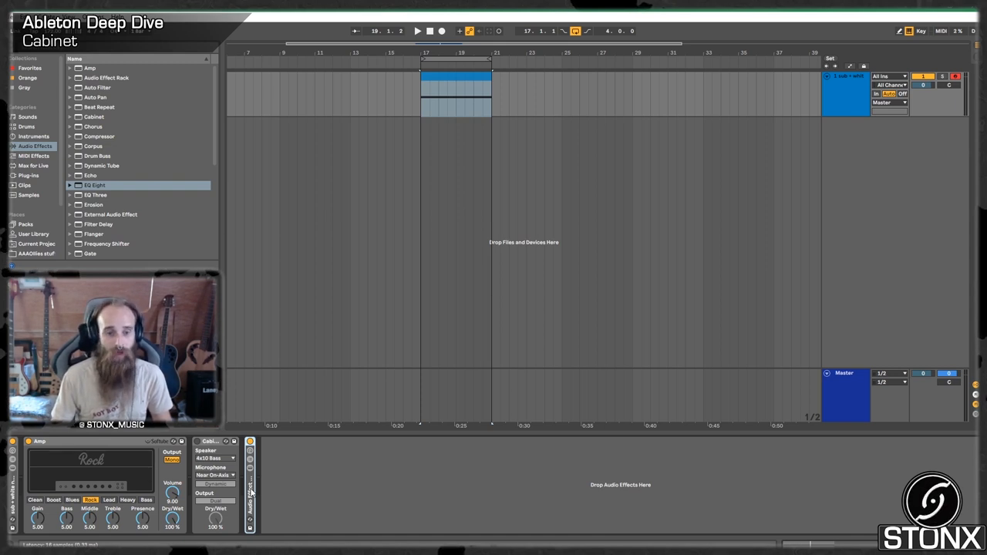
# - Select the guitar lead clip in the arrangement and bring up its context menu
pyautogui.click(455, 81)
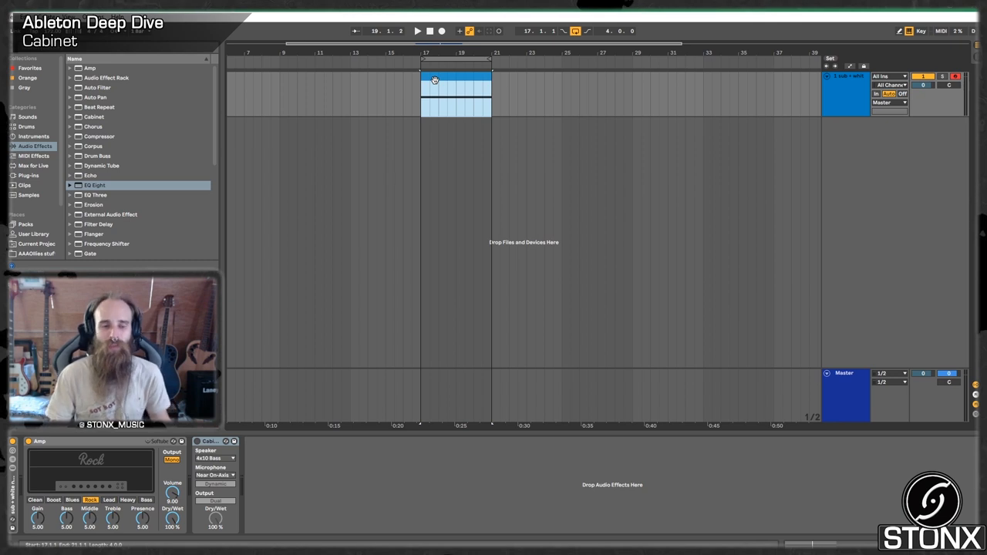
pyautogui.rightClick(845, 88)
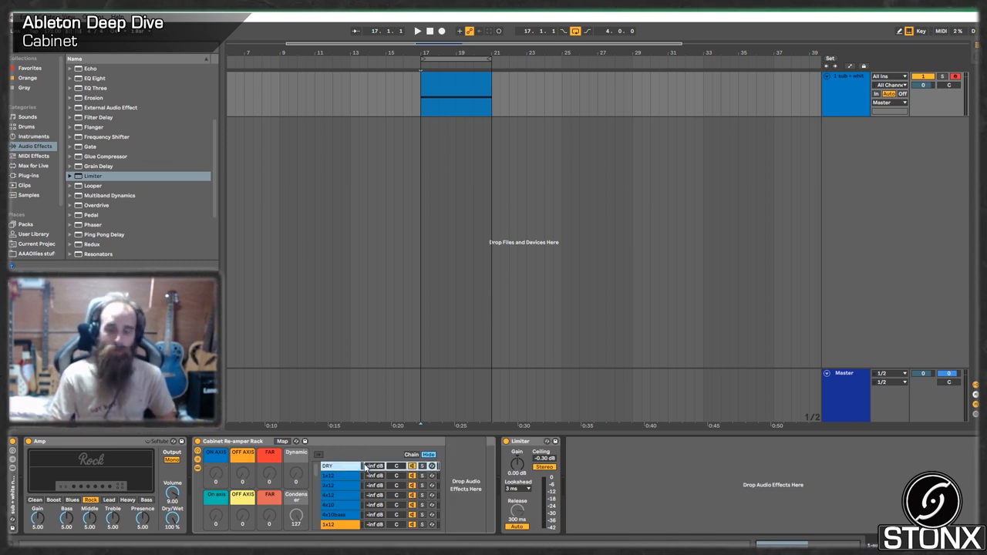
# - Select successive chains in the Cabinet Re-amper Rack to compare each Cabinet's speaker settings
pyautogui.click(328, 475)
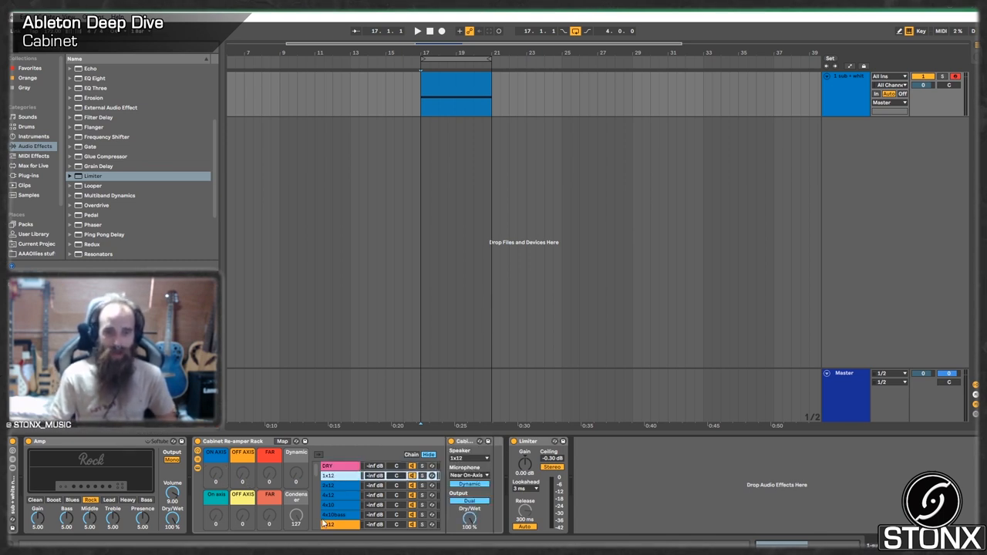
pyautogui.click(339, 475)
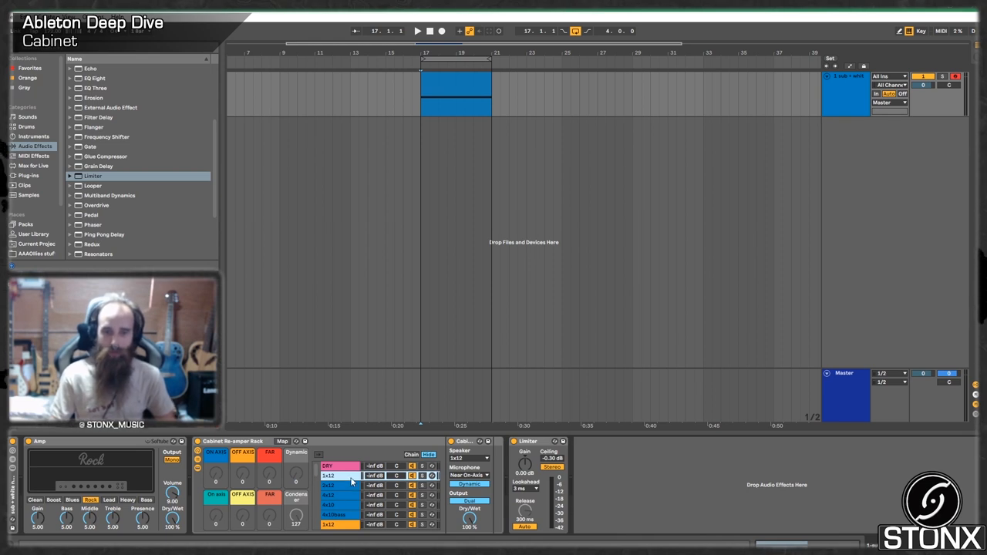
pyautogui.click(336, 495)
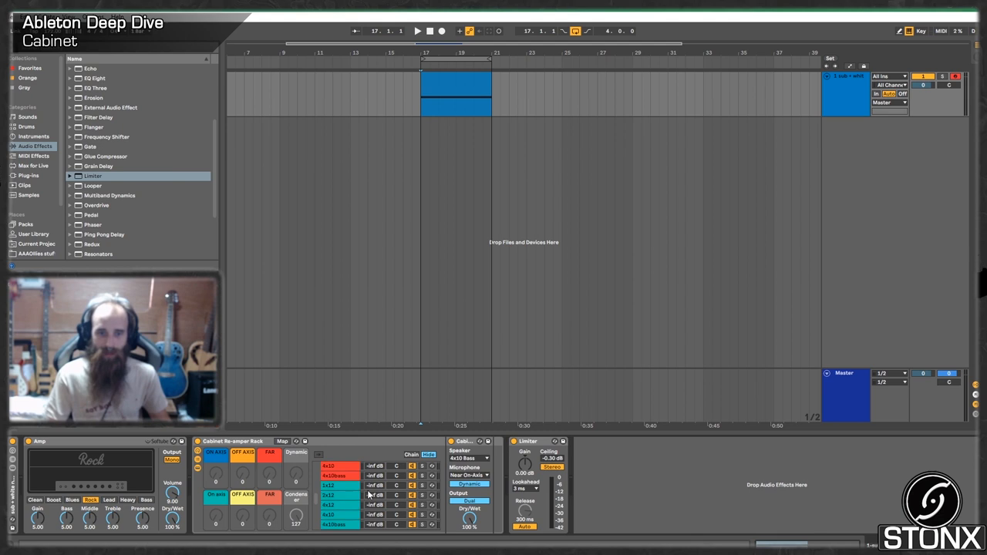
pyautogui.click(331, 484)
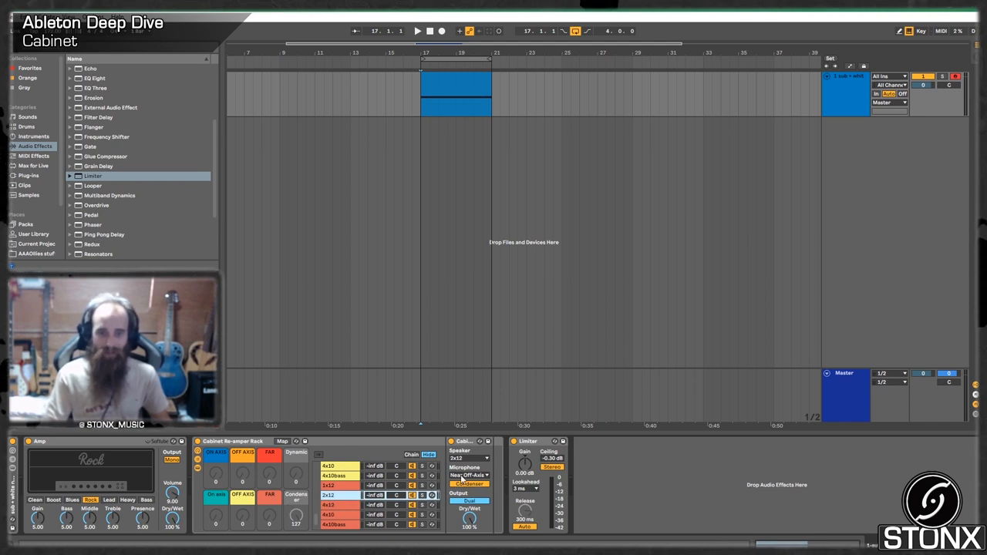
pyautogui.moveTo(527, 509)
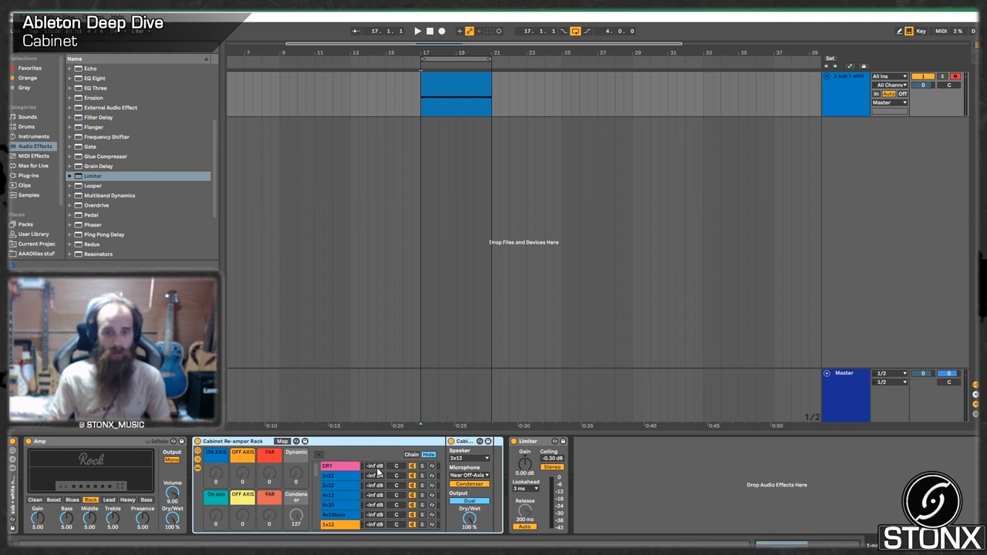
# - Play the guitar clip while switching cabinet chains to audition the different cabinets
pyautogui.click(417, 31)
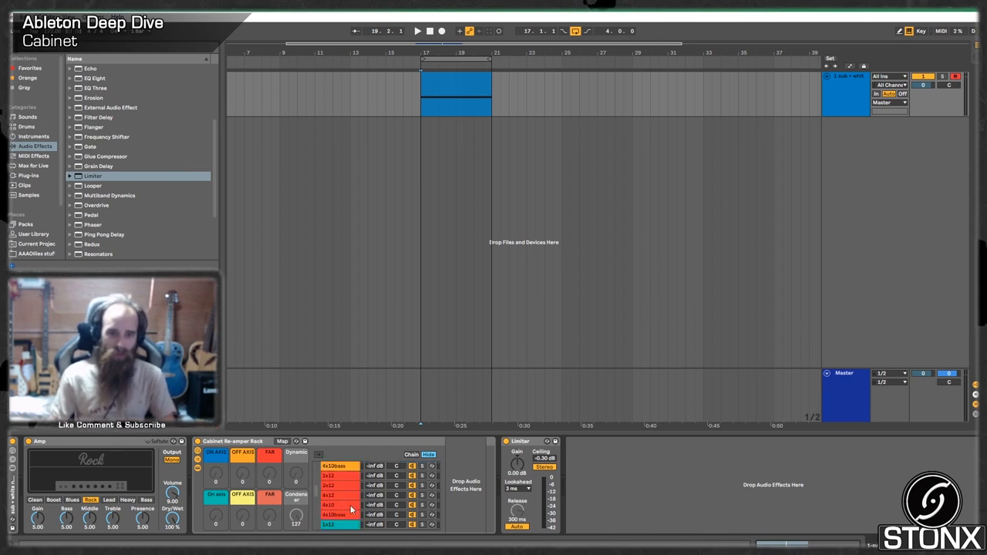
pyautogui.click(330, 504)
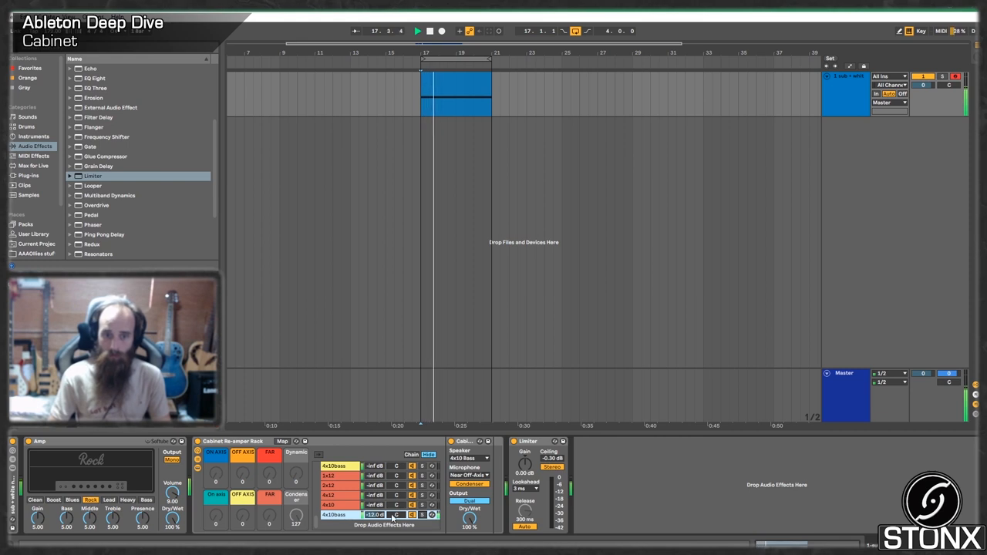
pyautogui.click(429, 31)
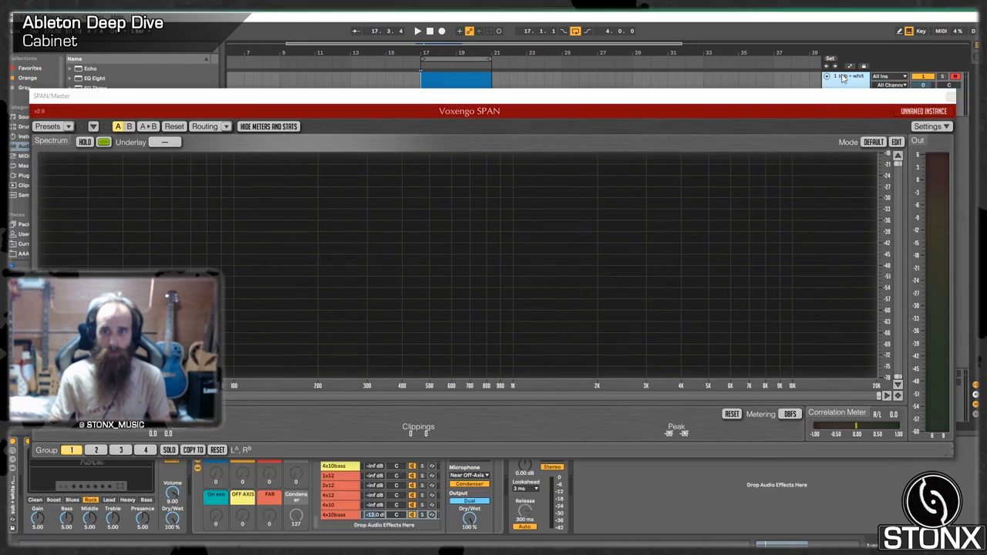
# - Watch the guitar's spectrum in Voxengo SPAN, switching to the dry chain for comparison
pyautogui.click(416, 31)
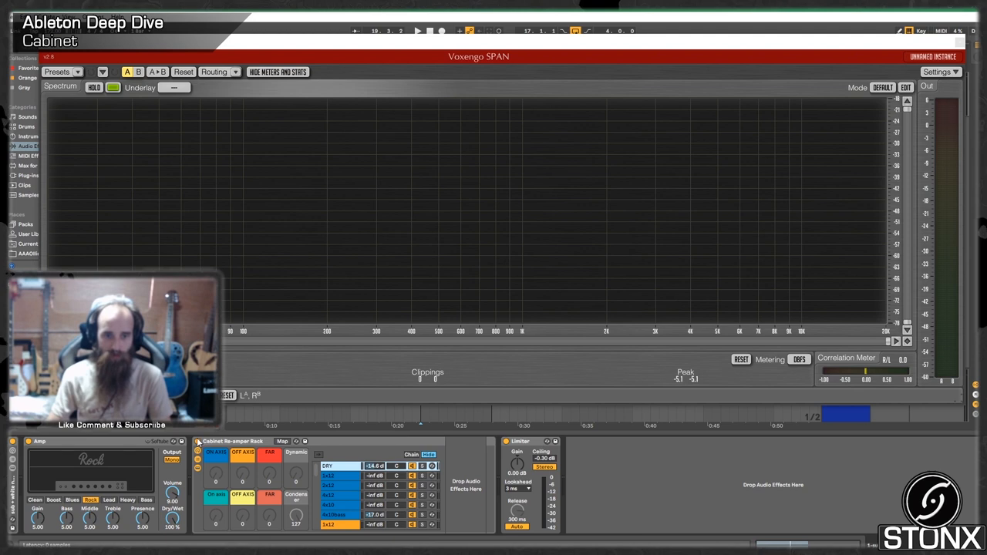
pyautogui.click(416, 31)
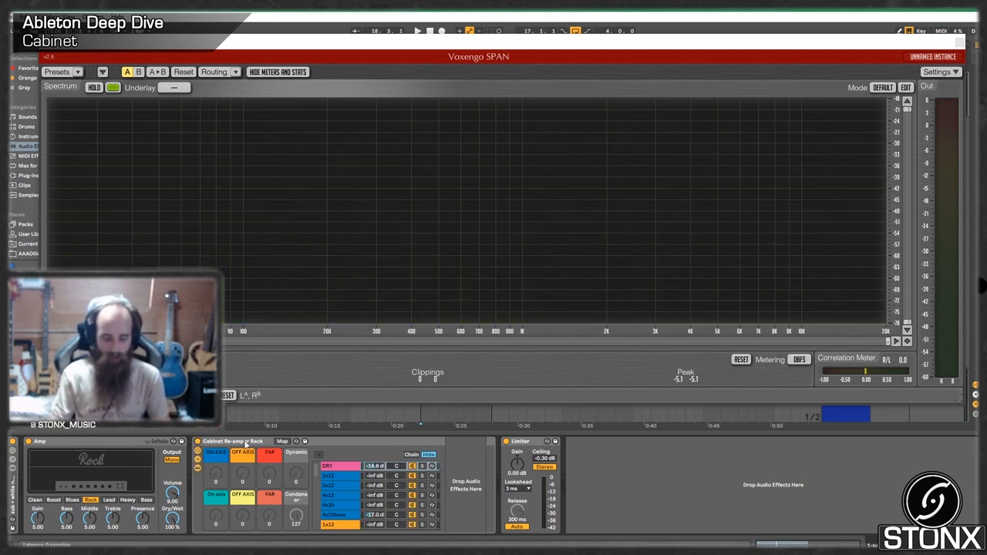
pyautogui.click(416, 31)
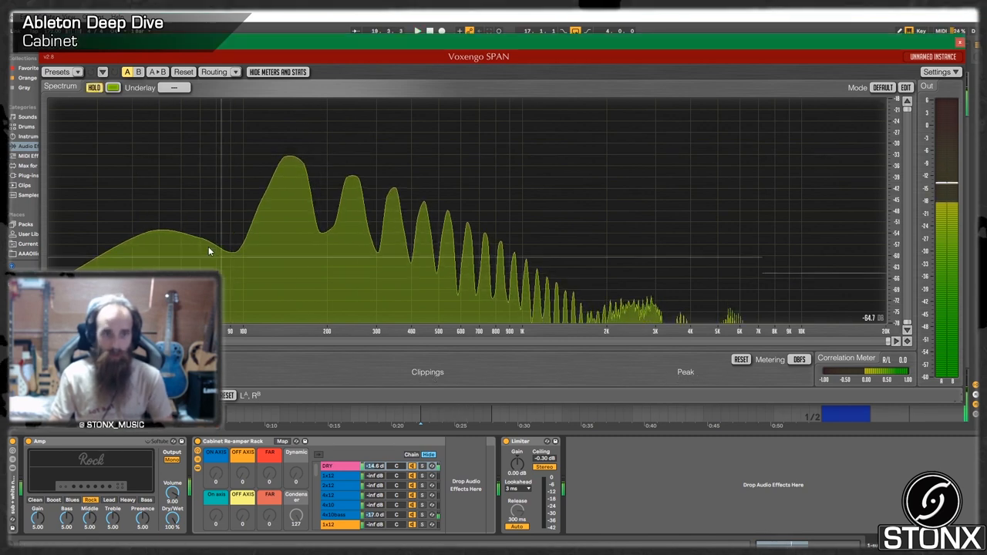
pyautogui.moveTo(223, 210)
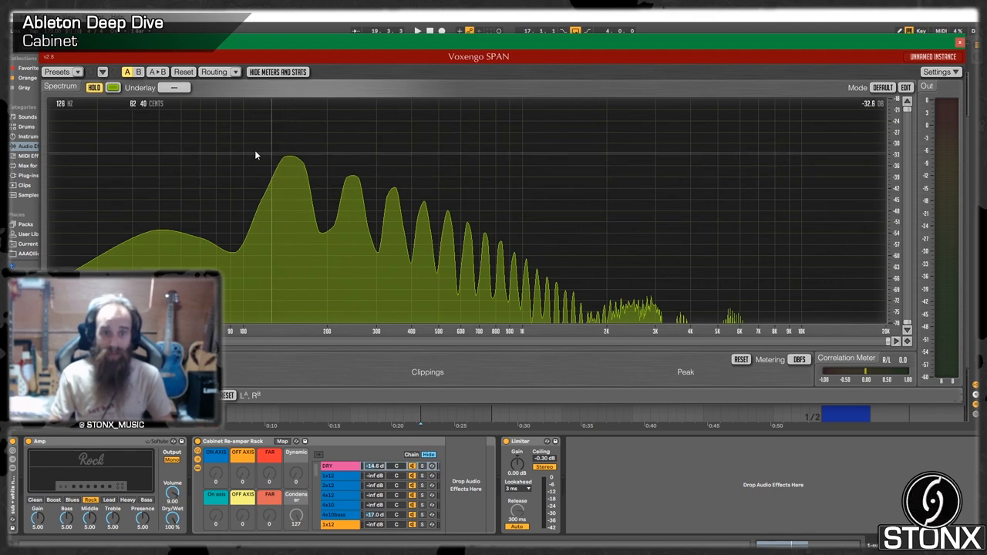
pyautogui.moveTo(693, 336)
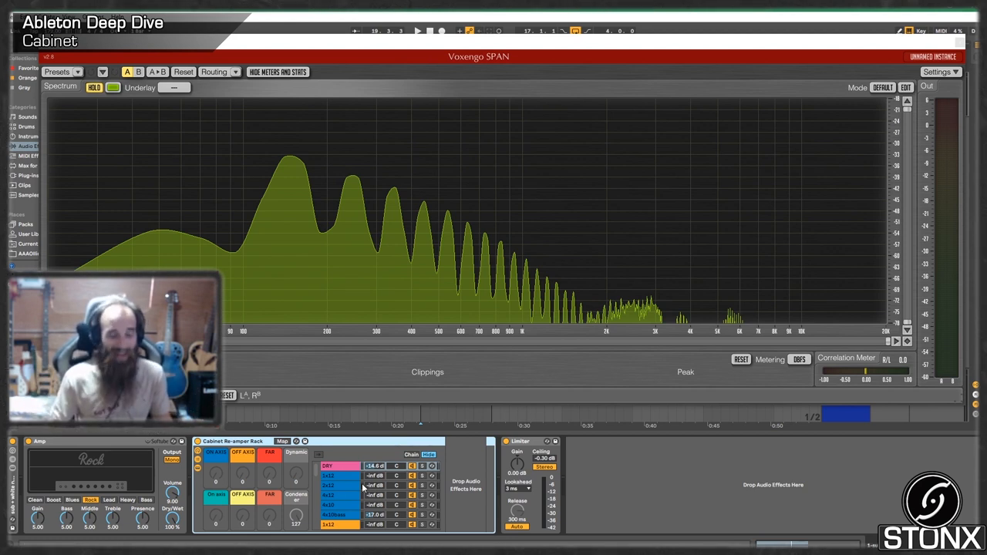
pyautogui.moveTo(338, 454)
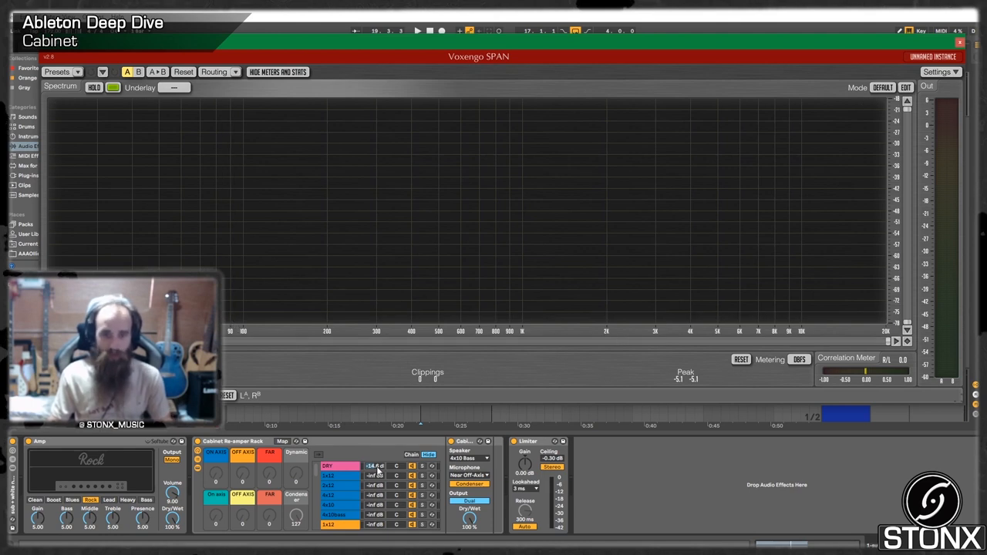
pyautogui.click(417, 30)
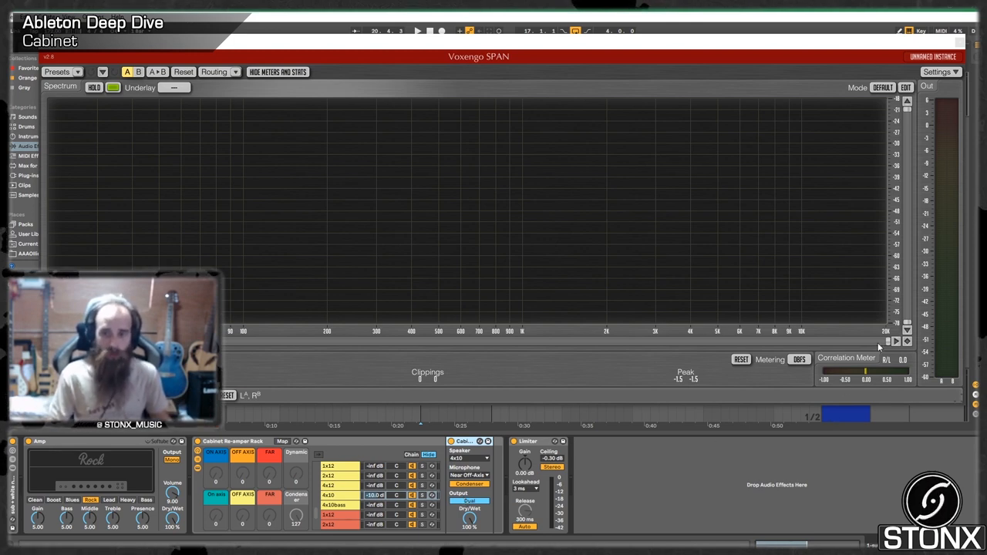
pyautogui.click(416, 30)
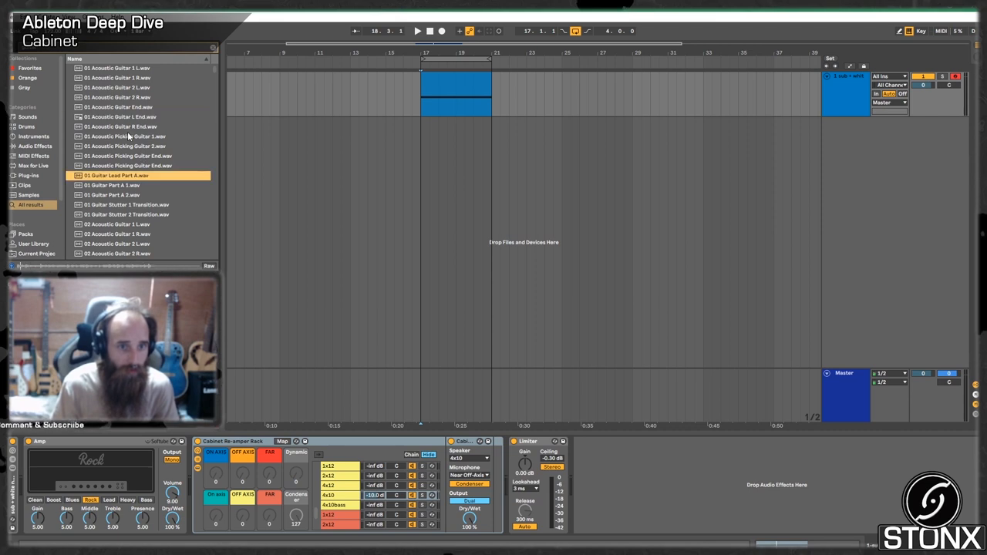
# - Drop Guitar Lead Part 4 from the browser onto a new arrangement audio track
pyautogui.moveTo(116, 176); pyautogui.dragTo(598, 120)
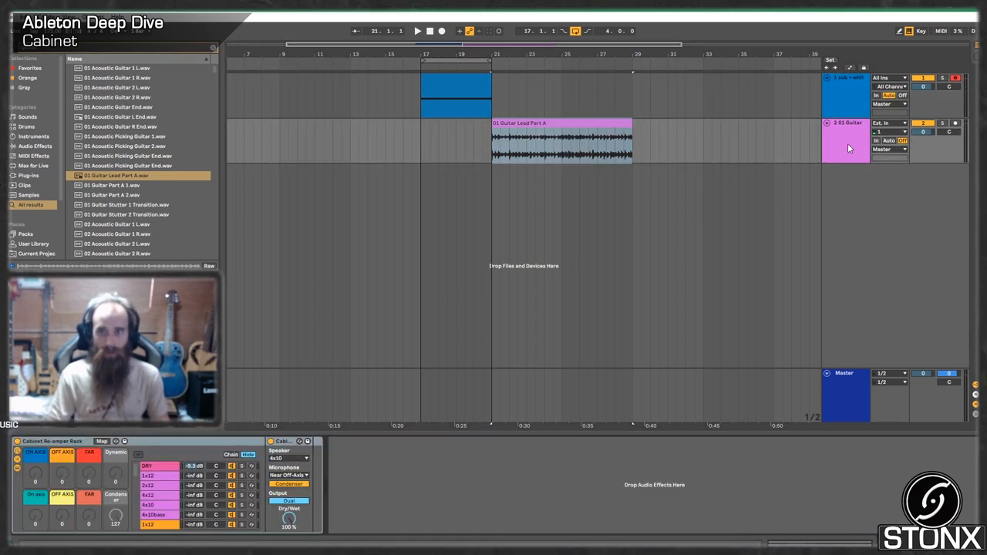
pyautogui.click(561, 140)
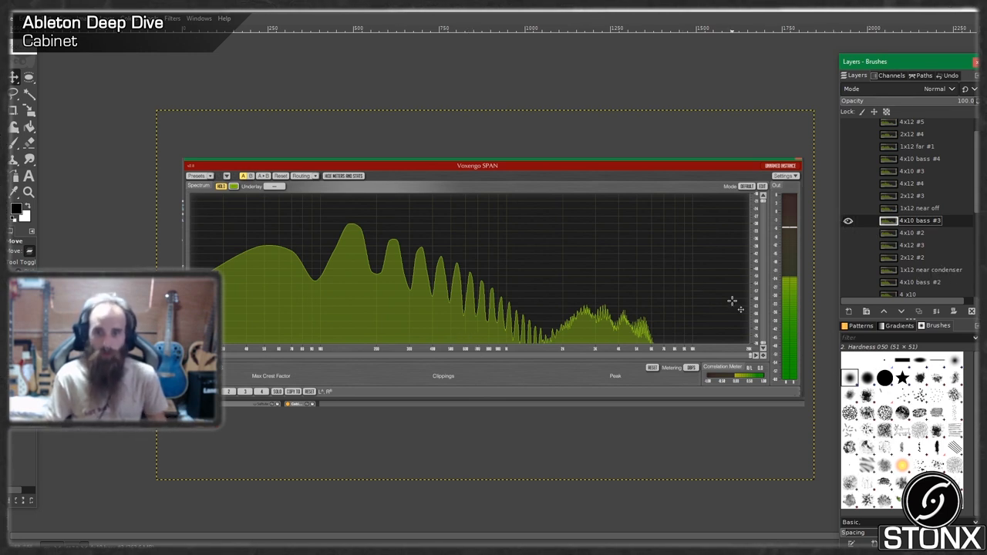
pyautogui.moveTo(378, 301)
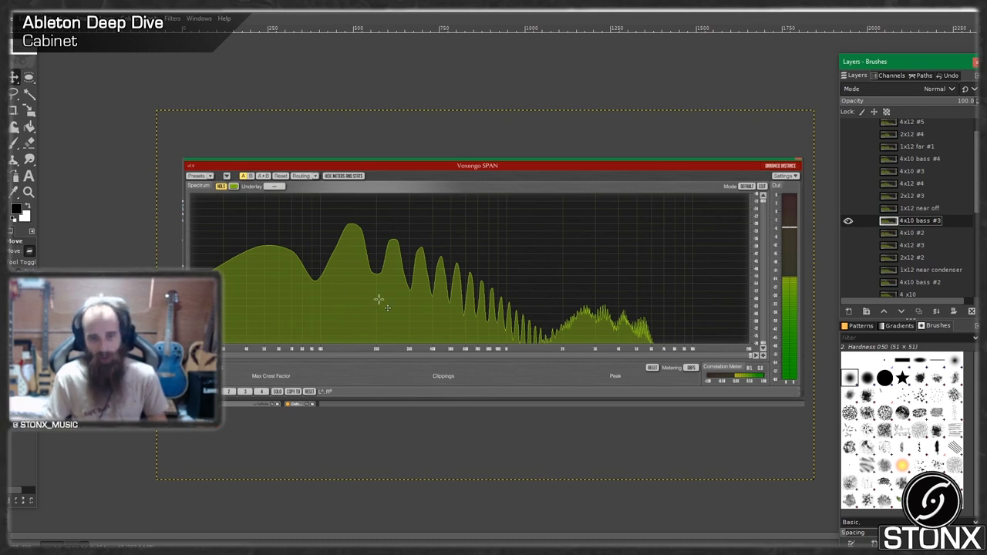
pyautogui.moveTo(441, 247)
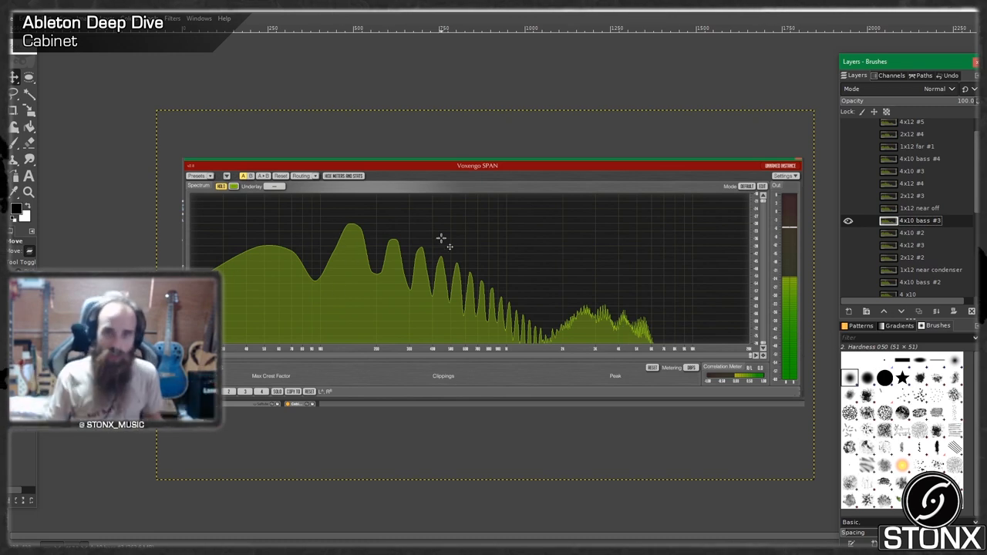